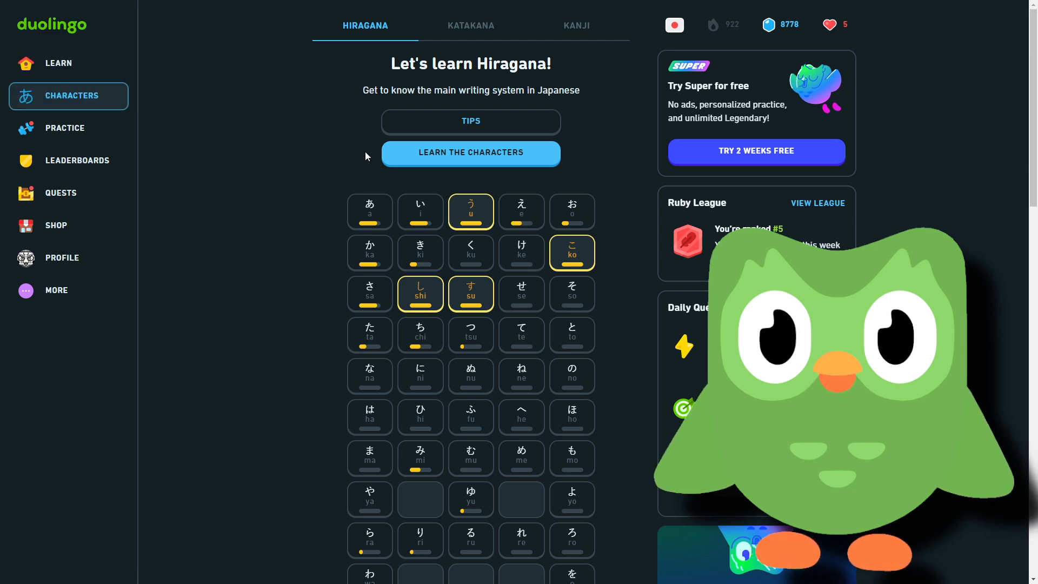
Start the Learn the Characters lesson from the Hiragana tab
{"action": "left_click", "coordinate": [470, 152]}
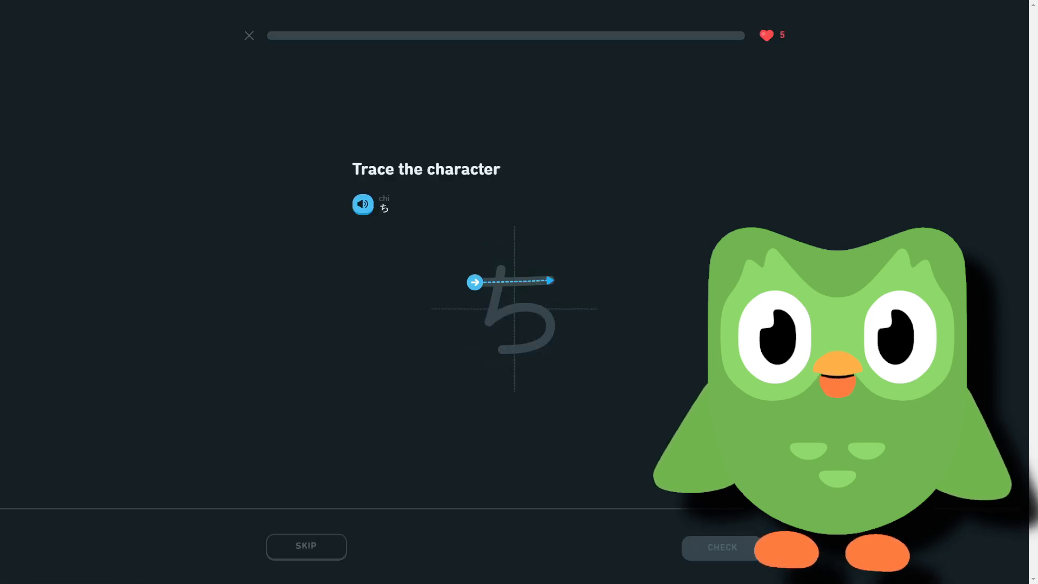
Trace the strokes of ち, わ and え along the dotted guides
{"action": "left_click_drag", "start_coordinate": [473, 282], "coordinate": [553, 279]}
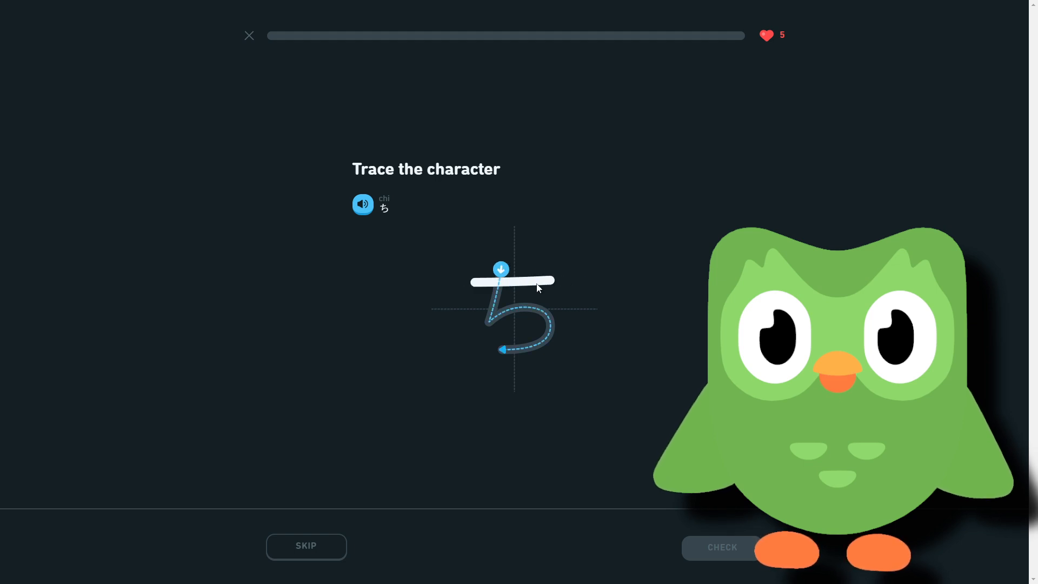
{"action": "left_click_drag", "start_coordinate": [501, 270], "coordinate": [549, 329]}
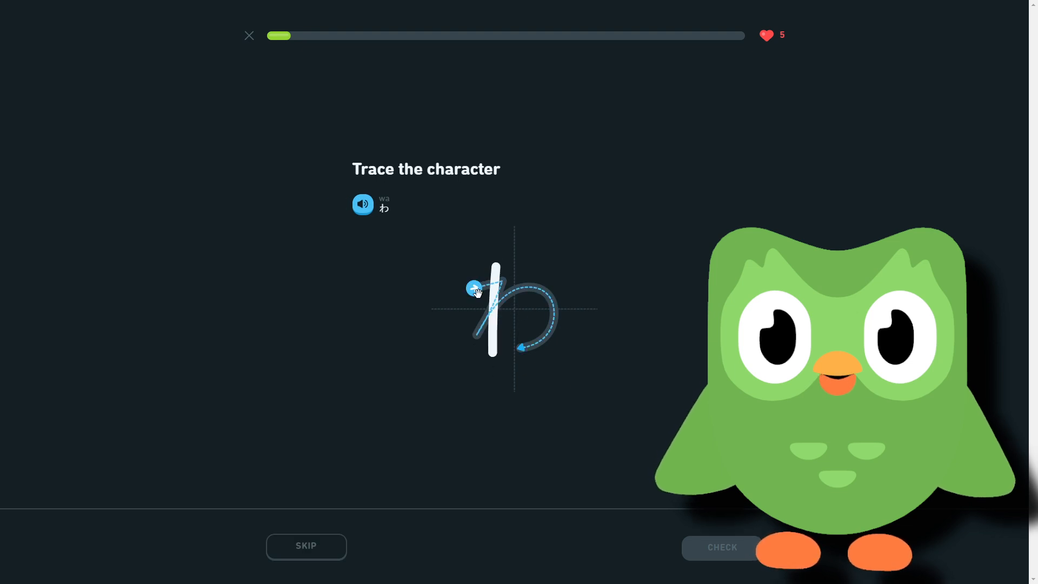
{"action": "left_click_drag", "start_coordinate": [474, 289], "coordinate": [546, 334]}
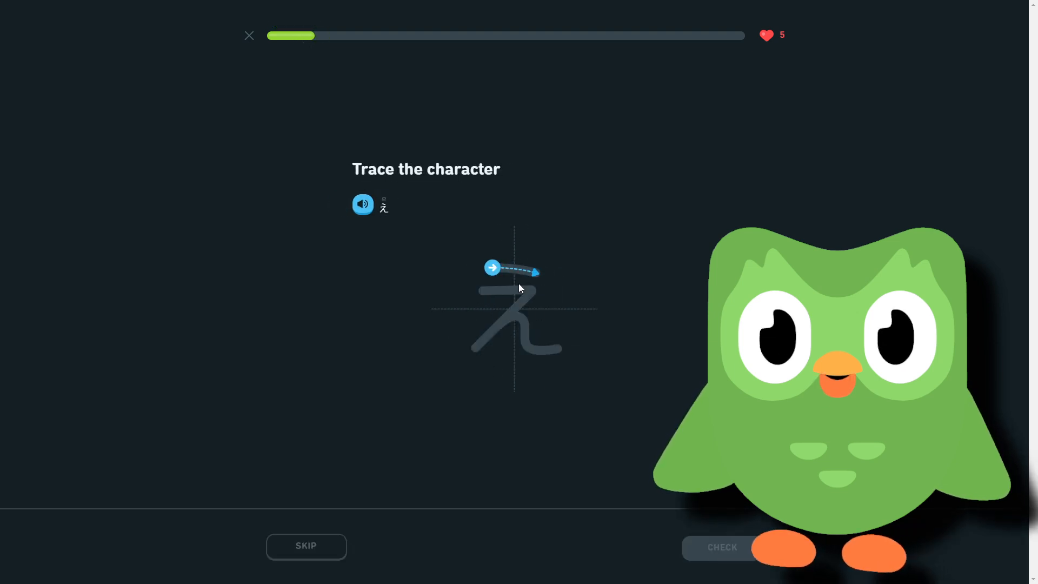
{"action": "left_click_drag", "start_coordinate": [530, 271], "coordinate": [473, 354]}
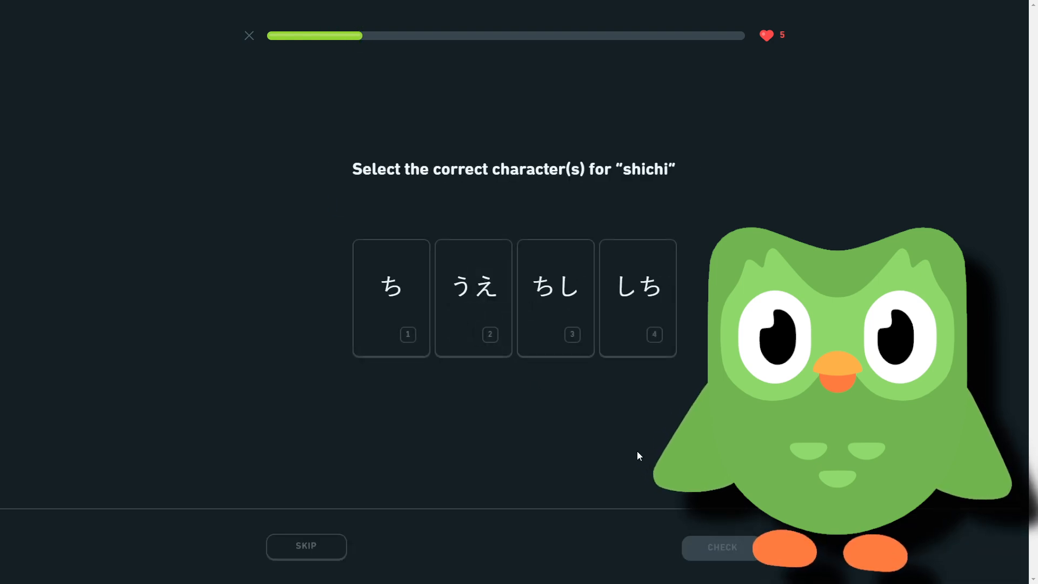
Answer しち for shichi and type the reading 'shiwa' for しわ
{"action": "left_click", "coordinate": [636, 298]}
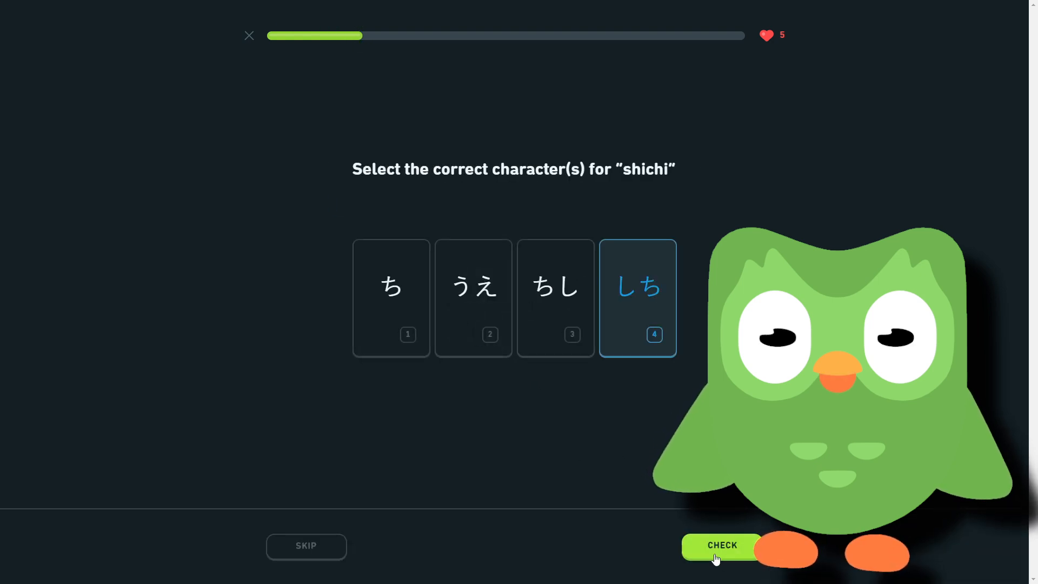
{"action": "left_click", "coordinate": [721, 547]}
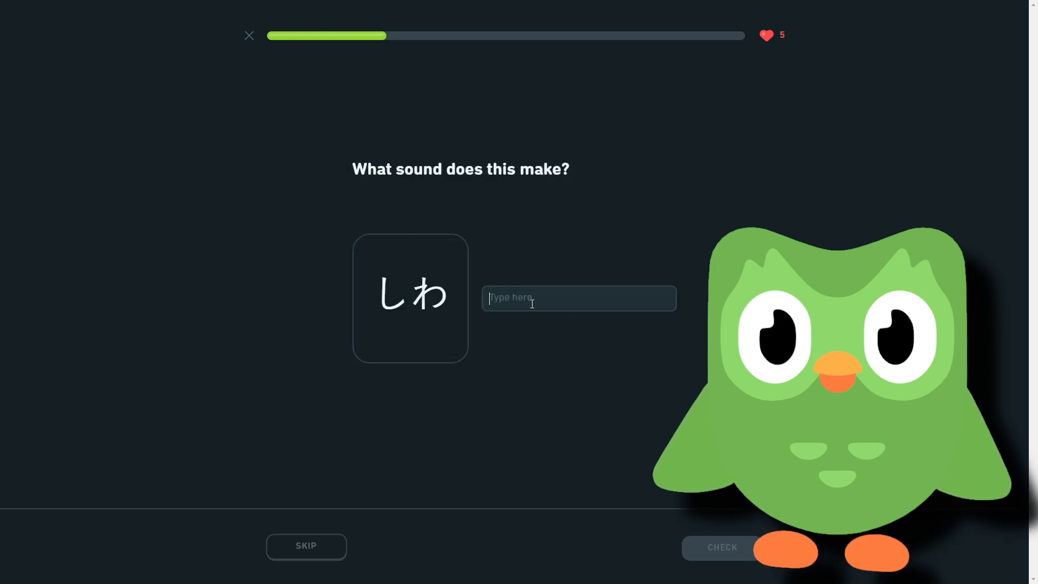
{"action": "type", "text": "shiwa"}
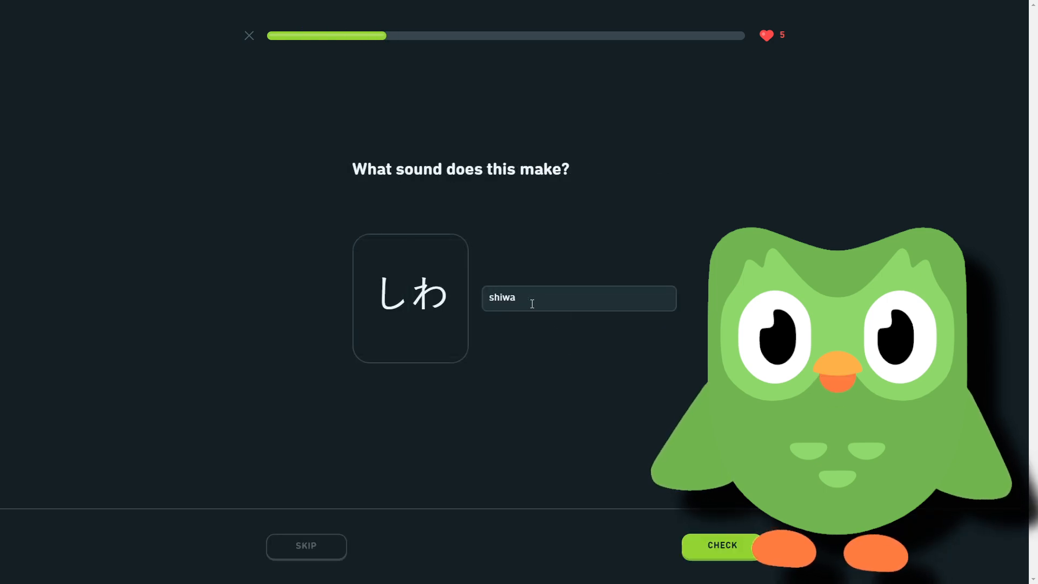
{"action": "left_click", "coordinate": [722, 545]}
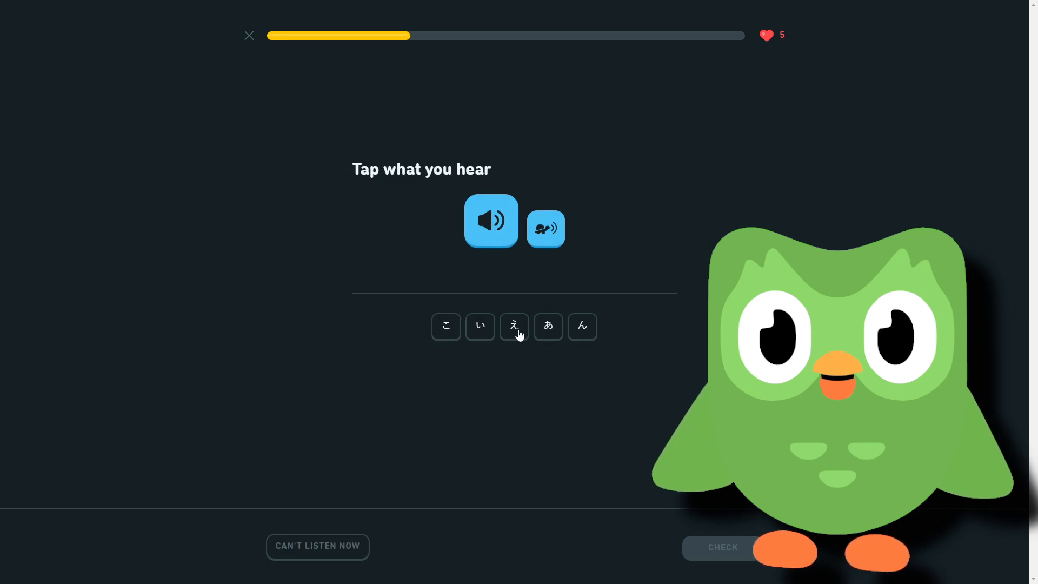
Answer えん for the listening task and match the eki and ue pairs
{"action": "left_click", "coordinate": [512, 326]}
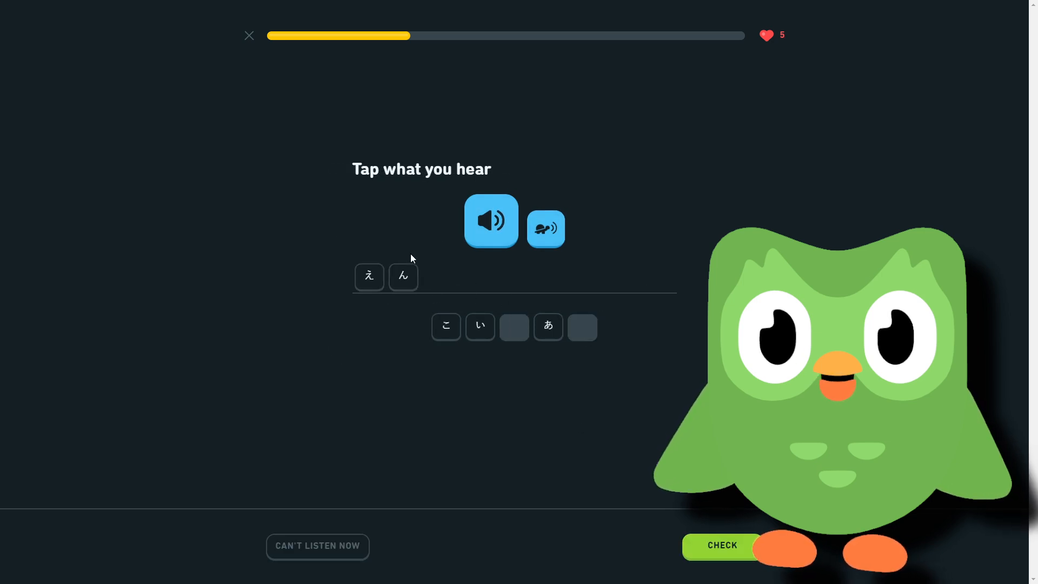
{"action": "left_click", "coordinate": [721, 545]}
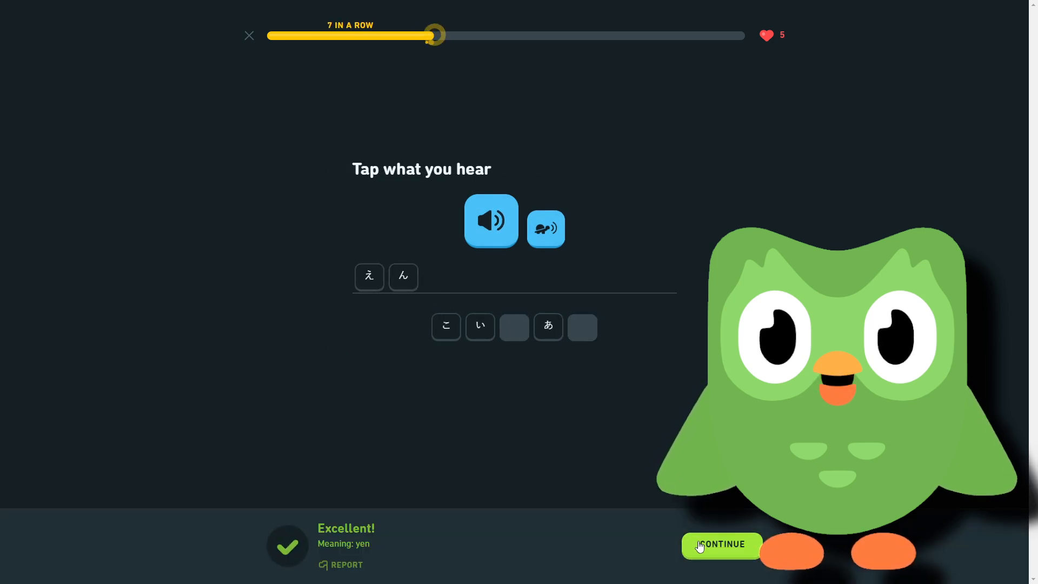
{"action": "left_click", "coordinate": [722, 544]}
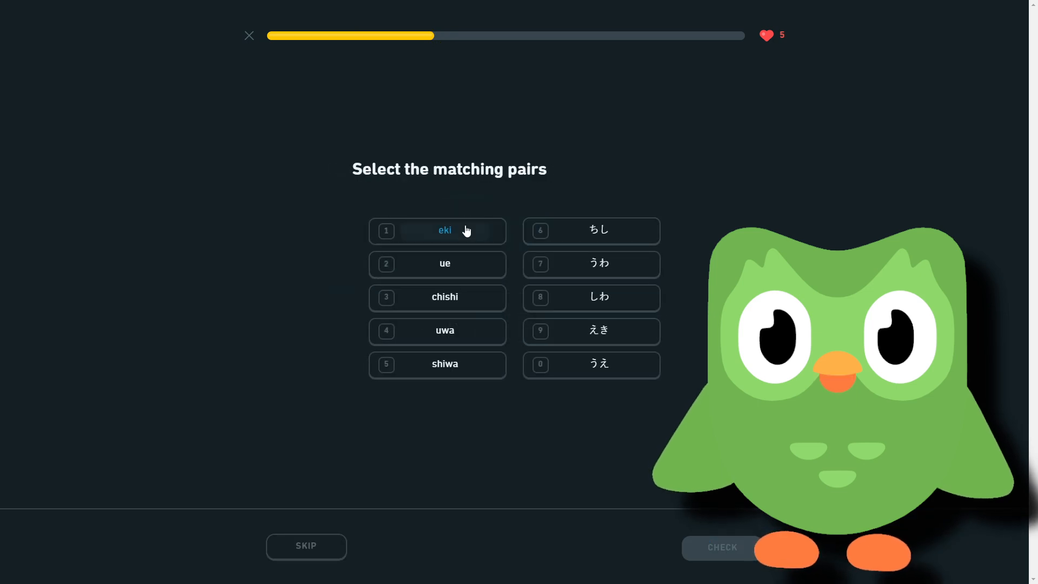
{"action": "left_click", "coordinate": [437, 297]}
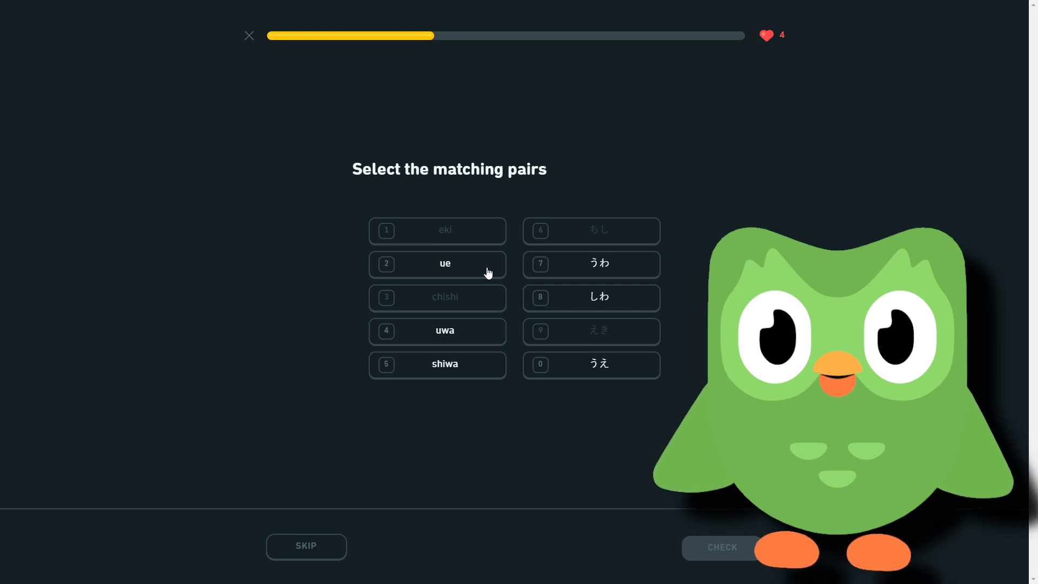
{"action": "left_click", "coordinate": [437, 264]}
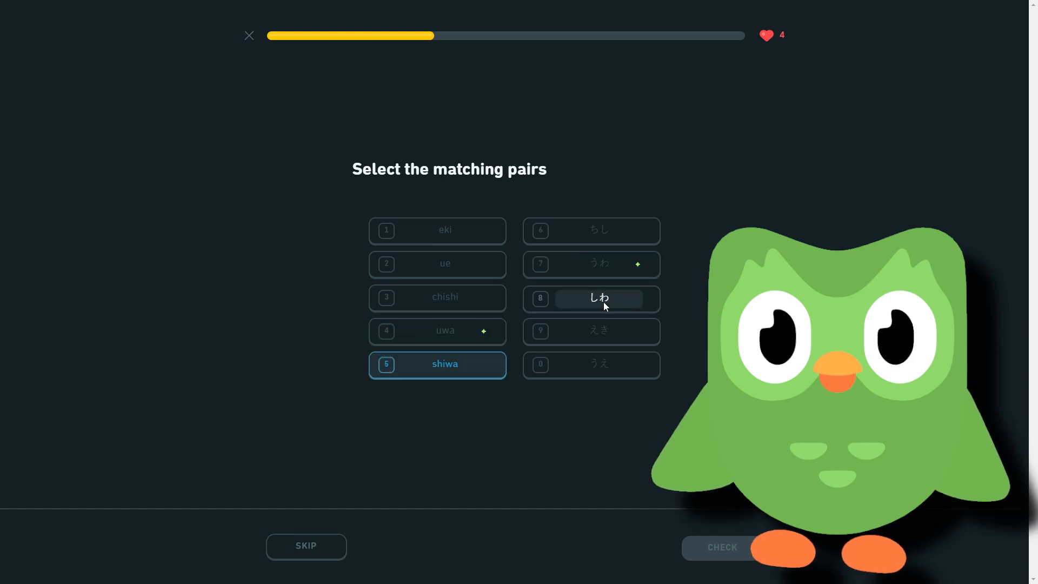
Finish the shiwa pair, answer the kami card and typing questions, and answer しち
{"action": "left_click", "coordinate": [722, 548]}
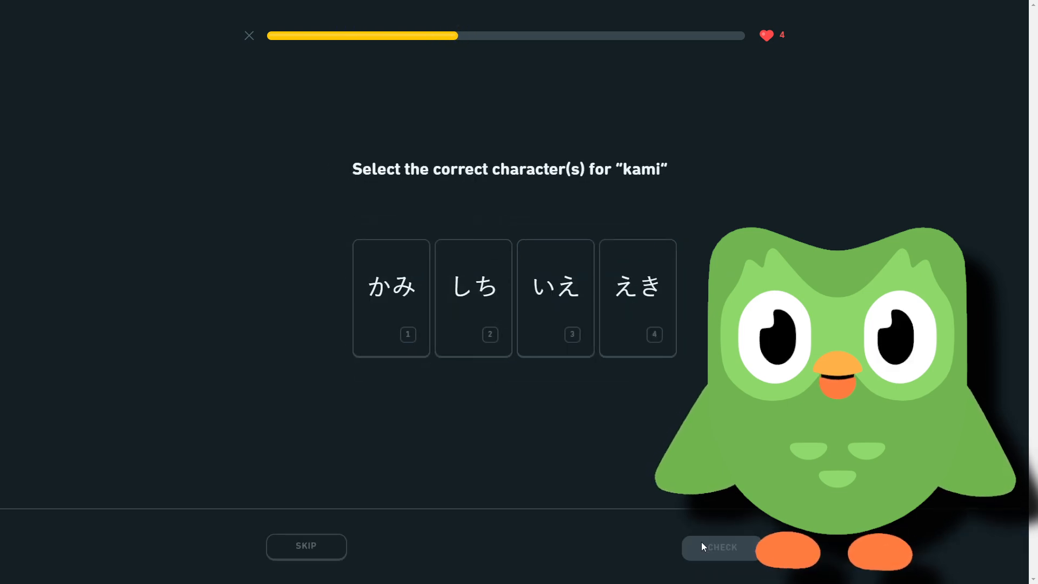
{"action": "mouse_move", "coordinate": [700, 542]}
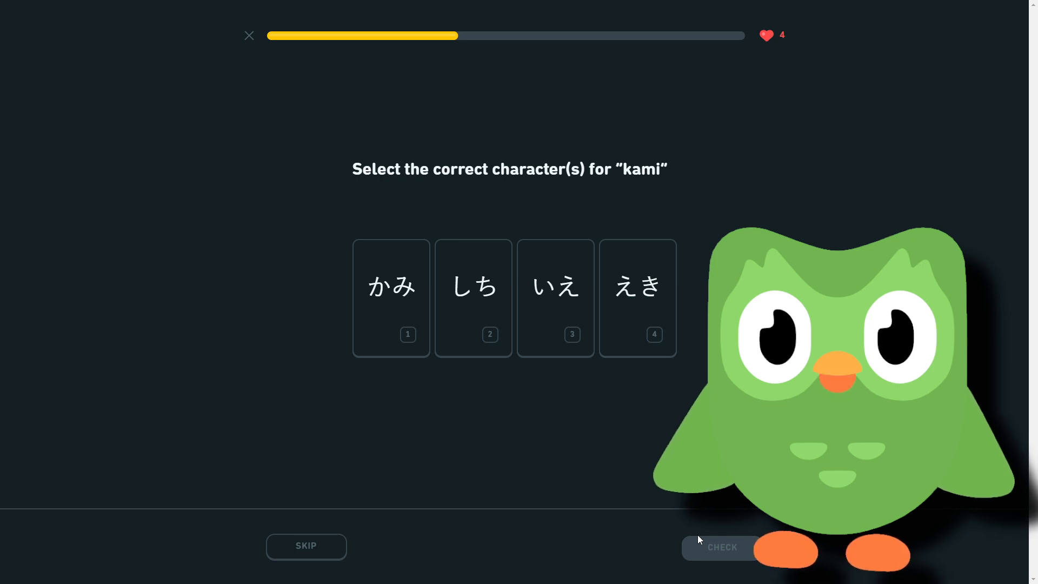
{"action": "left_click", "coordinate": [390, 297]}
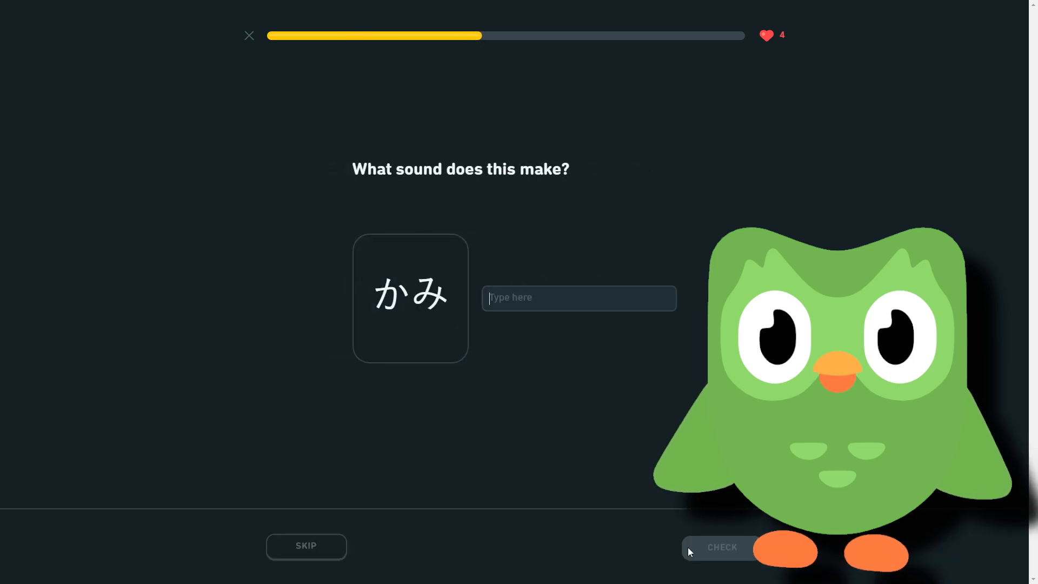
{"action": "type", "text": "kam"}
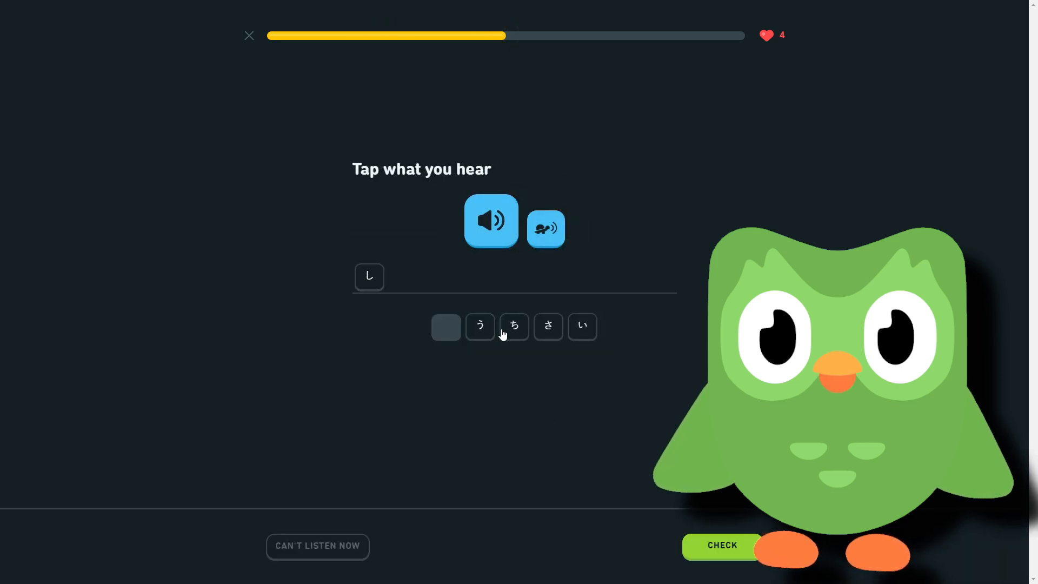
{"action": "left_click", "coordinate": [514, 327]}
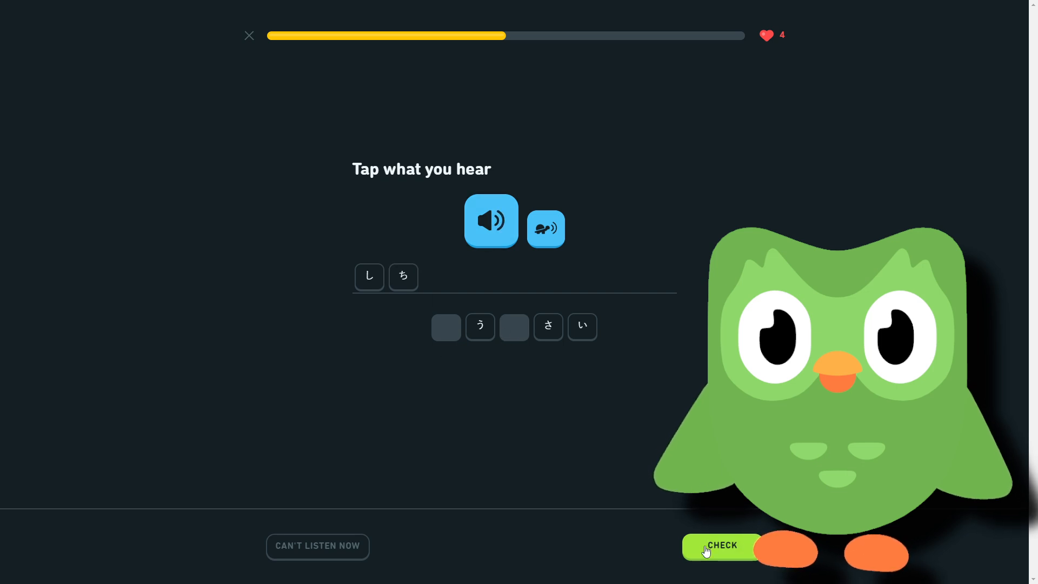
{"action": "left_click", "coordinate": [722, 547]}
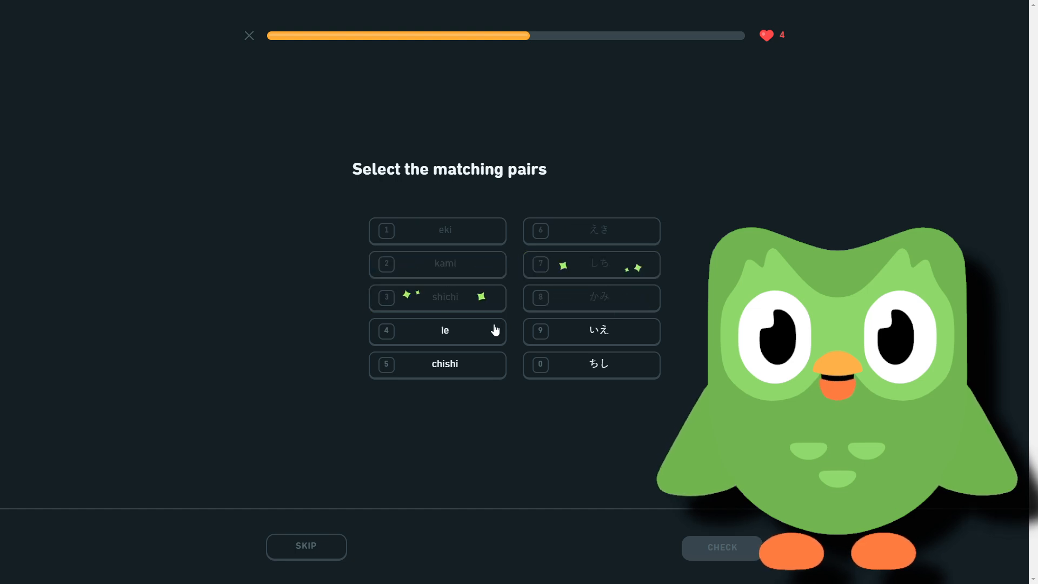
Match the ie pair, answer しわ for shiwa and type the reading 'uw' for uwa
{"action": "left_click", "coordinate": [437, 365]}
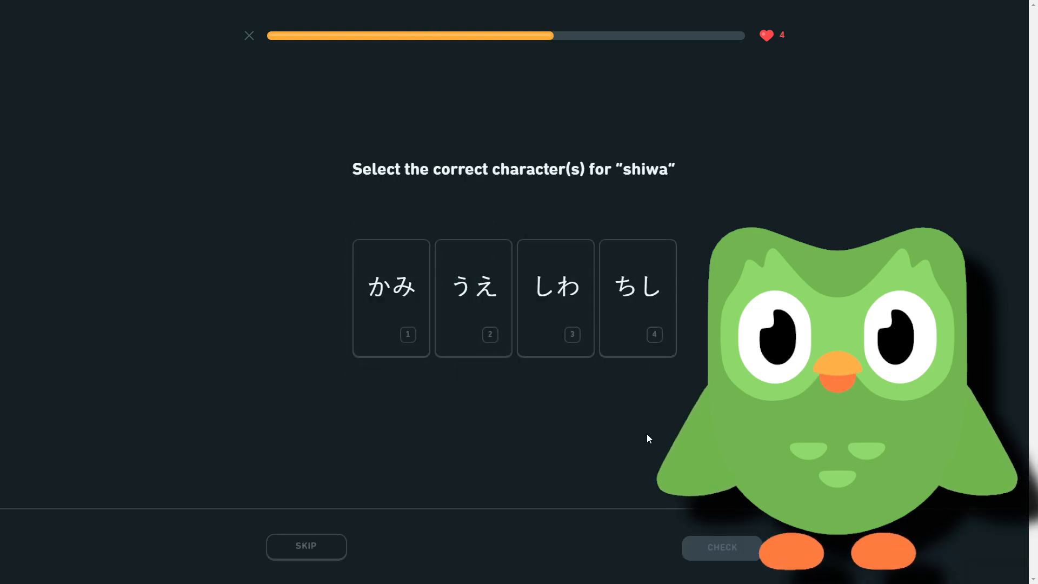
{"action": "left_click", "coordinate": [555, 297]}
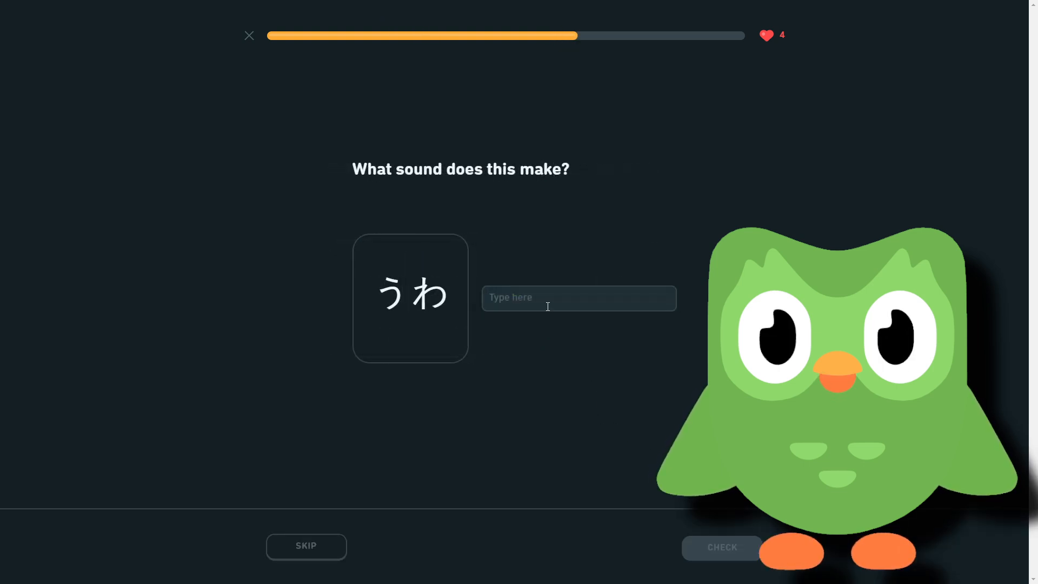
{"action": "type", "text": "uwa"}
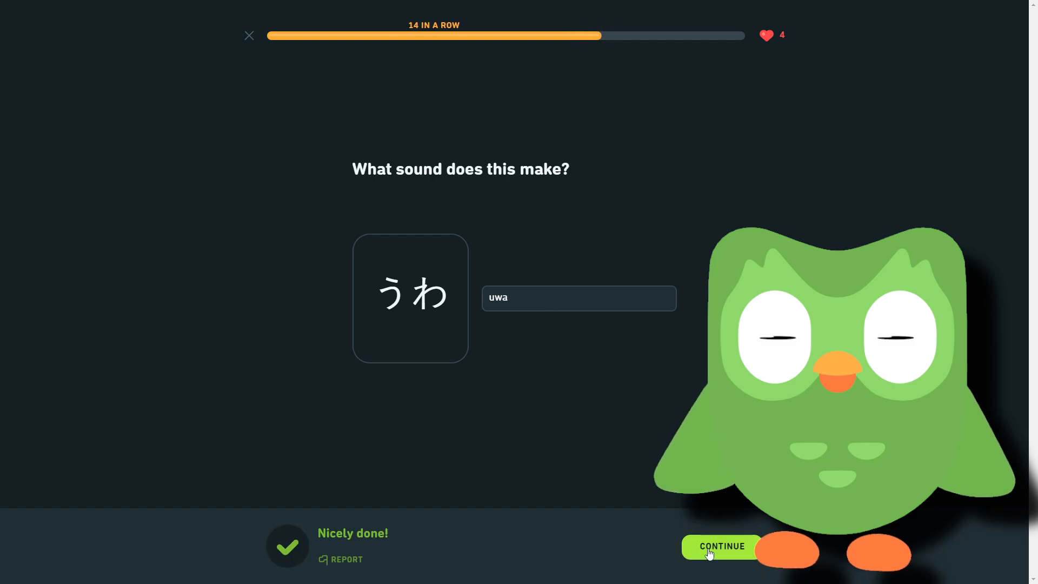
{"action": "left_click", "coordinate": [721, 546]}
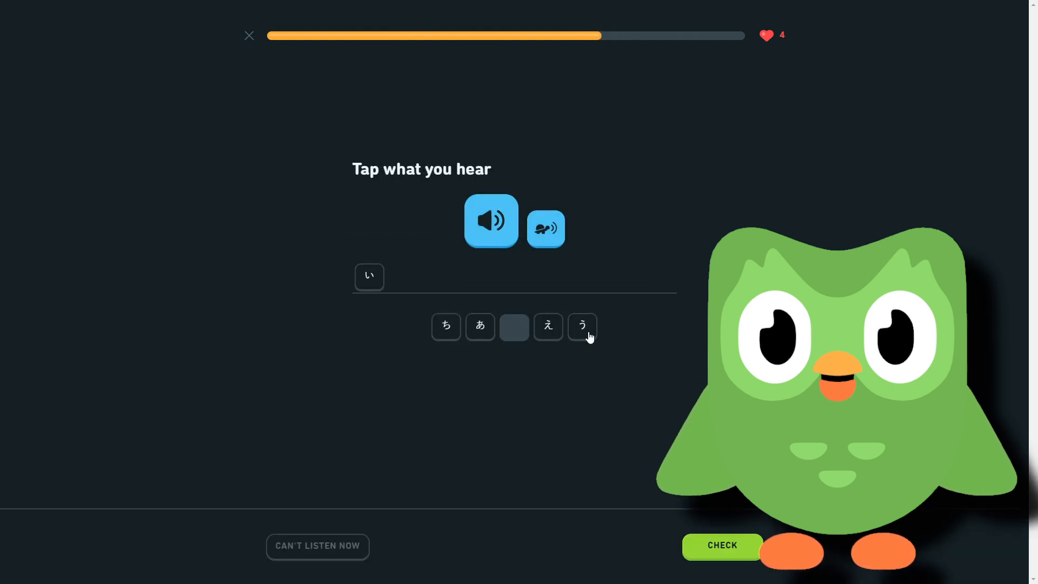
Complete いえ for house and match the e pair in the new matching set
{"action": "left_click", "coordinate": [547, 327]}
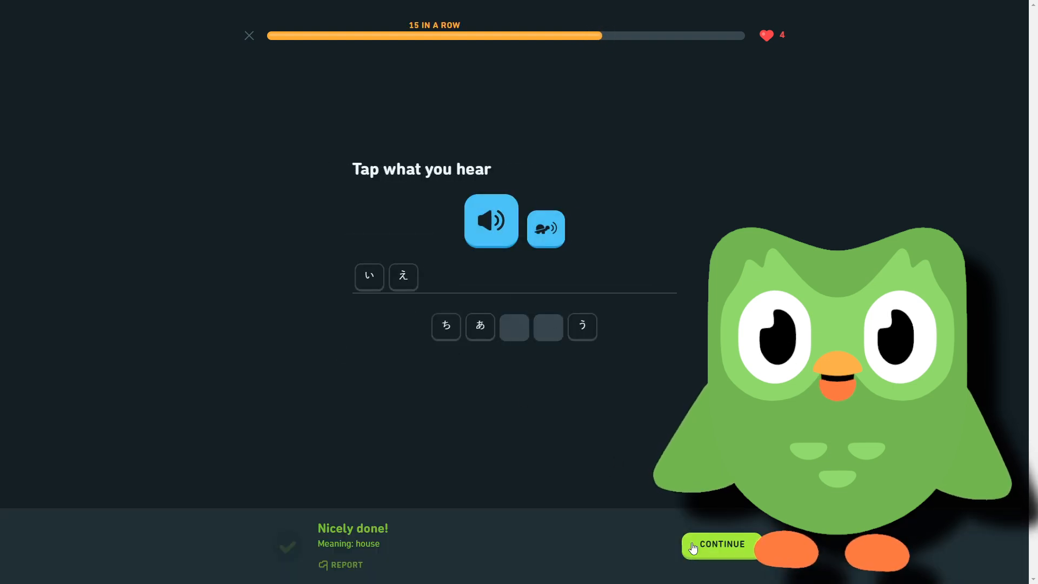
{"action": "left_click", "coordinate": [720, 544]}
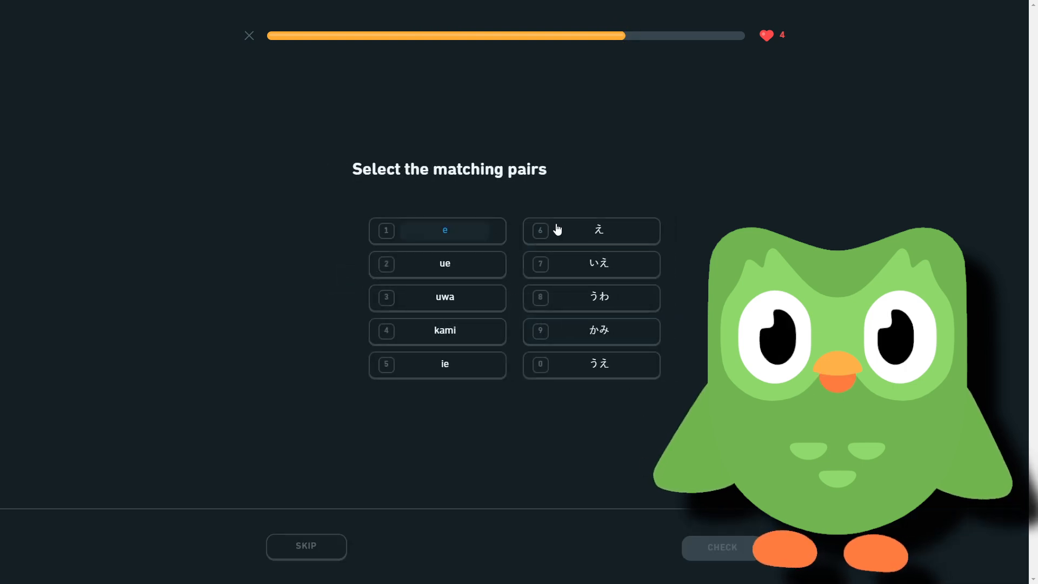
{"action": "left_click", "coordinate": [437, 264]}
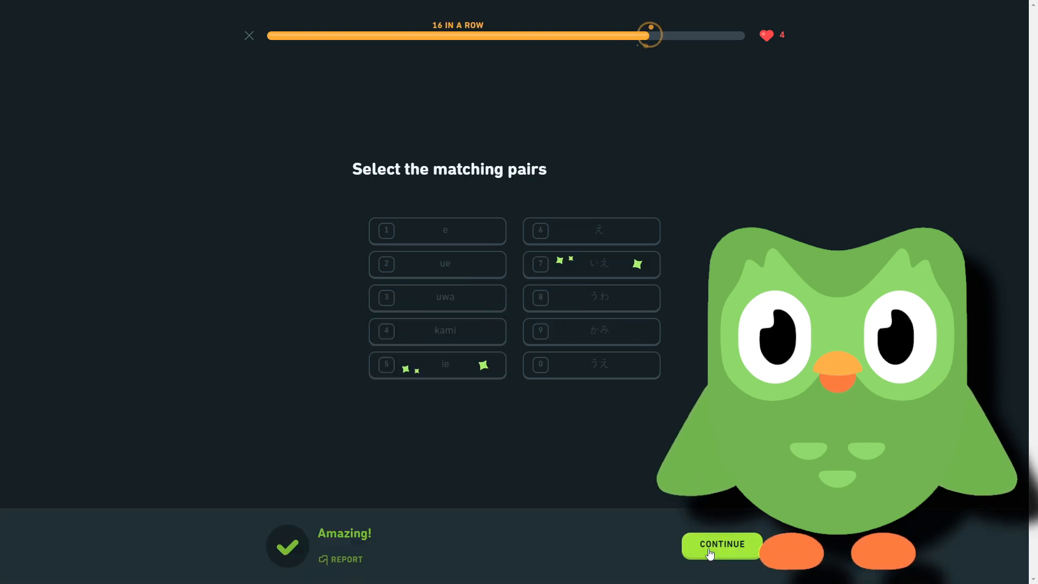
Answer ちし for chishi and match shichi with しち to finish the hard pairs
{"action": "left_click", "coordinate": [721, 544]}
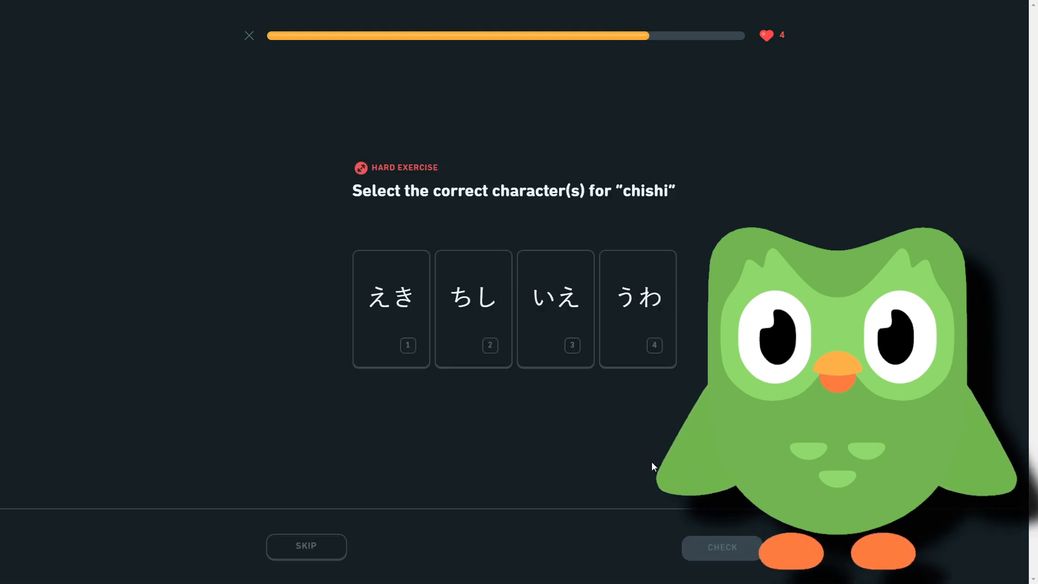
{"action": "left_click", "coordinate": [473, 308]}
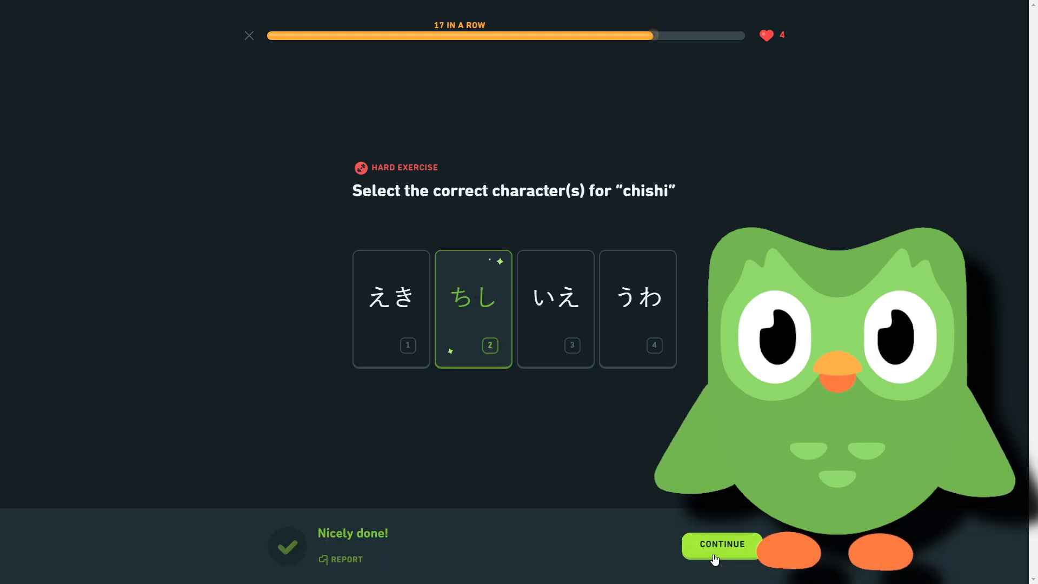
{"action": "left_click", "coordinate": [721, 544]}
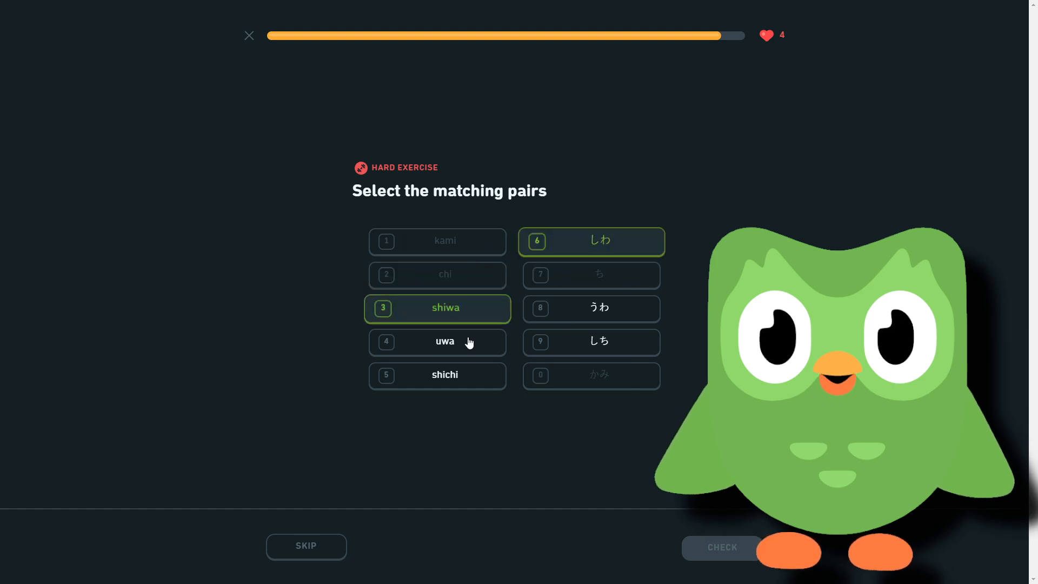
{"action": "left_click", "coordinate": [590, 342]}
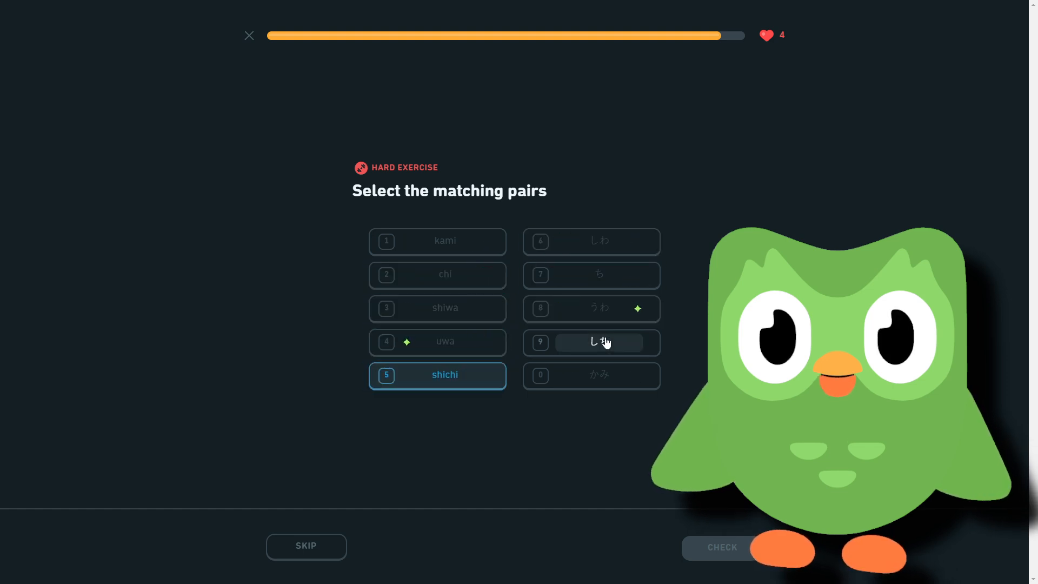
{"action": "left_click", "coordinate": [590, 343]}
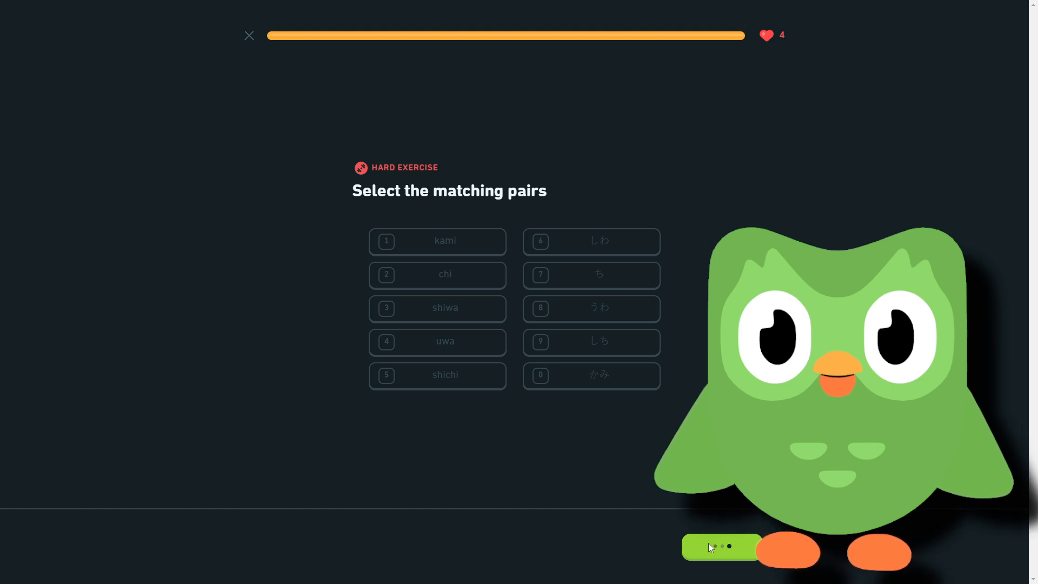
Continue past the perfect-lesson results and the 923-day streak back to the learning path
{"action": "left_click", "coordinate": [722, 547]}
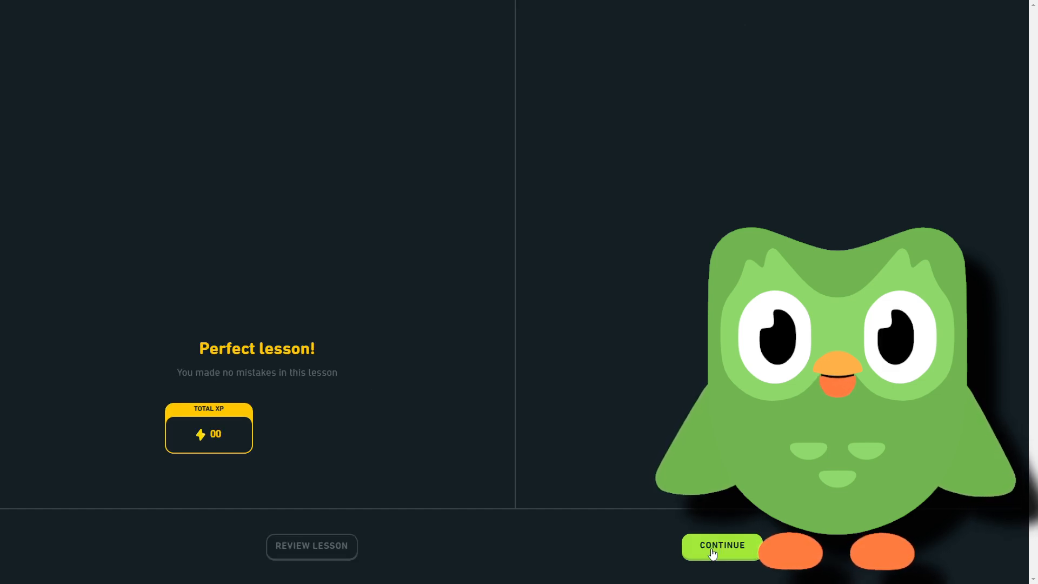
{"action": "left_click", "coordinate": [722, 546]}
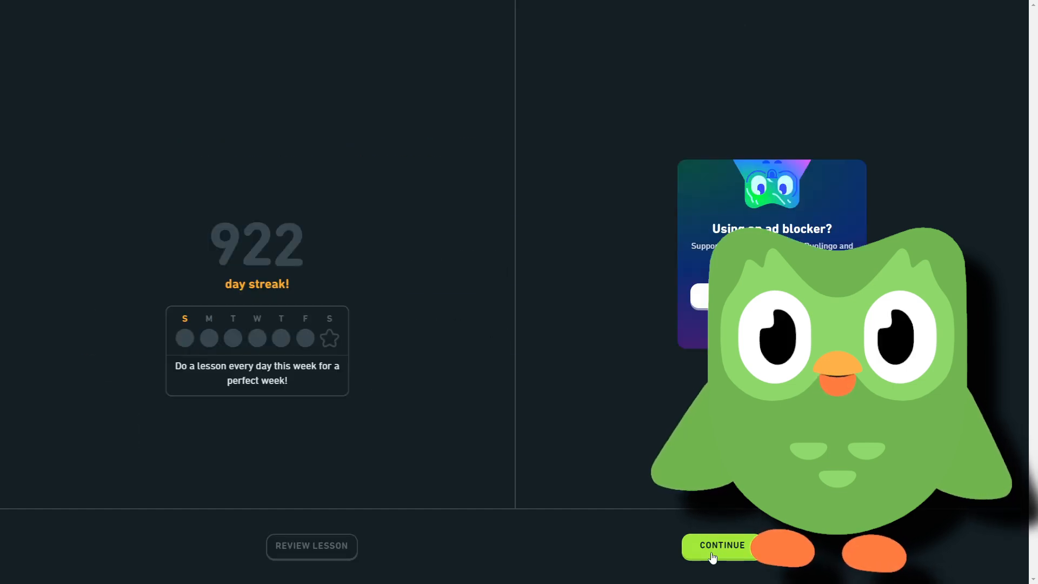
{"action": "left_click", "coordinate": [721, 547]}
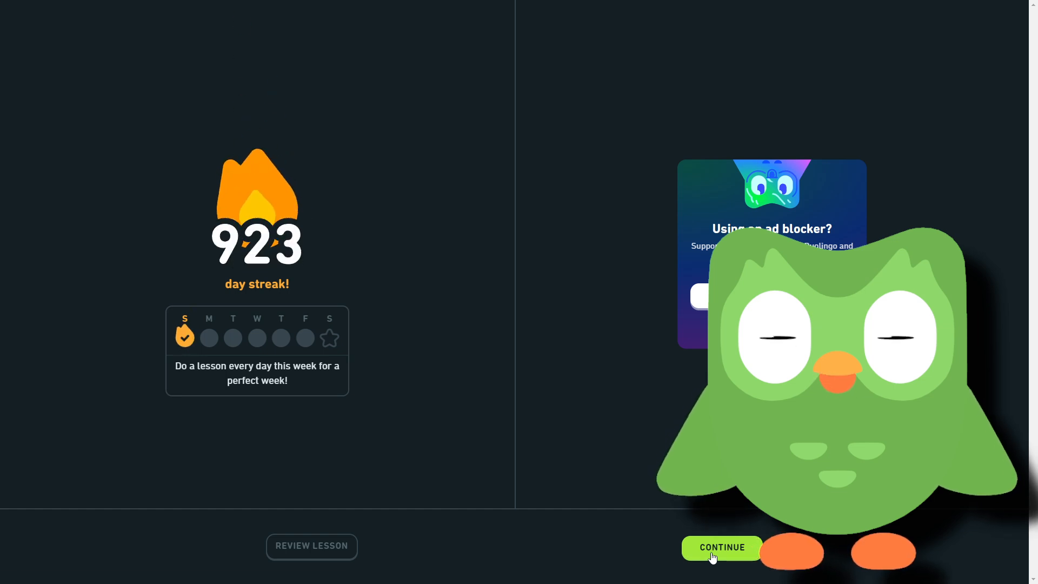
{"action": "left_click", "coordinate": [720, 547]}
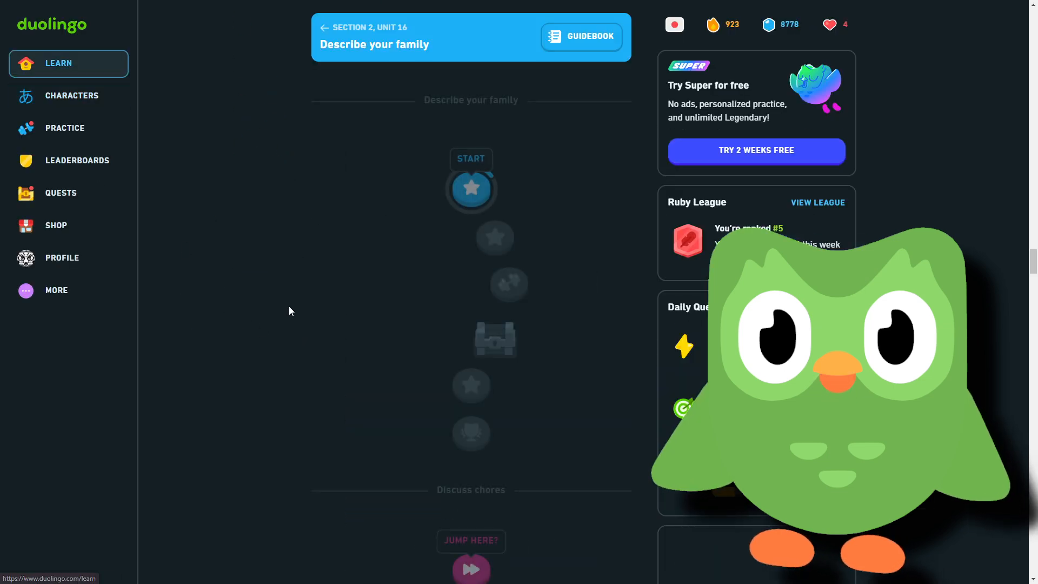
Start the next Unit 16 lesson and choose 日本ご as the word for Japanese
{"action": "left_click", "coordinate": [471, 188]}
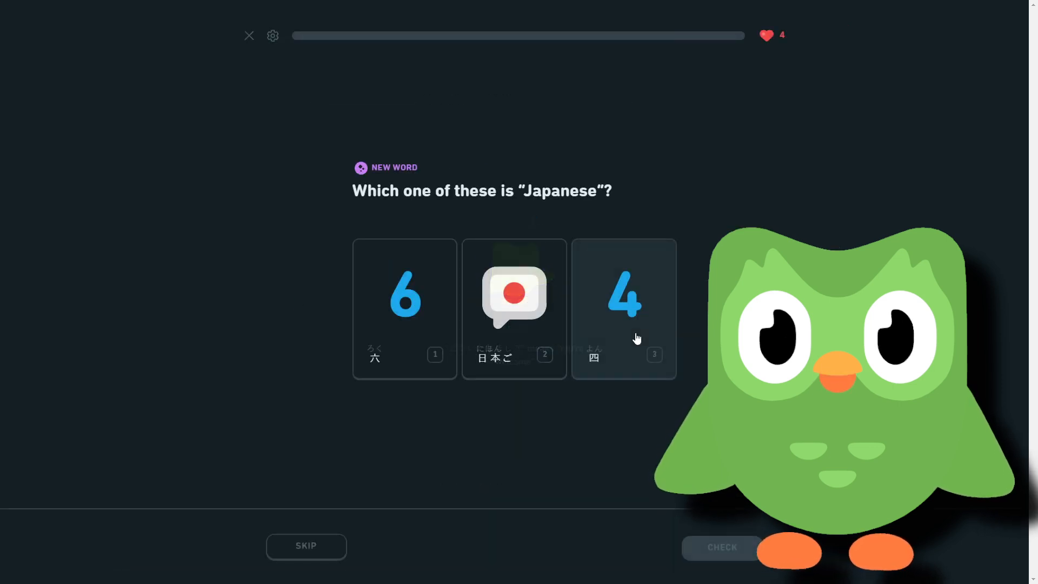
{"action": "left_click", "coordinate": [514, 309]}
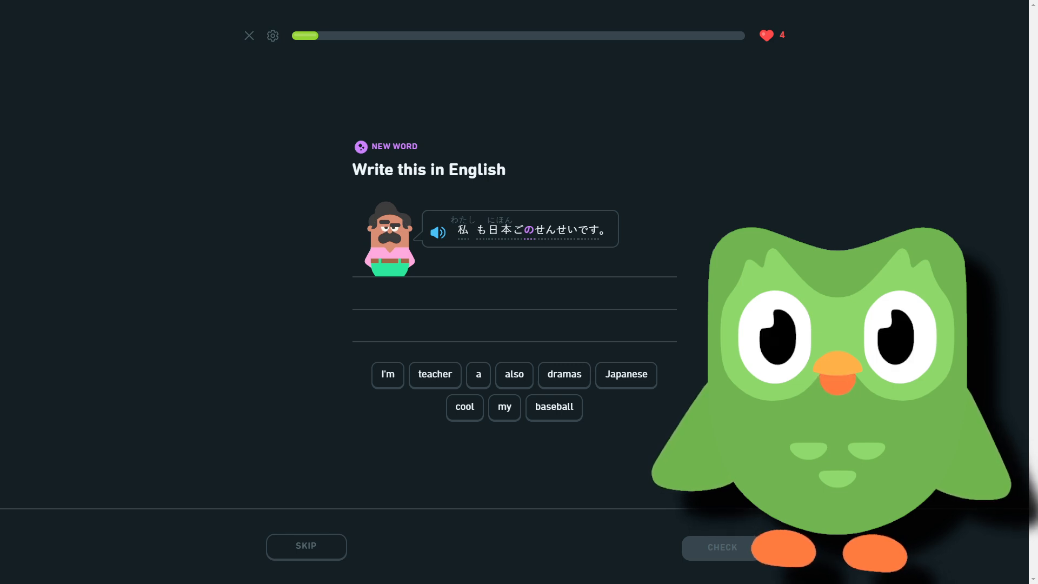
Build and check the translation 'I'm also a Japanese teacher'
{"action": "left_click", "coordinate": [387, 374]}
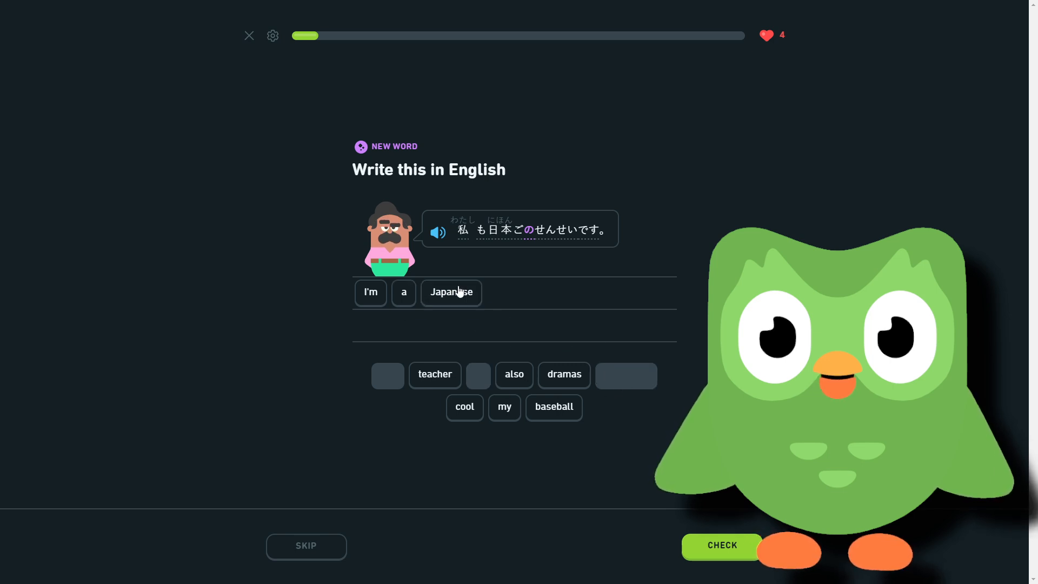
{"action": "left_click", "coordinate": [450, 292]}
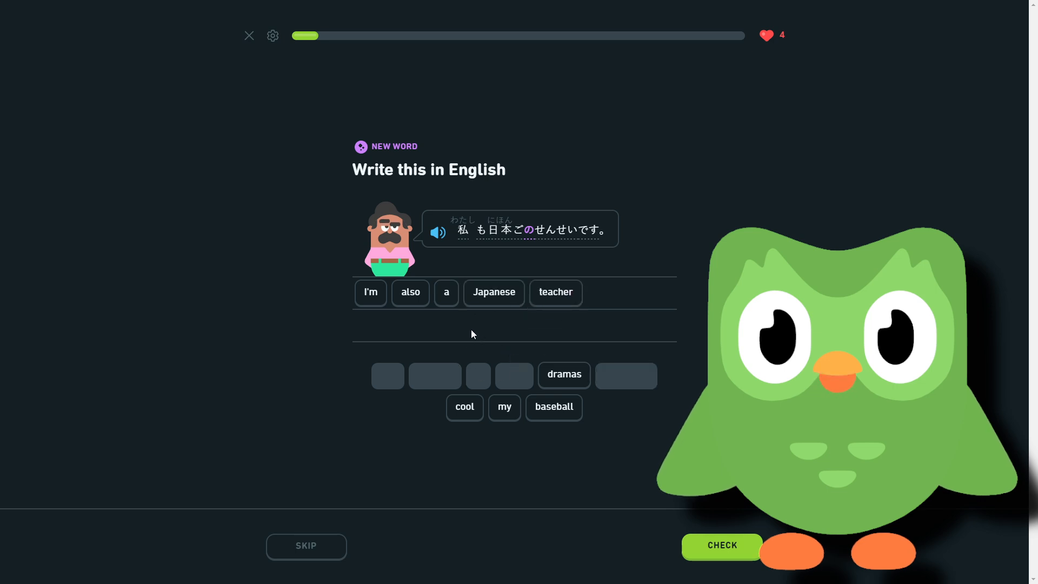
{"action": "mouse_move", "coordinate": [632, 337]}
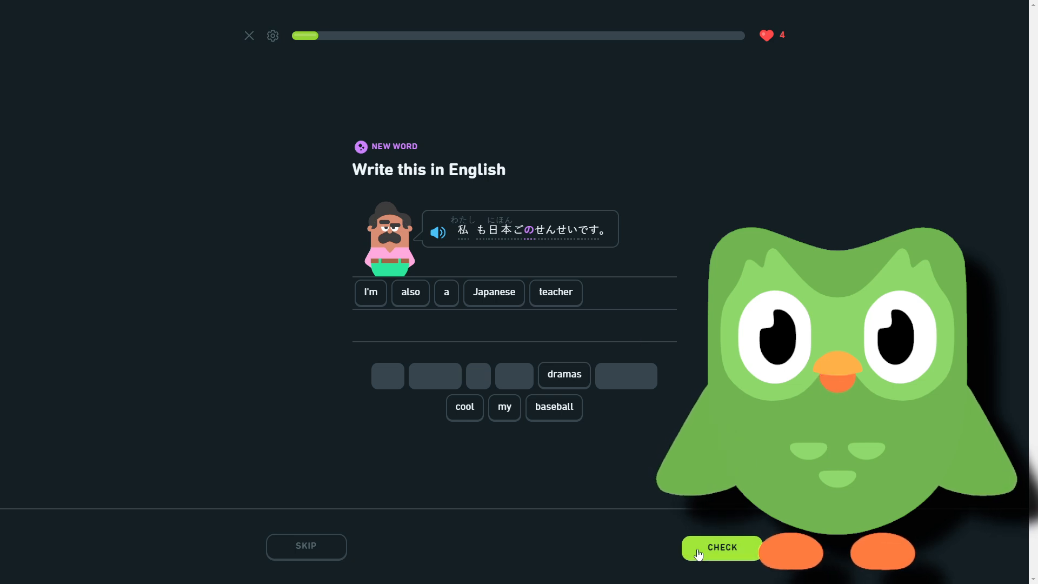
{"action": "left_click", "coordinate": [721, 548]}
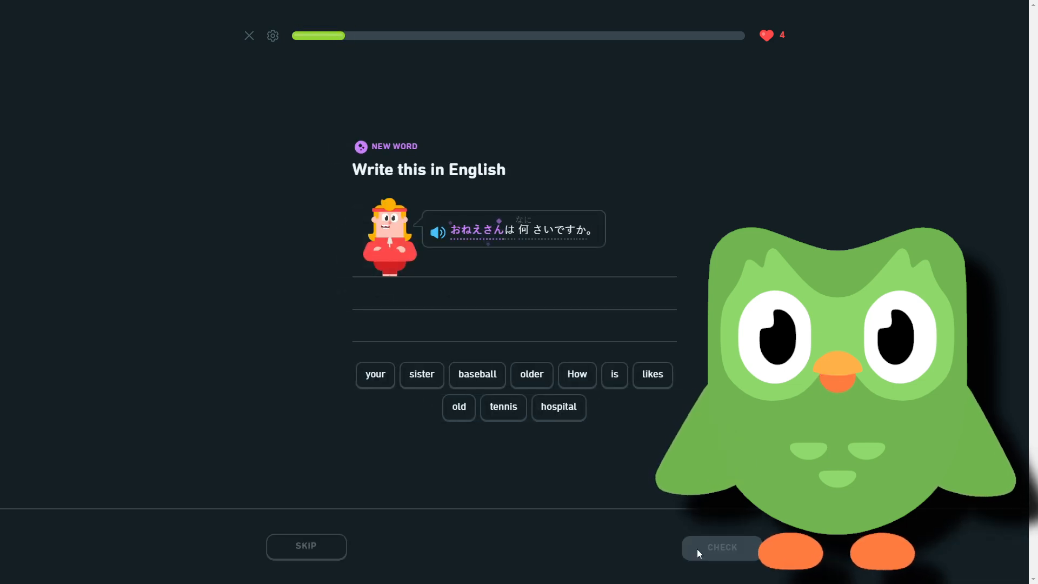
{"action": "mouse_move", "coordinate": [658, 414]}
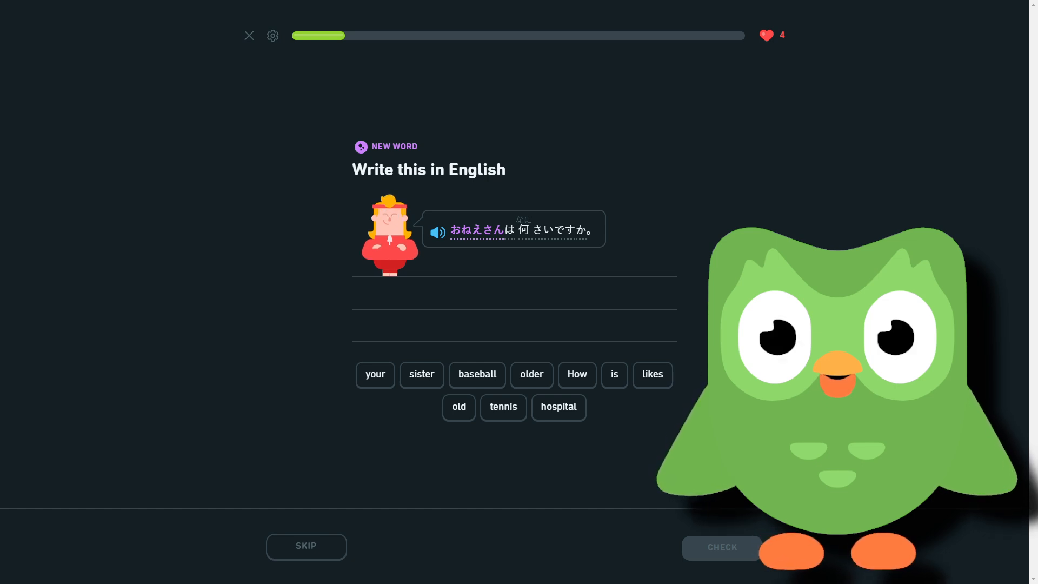
Build and check the translation 'How old is your older sister'
{"action": "left_click", "coordinate": [575, 374]}
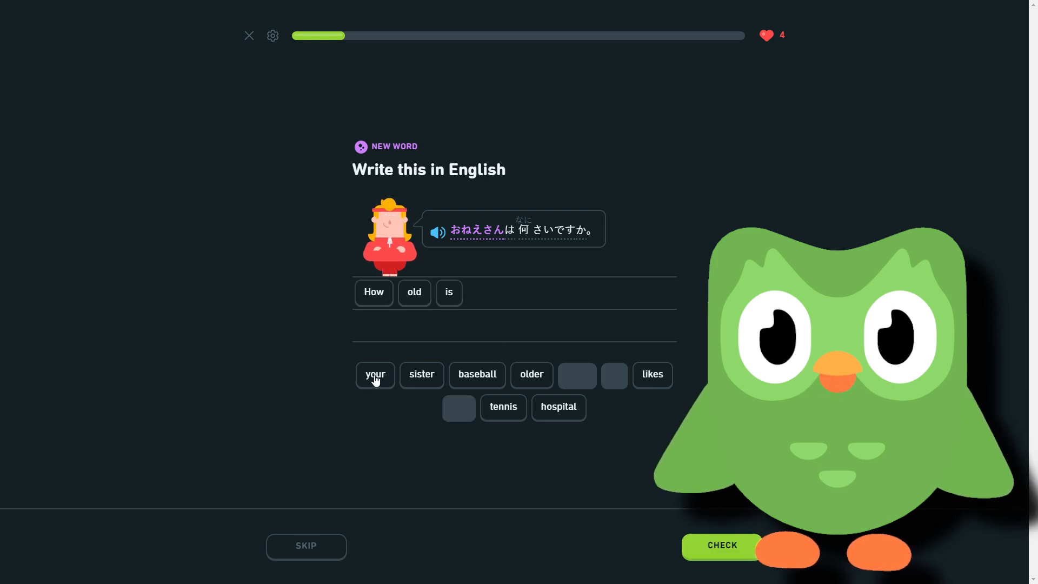
{"action": "left_click", "coordinate": [375, 376]}
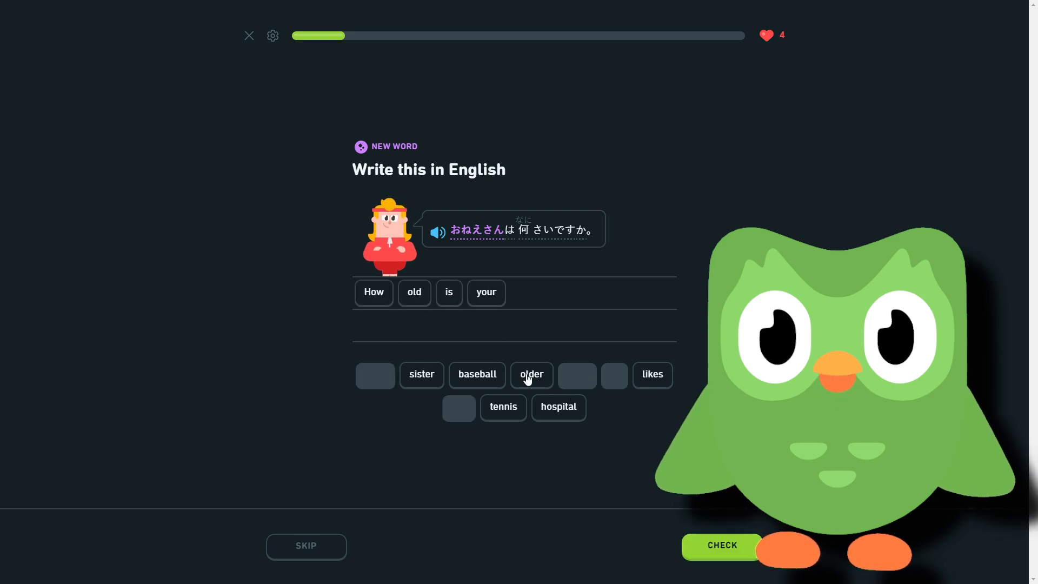
{"action": "left_click", "coordinate": [531, 374]}
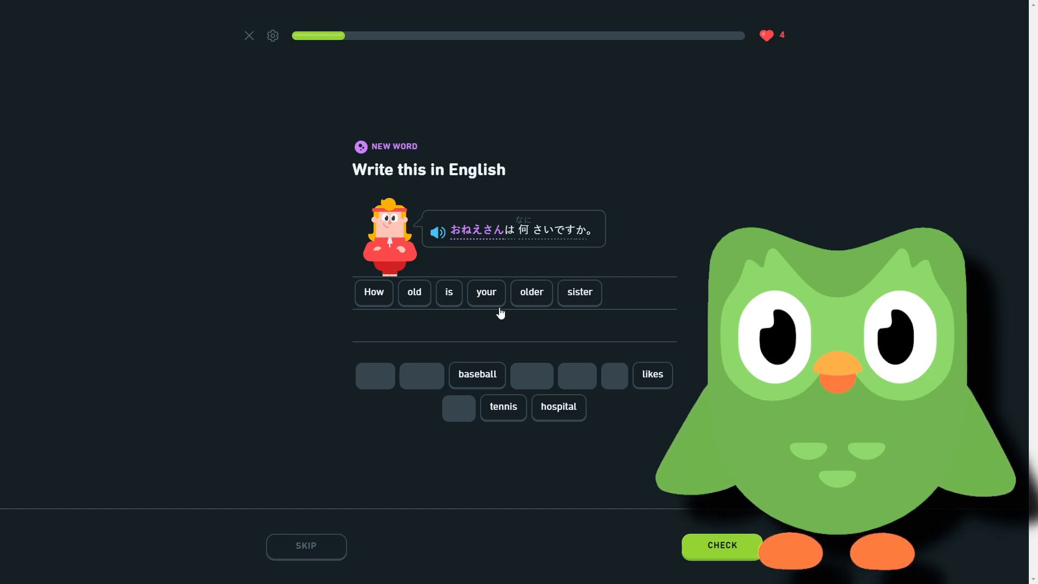
{"action": "left_click", "coordinate": [721, 545]}
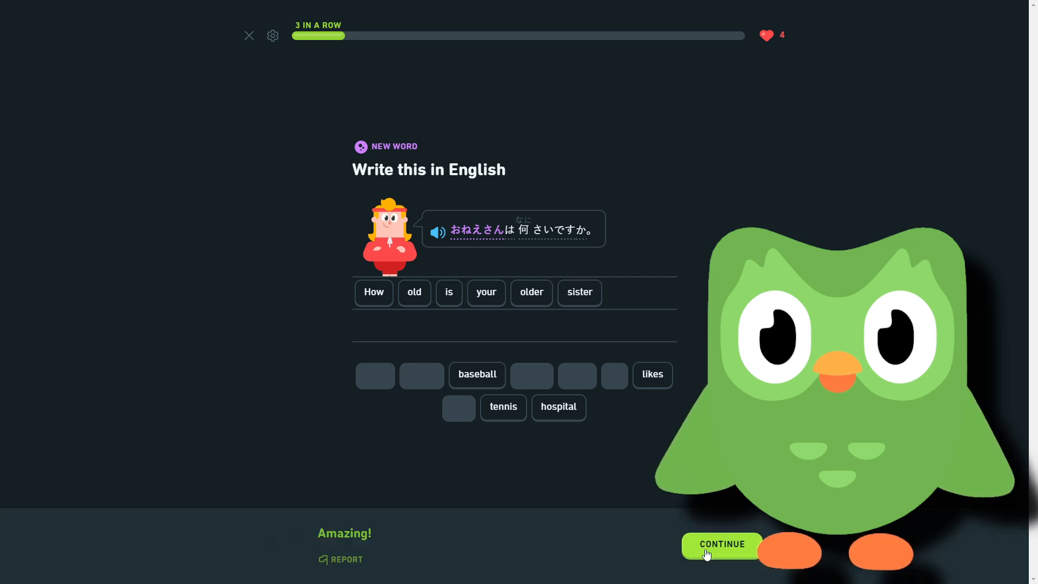
{"action": "left_click", "coordinate": [722, 544]}
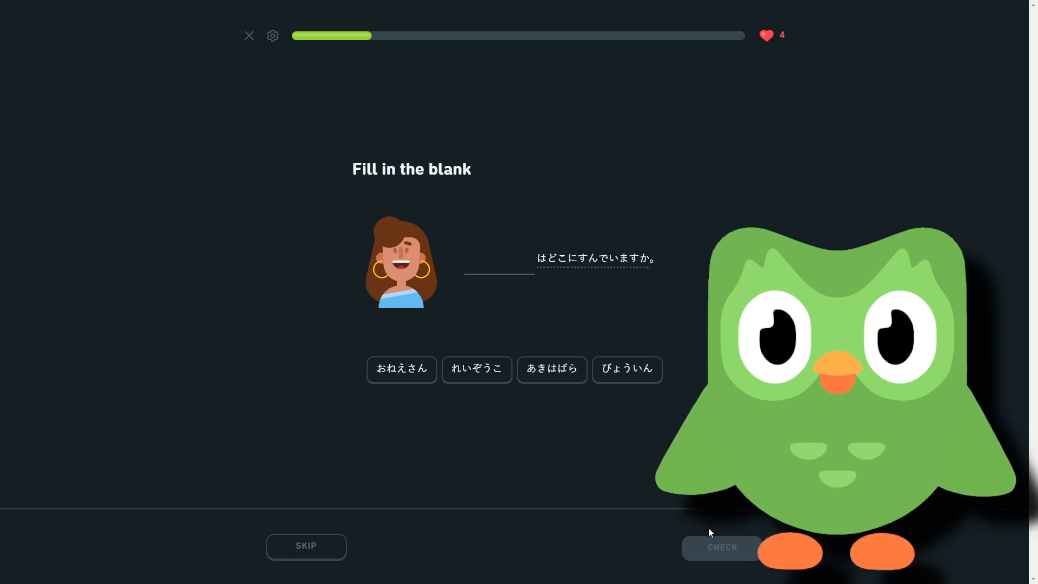
{"action": "mouse_move", "coordinate": [488, 438]}
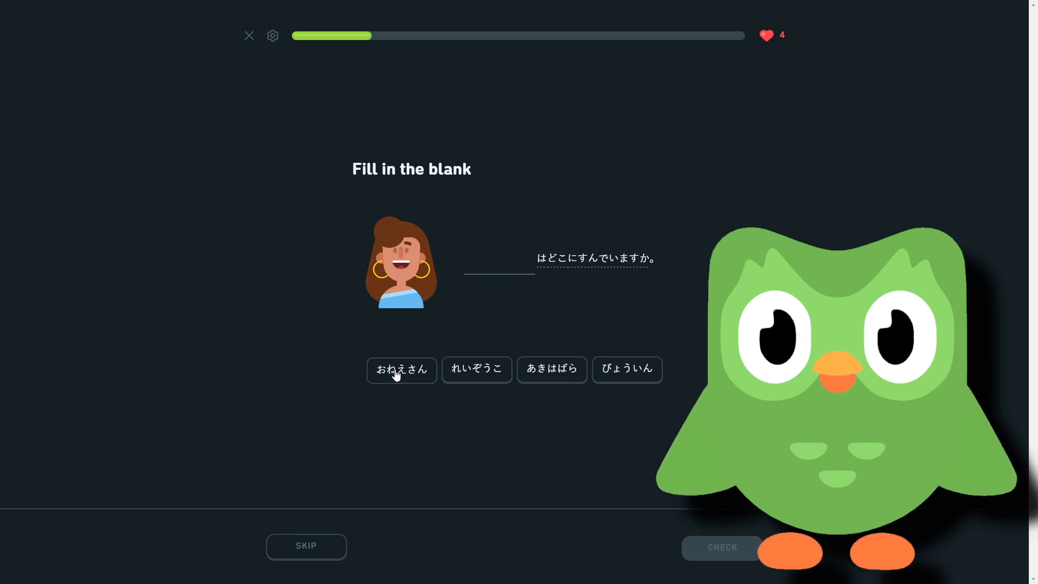
Fill the blank with おねえさん for 'Where does your older sister live?' and check it
{"action": "left_click", "coordinate": [401, 369]}
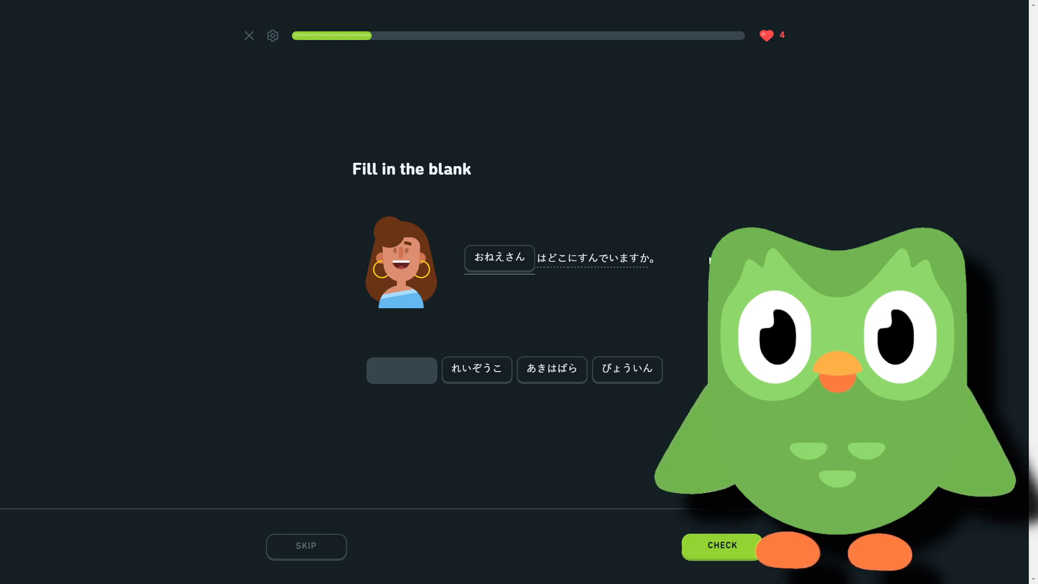
{"action": "left_click", "coordinate": [721, 545]}
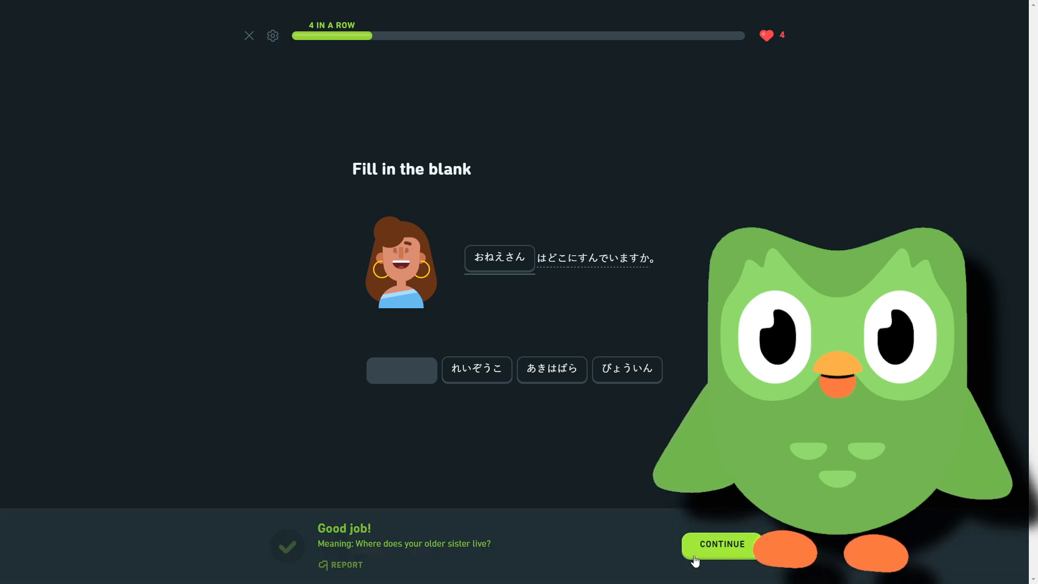
{"action": "left_click", "coordinate": [721, 544]}
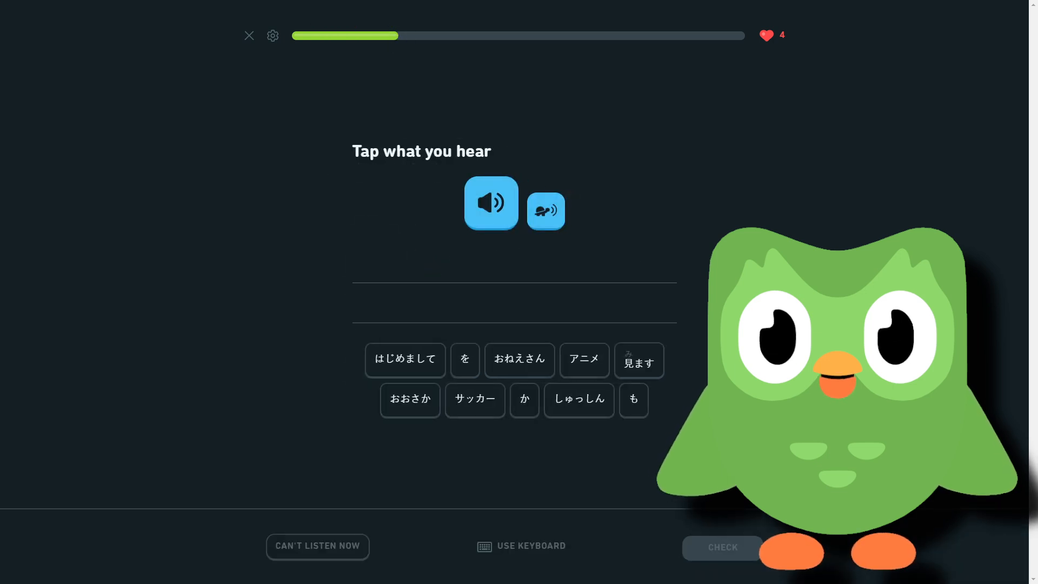
Transcribe おねえさんもアニメを見ますか from the tiles, get it accepted, and continue
{"action": "left_click", "coordinate": [519, 359]}
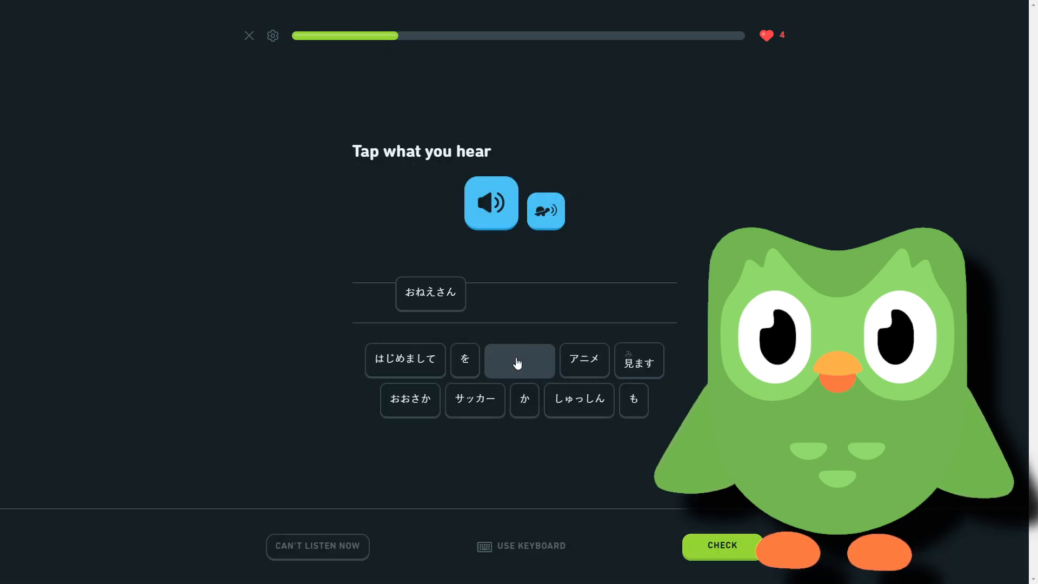
{"action": "left_click", "coordinate": [632, 400]}
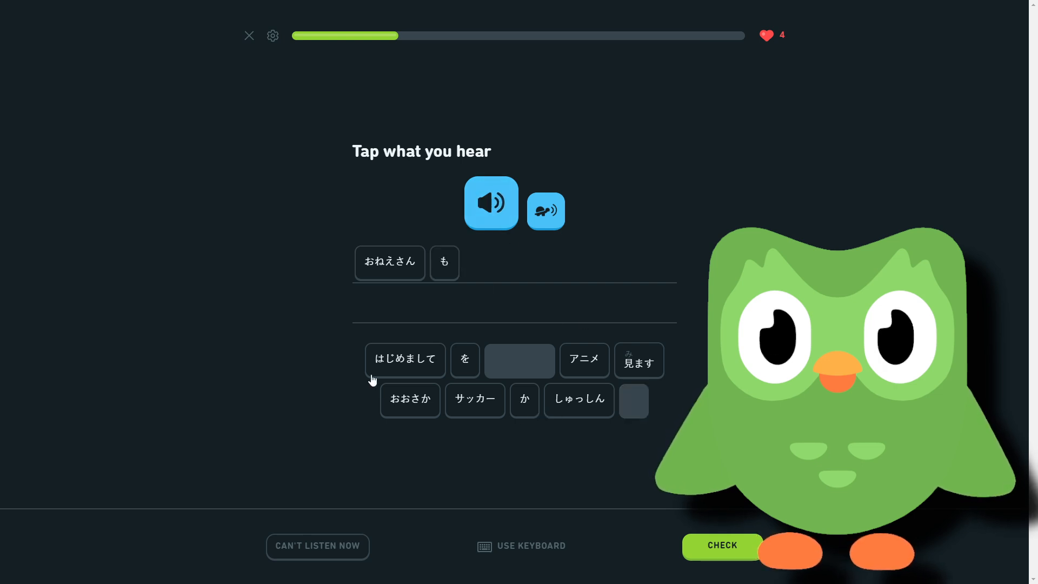
{"action": "mouse_move", "coordinate": [598, 364]}
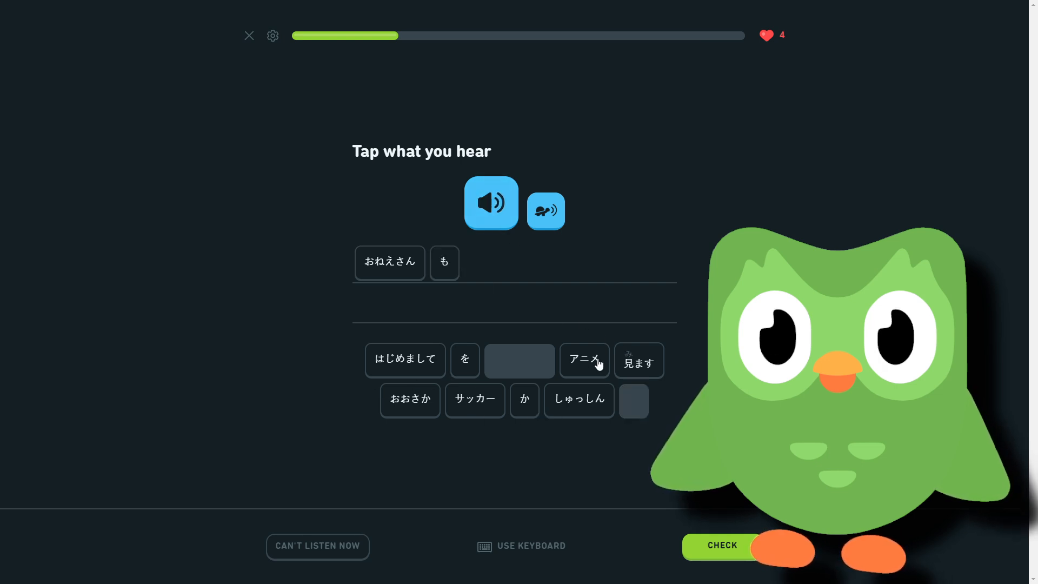
{"action": "left_click", "coordinate": [583, 359]}
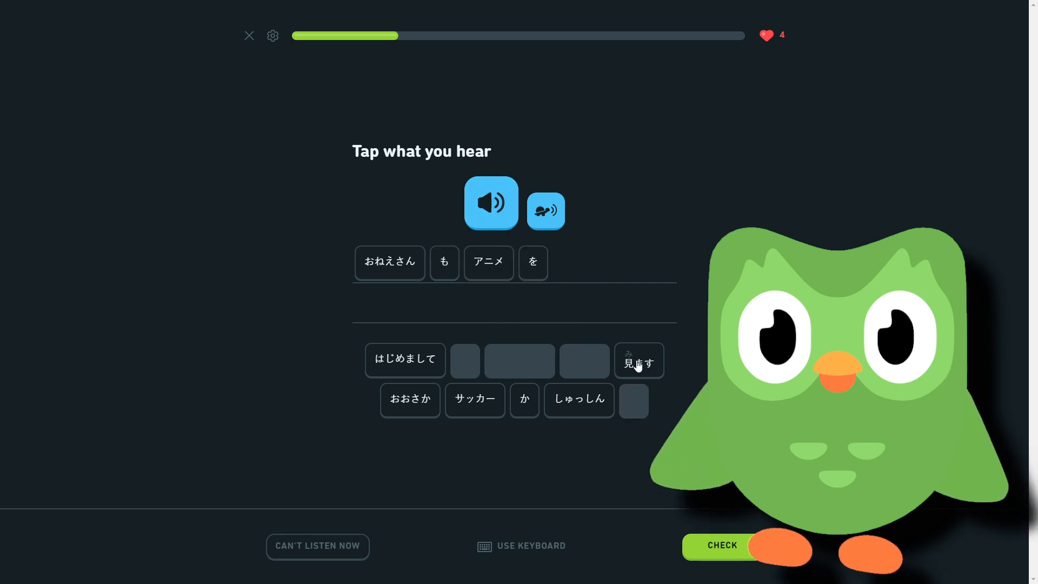
{"action": "left_click", "coordinate": [638, 360]}
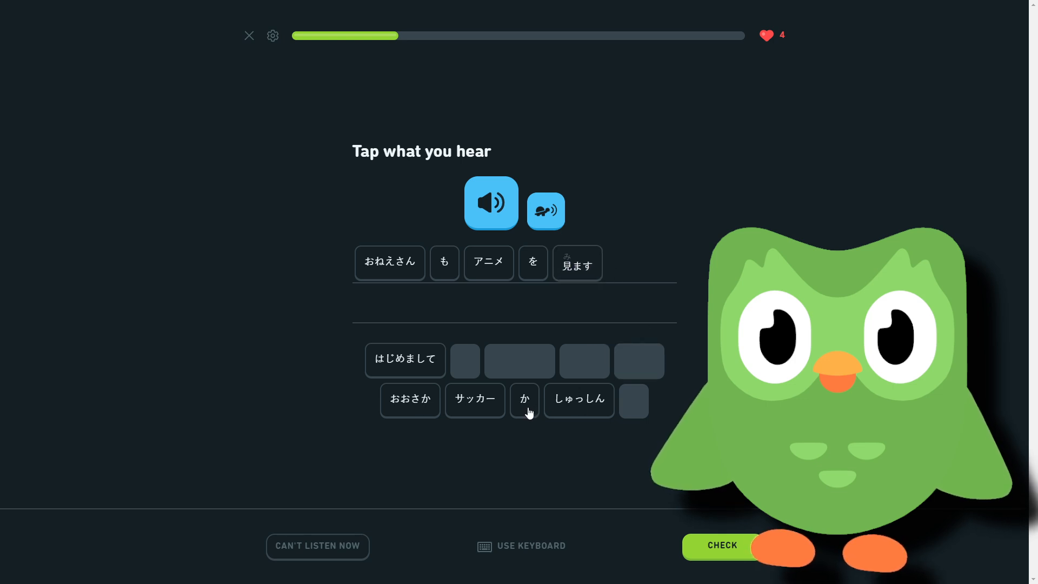
{"action": "left_click", "coordinate": [524, 399]}
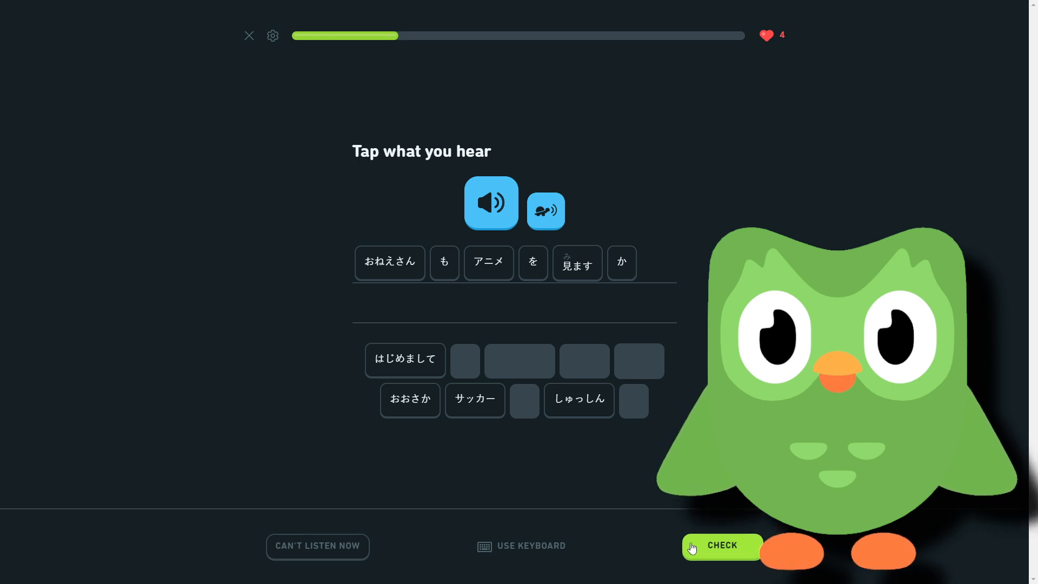
{"action": "left_click", "coordinate": [721, 545]}
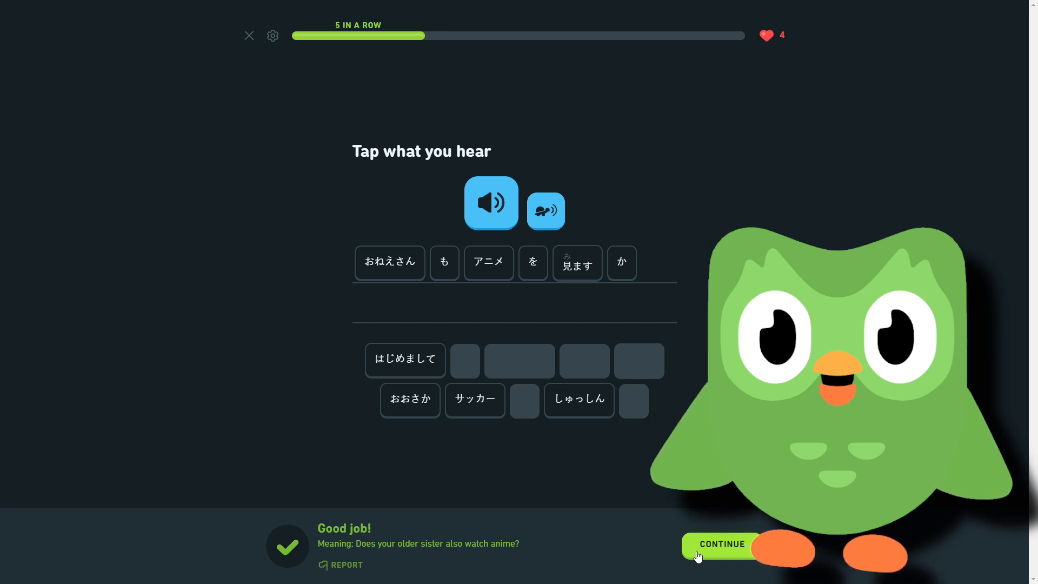
{"action": "left_click", "coordinate": [721, 544]}
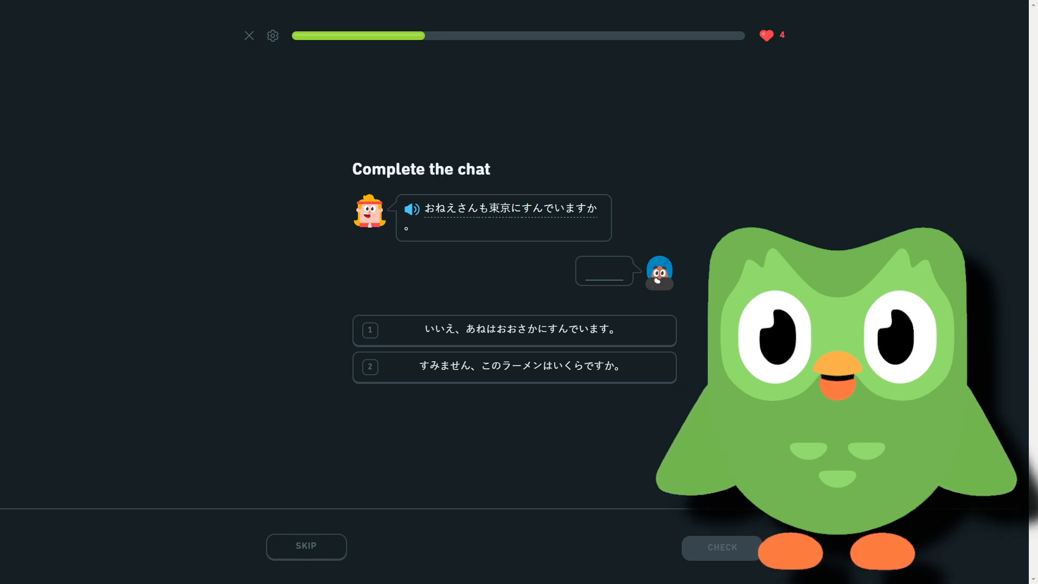
{"action": "mouse_move", "coordinate": [500, 209]}
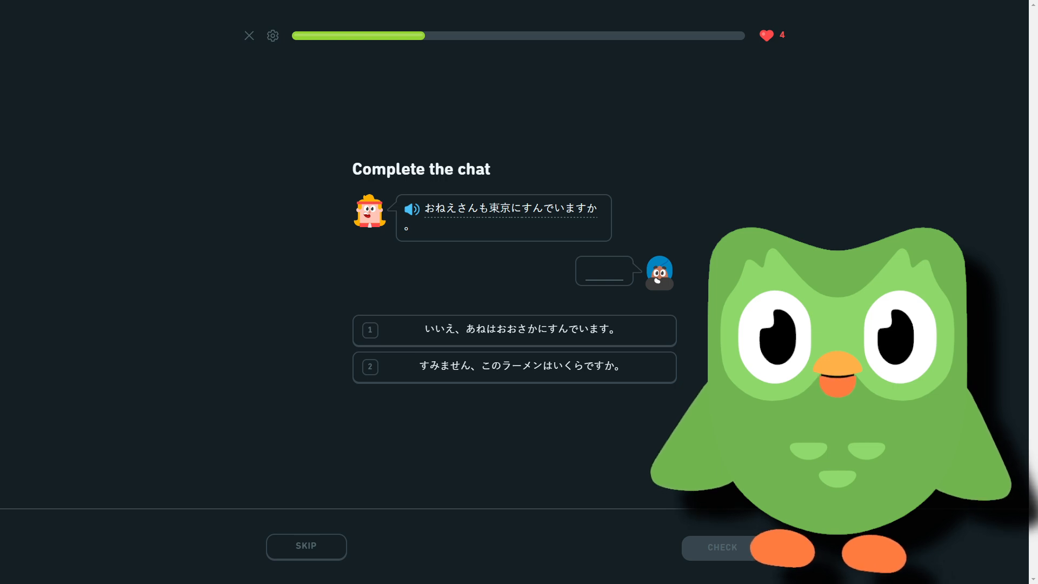
Choose the reply いいえ、あねはおおさかにすんでいます, submit it, and continue
{"action": "left_click", "coordinate": [513, 331]}
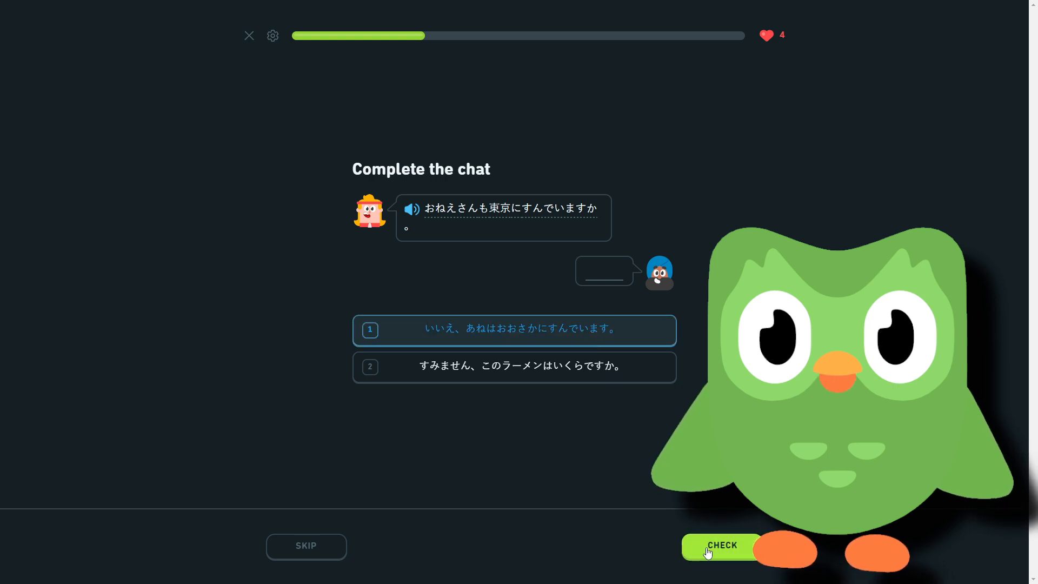
{"action": "left_click", "coordinate": [722, 545]}
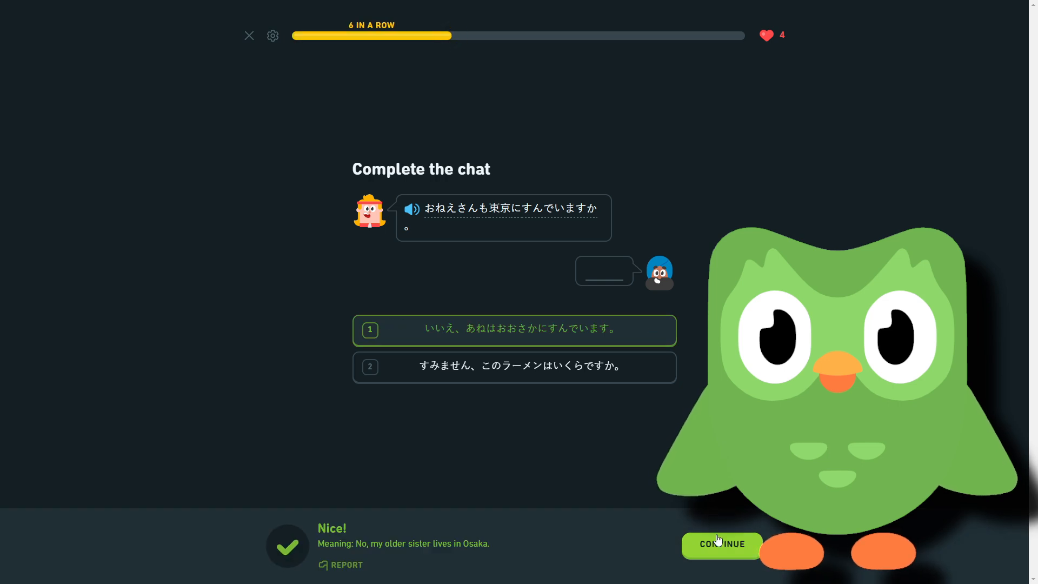
{"action": "left_click", "coordinate": [721, 544]}
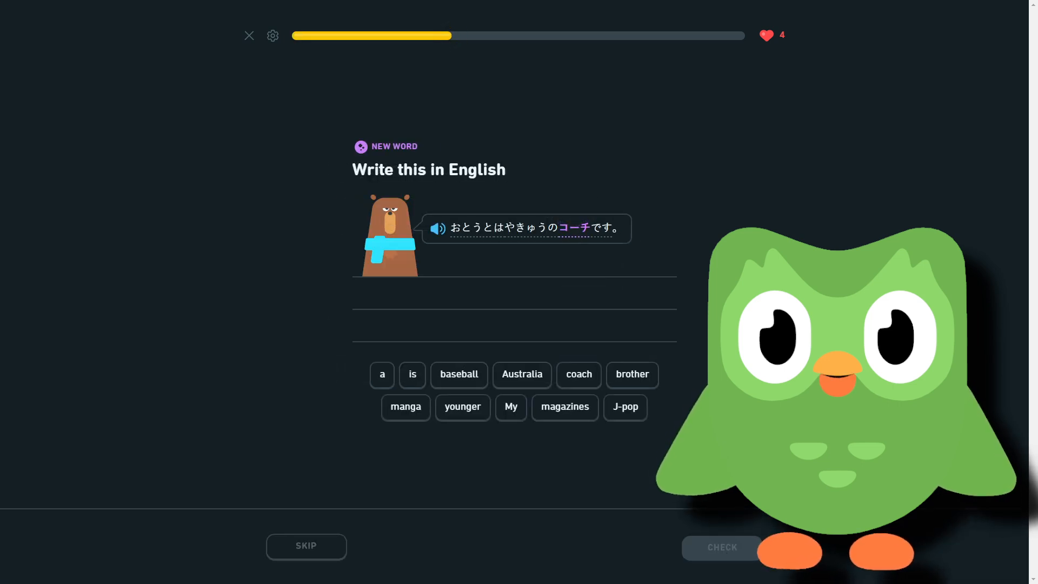
{"action": "mouse_move", "coordinate": [572, 228]}
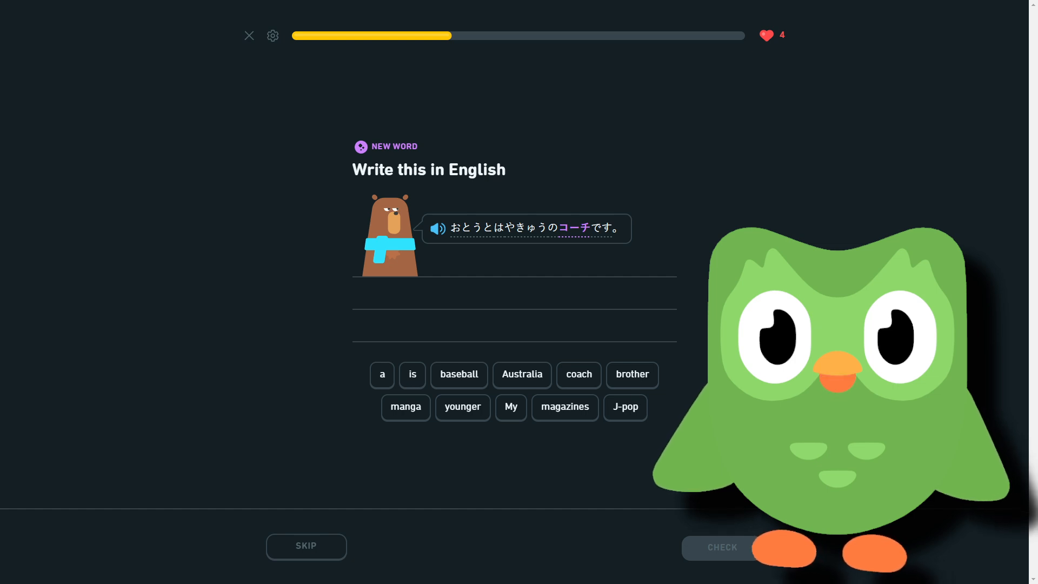
Submit 'My younger brother is a baseball coach', then pick コーチ as 'coach' and continue
{"action": "left_click", "coordinate": [511, 407]}
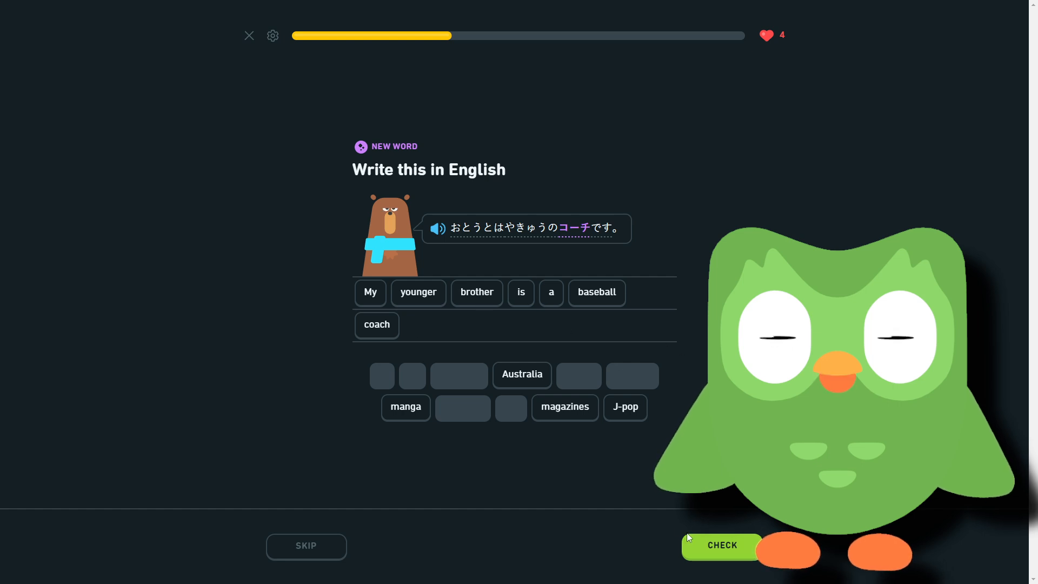
{"action": "left_click", "coordinate": [721, 545]}
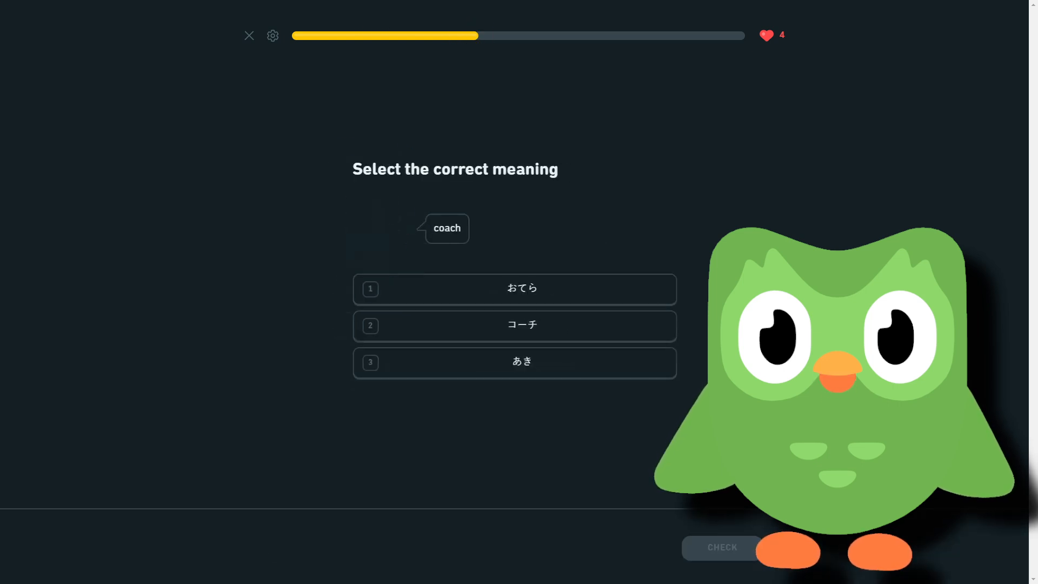
{"action": "left_click", "coordinate": [515, 325]}
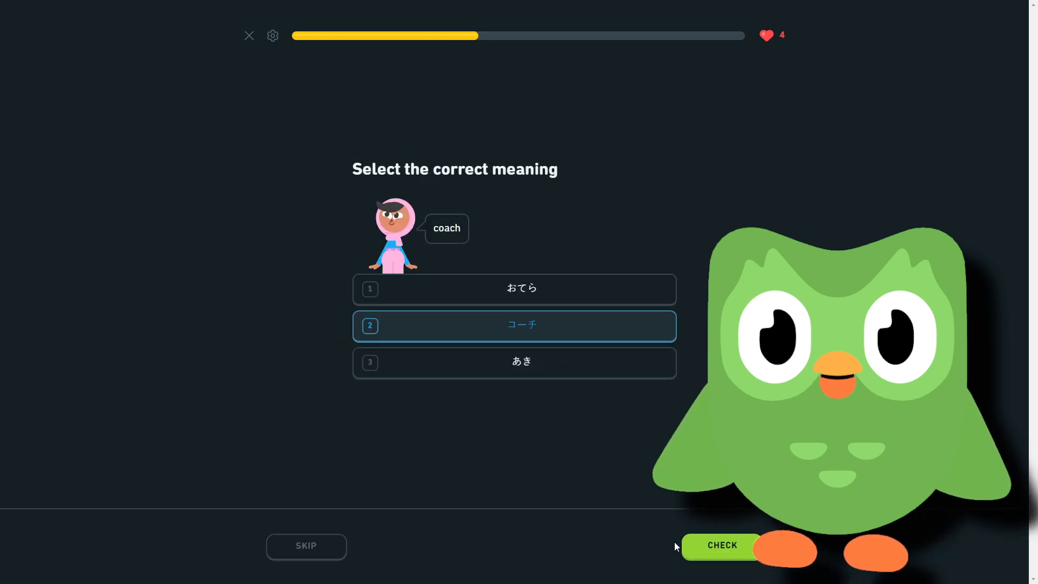
{"action": "left_click", "coordinate": [721, 545]}
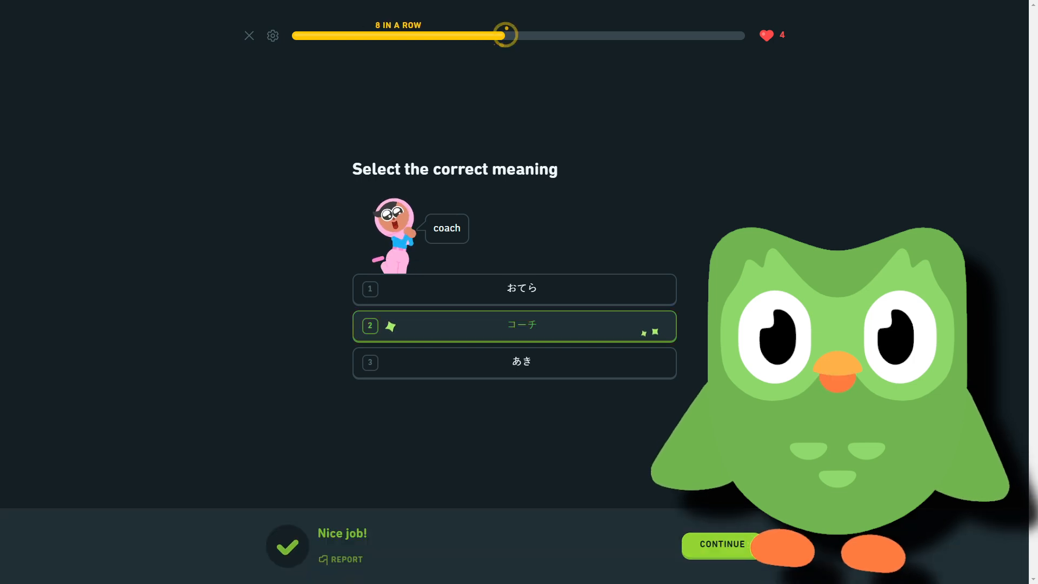
{"action": "left_click", "coordinate": [721, 544]}
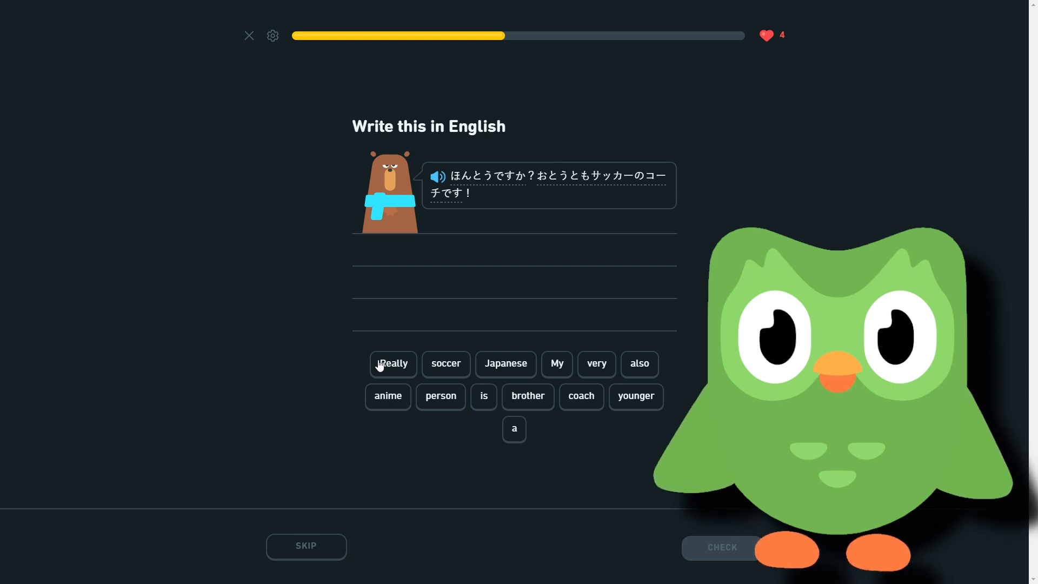
Build 'Really? My younger brother is also a soccer coach' and submit it
{"action": "left_click", "coordinate": [391, 363]}
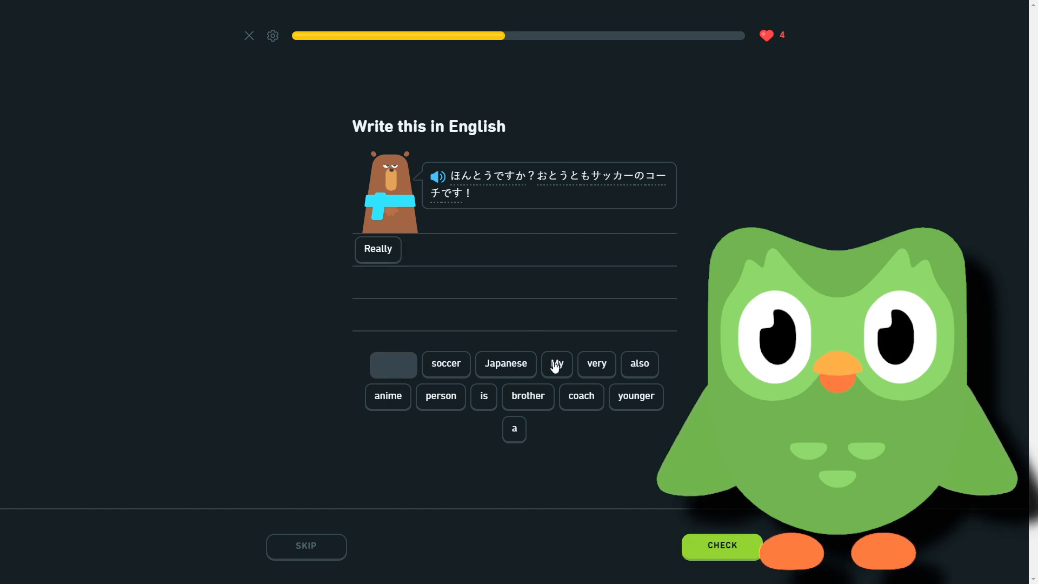
{"action": "left_click", "coordinate": [556, 364]}
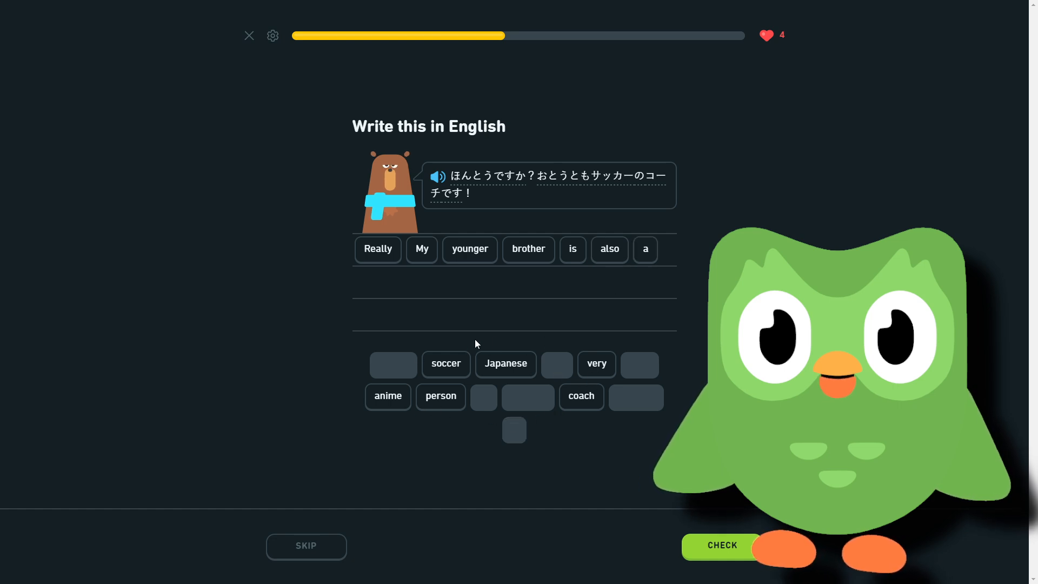
{"action": "left_click", "coordinate": [580, 396]}
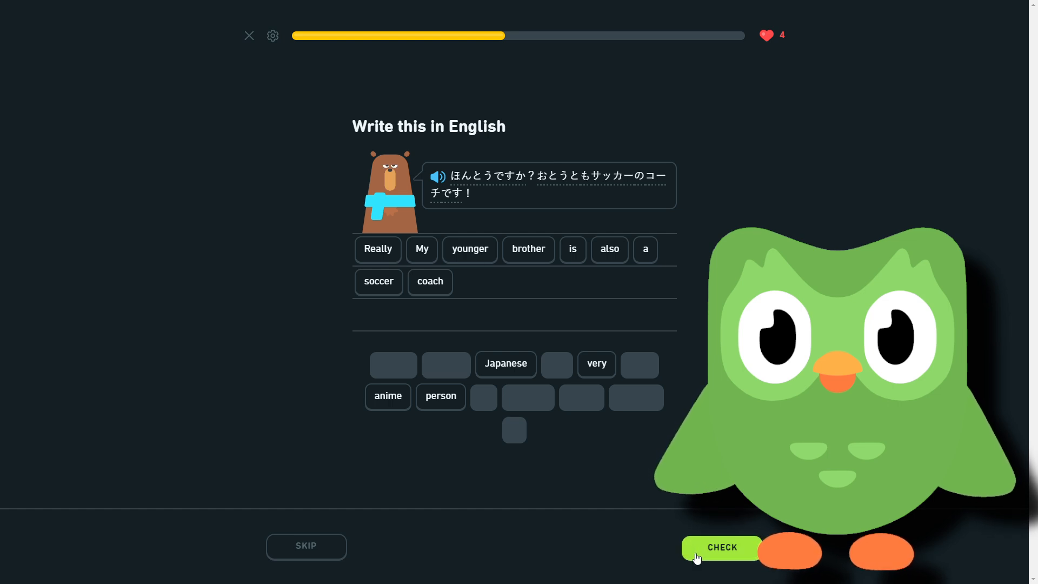
{"action": "left_click", "coordinate": [722, 548]}
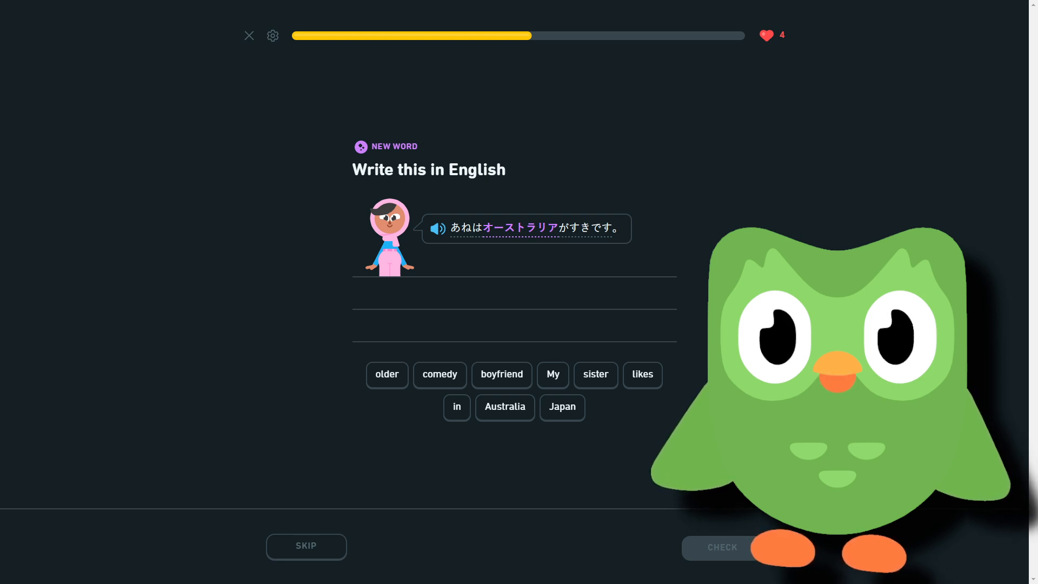
Build 'My older sister likes Australia' for あねはオーストラリアがすきです and submit it
{"action": "left_click", "coordinate": [553, 375]}
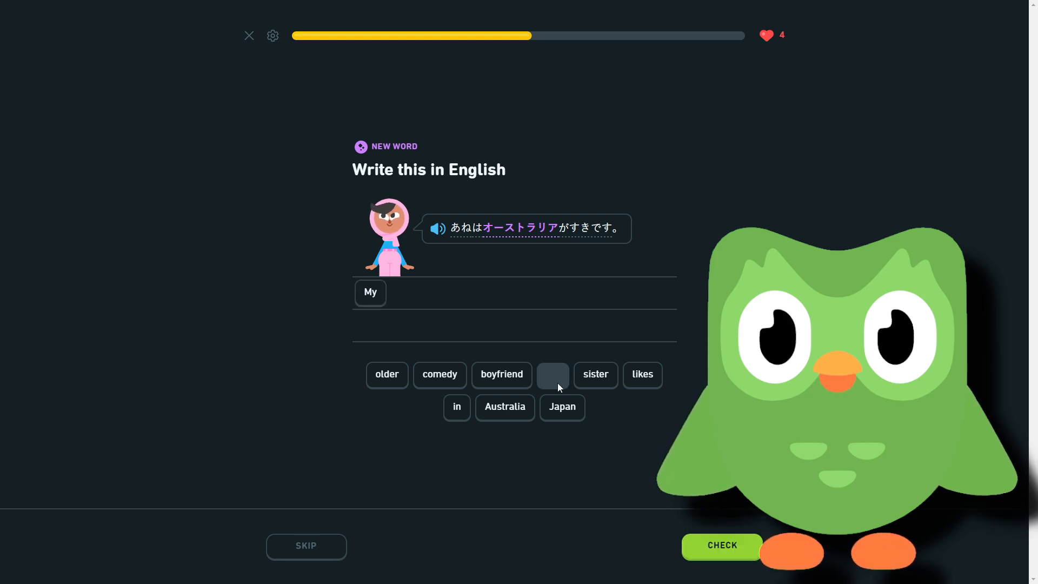
{"action": "mouse_move", "coordinate": [435, 355]}
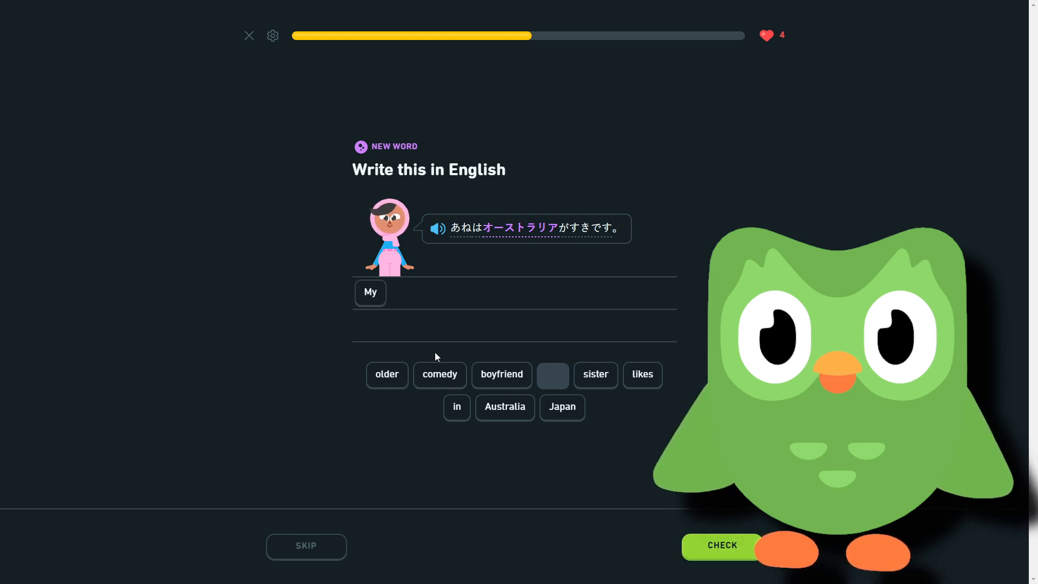
{"action": "left_click", "coordinate": [387, 375]}
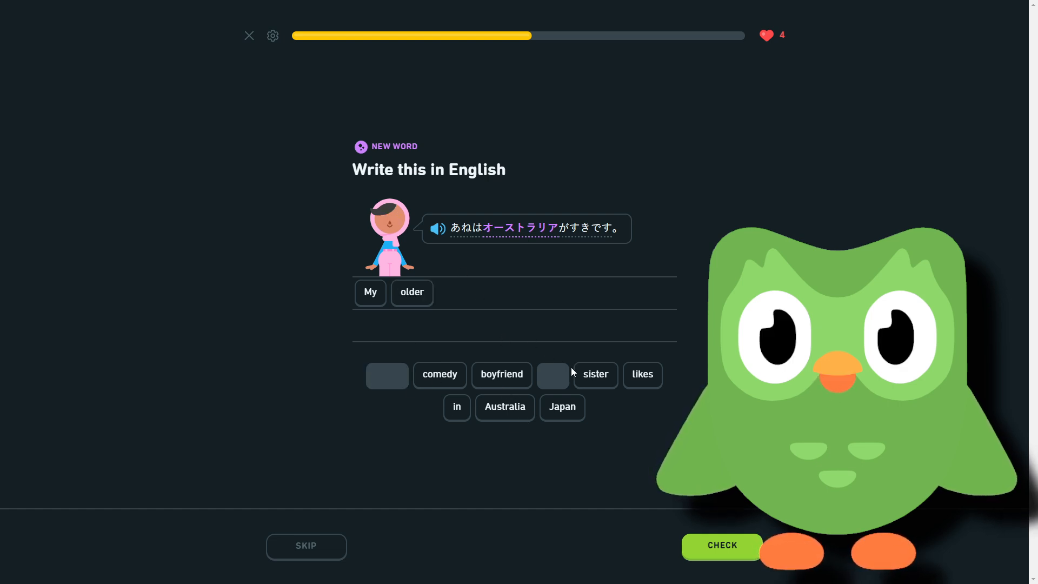
{"action": "left_click", "coordinate": [595, 374]}
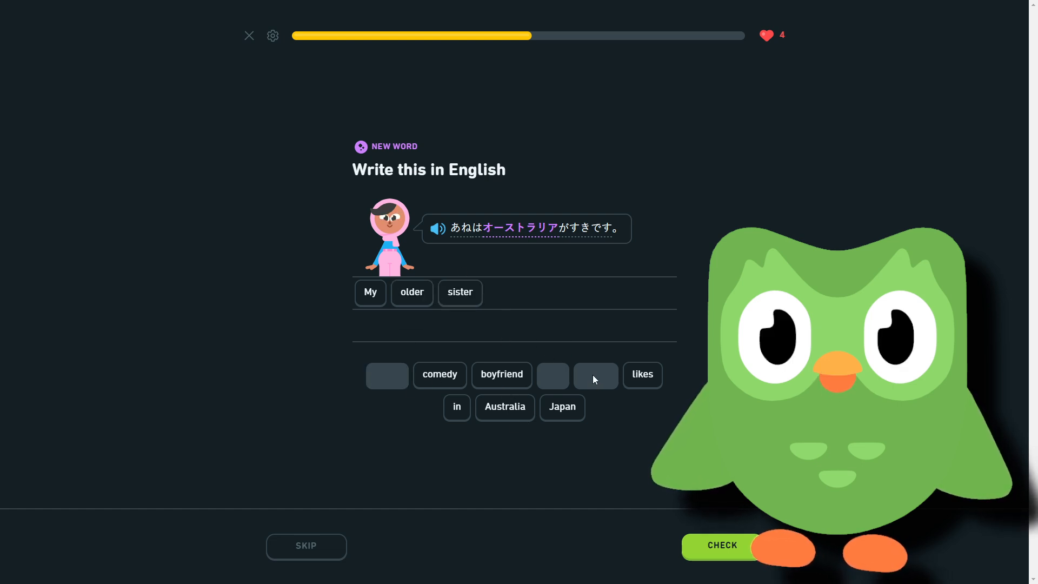
{"action": "left_click", "coordinate": [641, 375]}
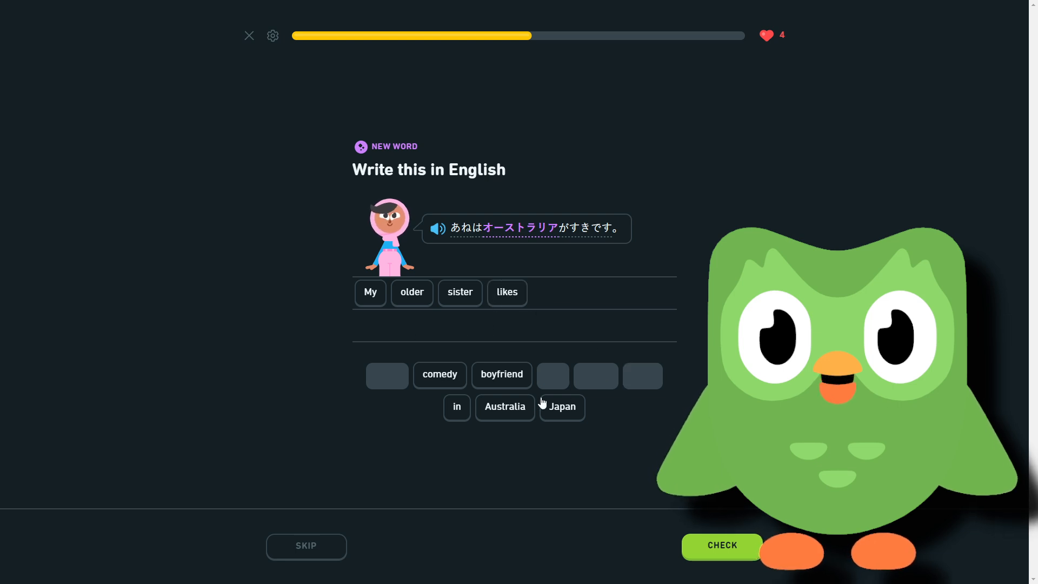
{"action": "left_click", "coordinate": [505, 407]}
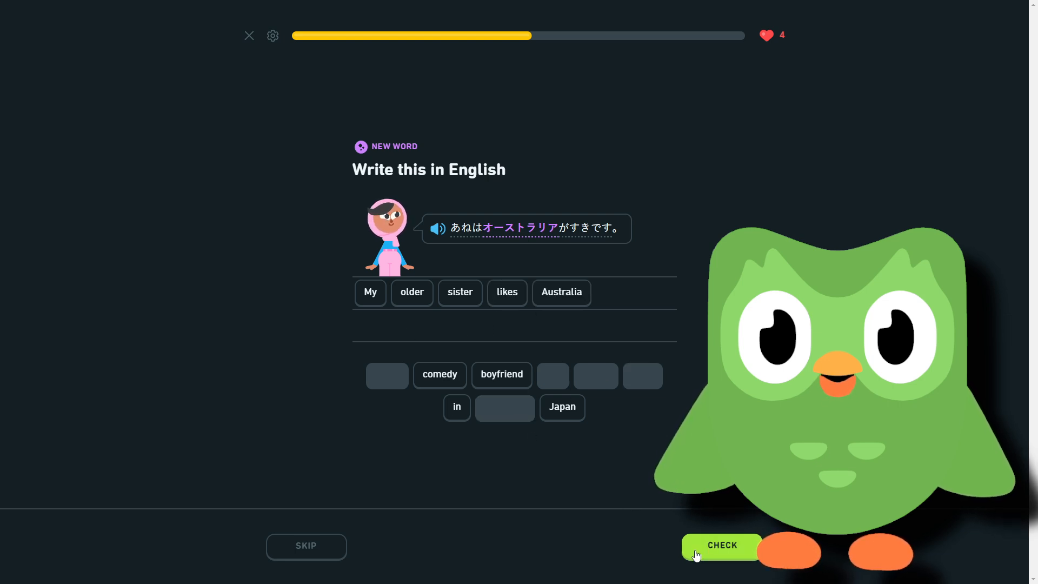
{"action": "left_click", "coordinate": [721, 545]}
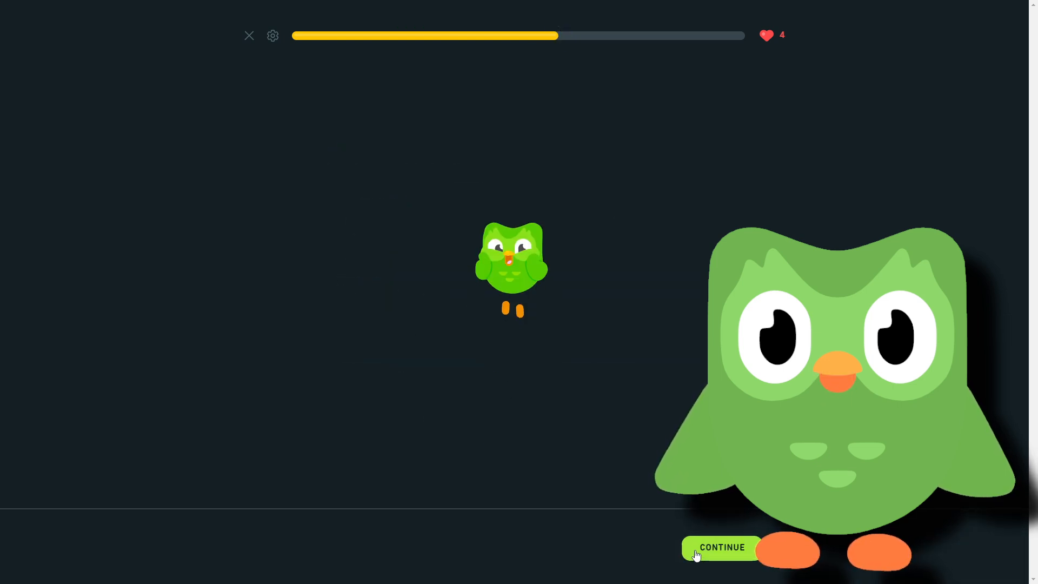
Transcribe はい、あねは日本ごのせんせいです from the tiles and submit it
{"action": "left_click", "coordinate": [721, 547]}
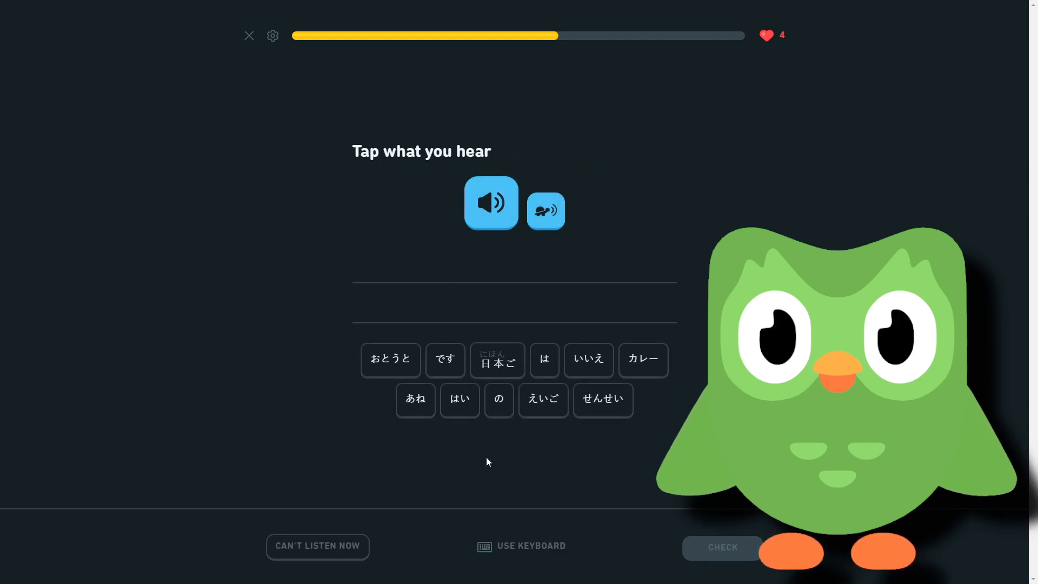
{"action": "left_click", "coordinate": [459, 399]}
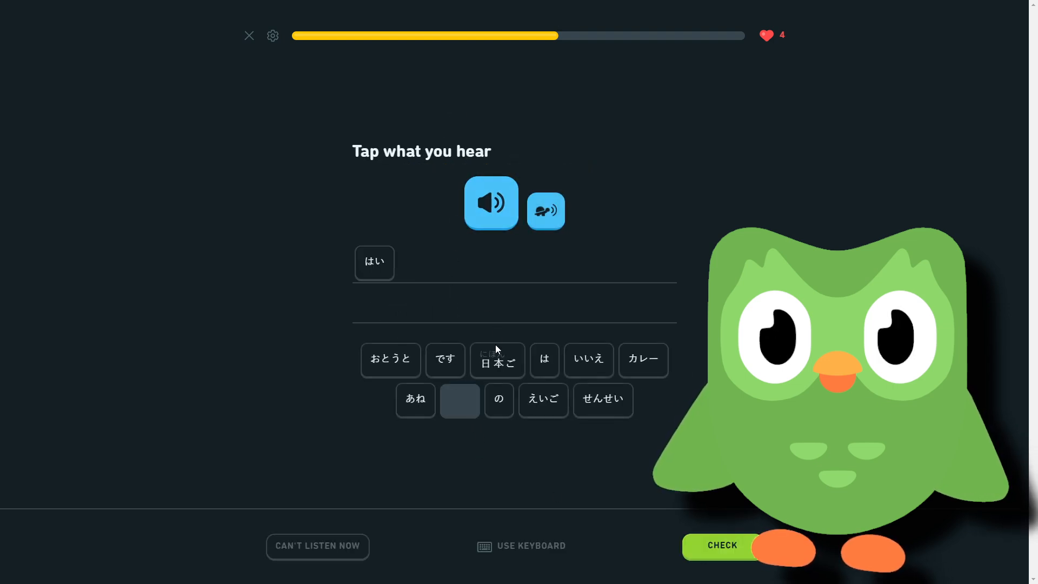
{"action": "left_click", "coordinate": [498, 359]}
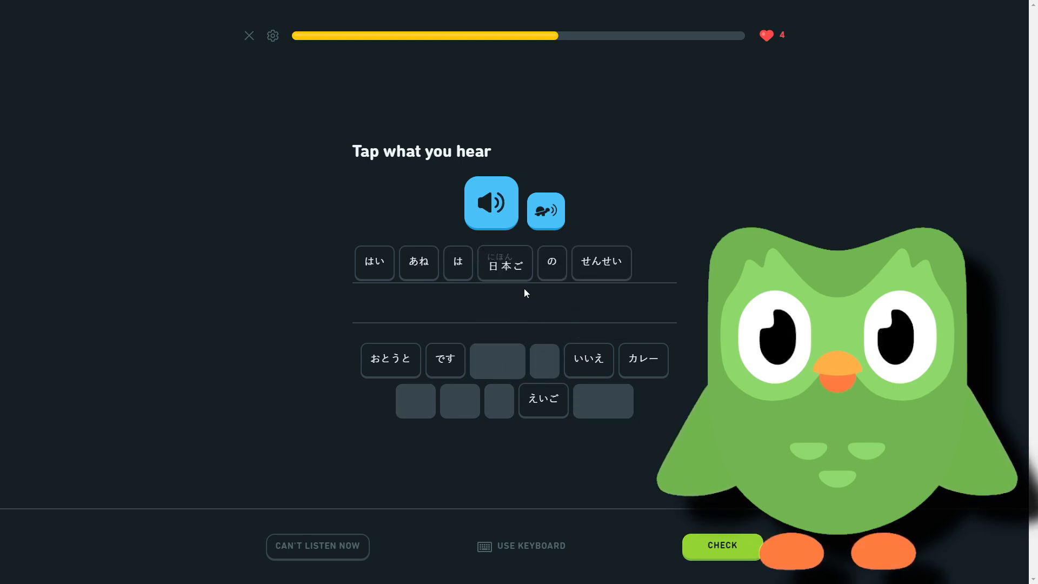
{"action": "left_click", "coordinate": [444, 359]}
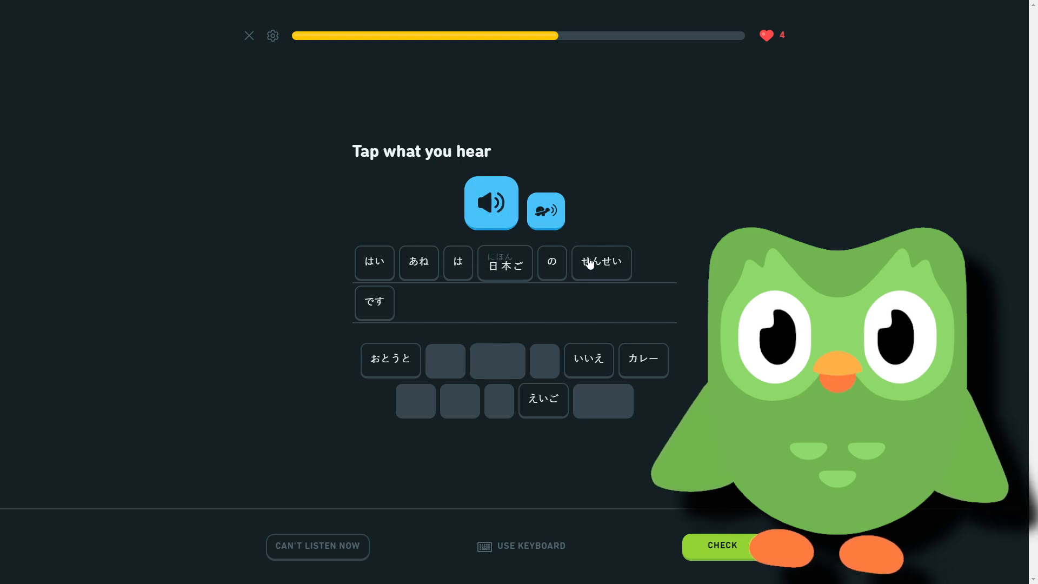
{"action": "mouse_move", "coordinate": [343, 169]}
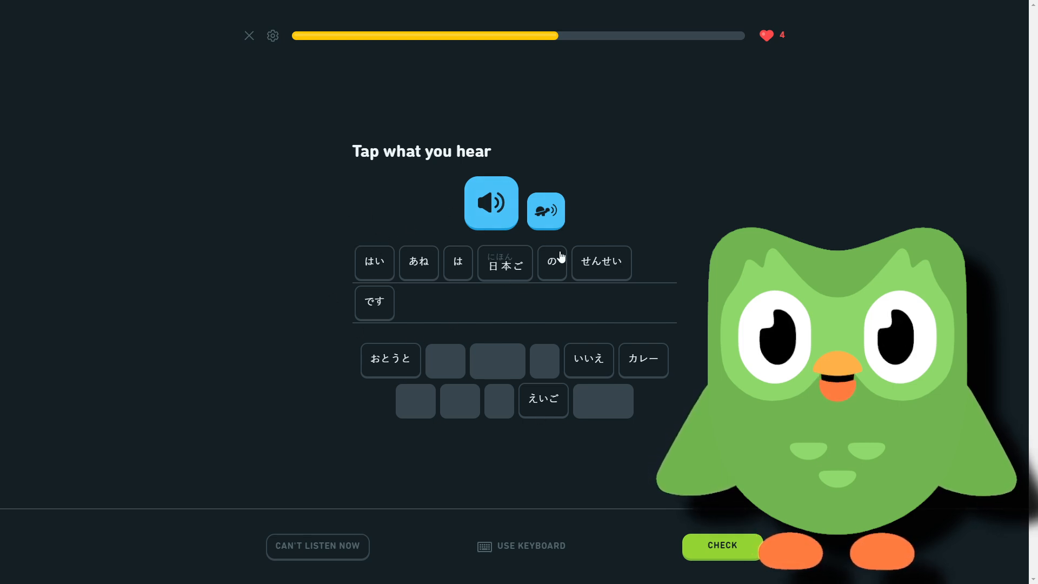
{"action": "left_click", "coordinate": [721, 545]}
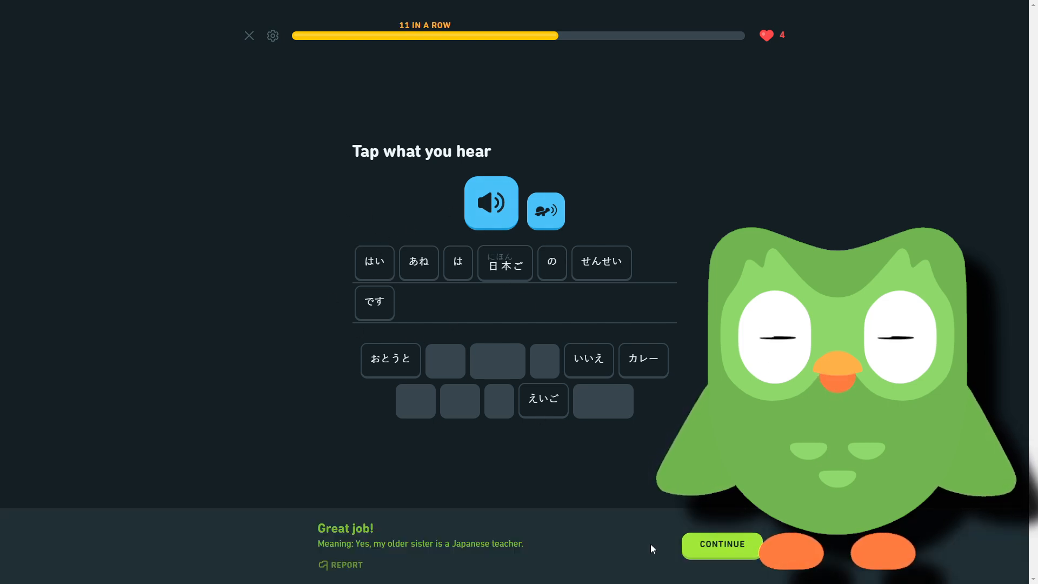
Match spring/はる, weather/てんき, flower/はな, today/きょう and coach/コーチ
{"action": "left_click", "coordinate": [721, 544]}
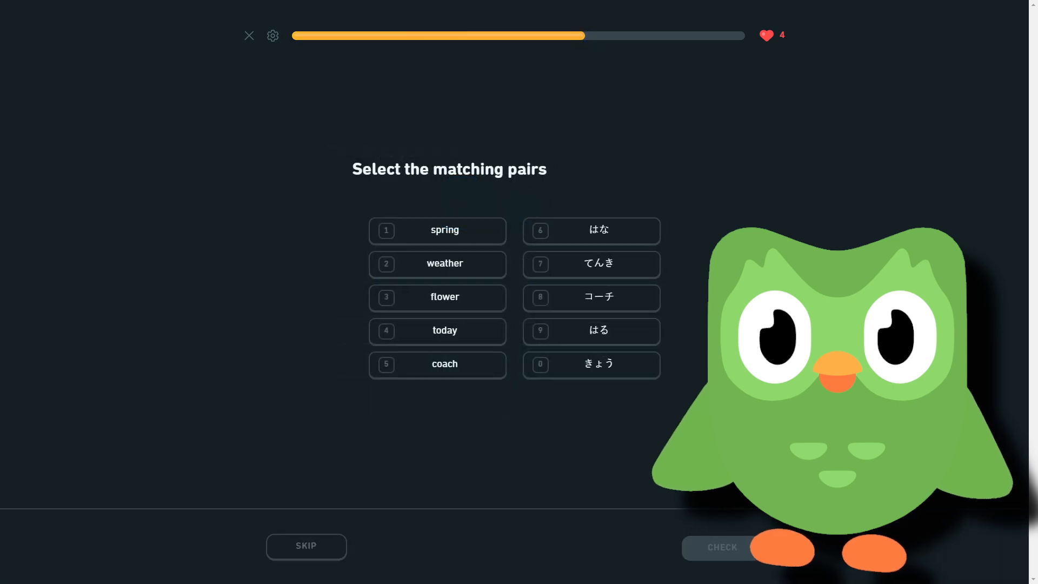
{"action": "left_click", "coordinate": [437, 230]}
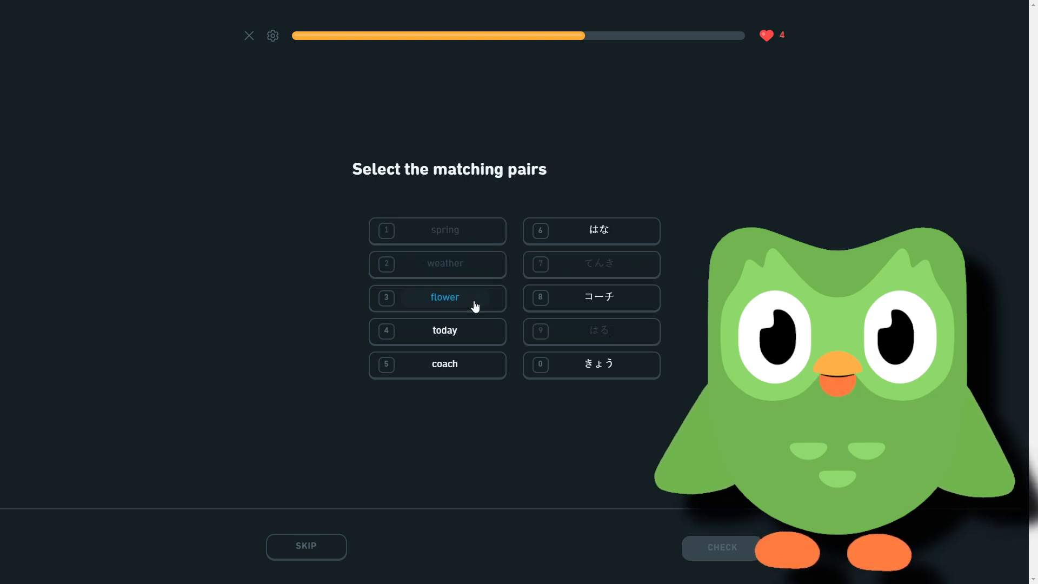
{"action": "left_click", "coordinate": [590, 231]}
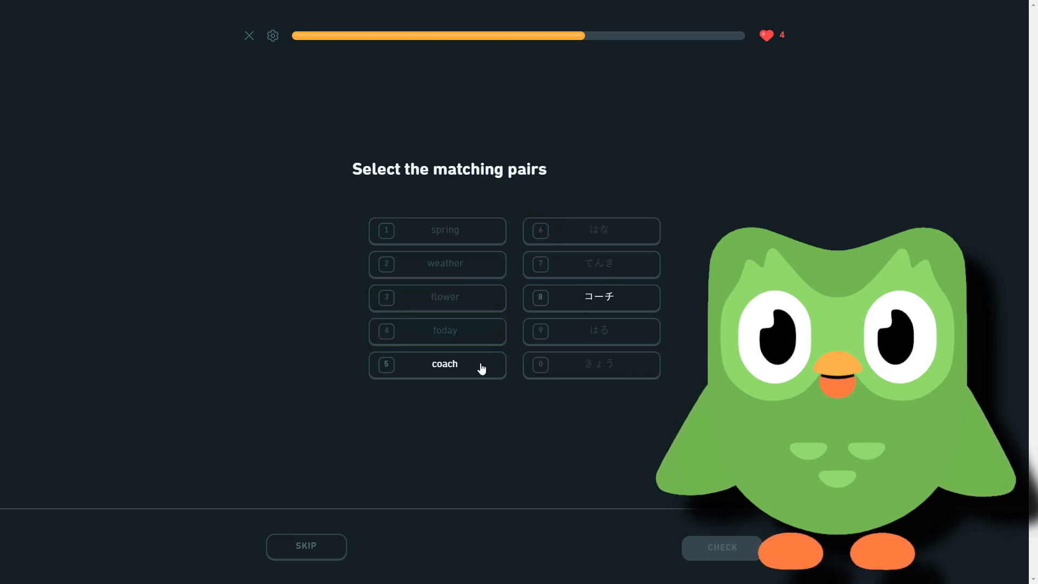
{"action": "left_click", "coordinate": [591, 298]}
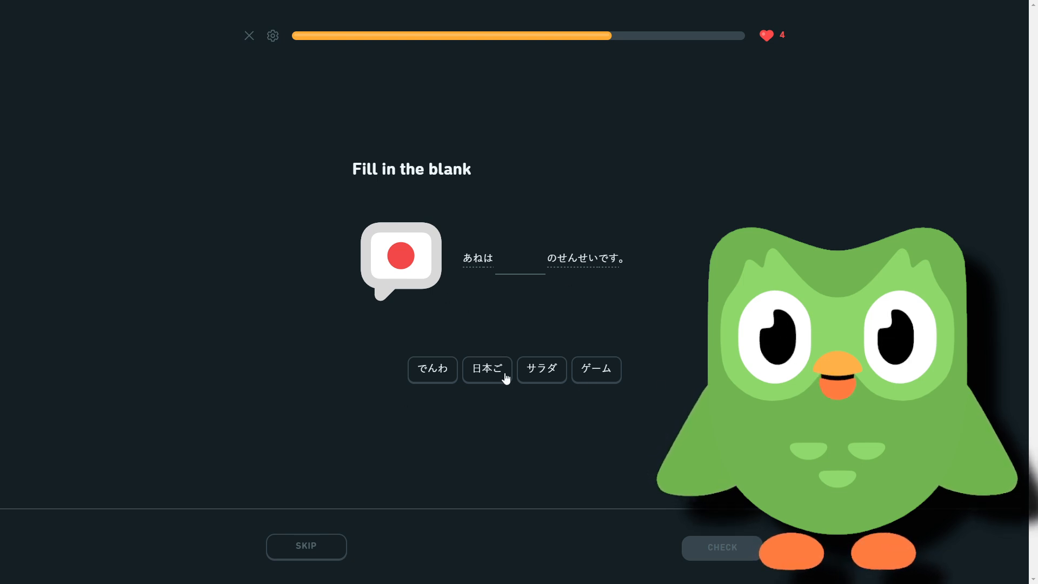
Fill the blank in あねは＿のせんせいです with 日本ご
{"action": "left_click", "coordinate": [488, 370]}
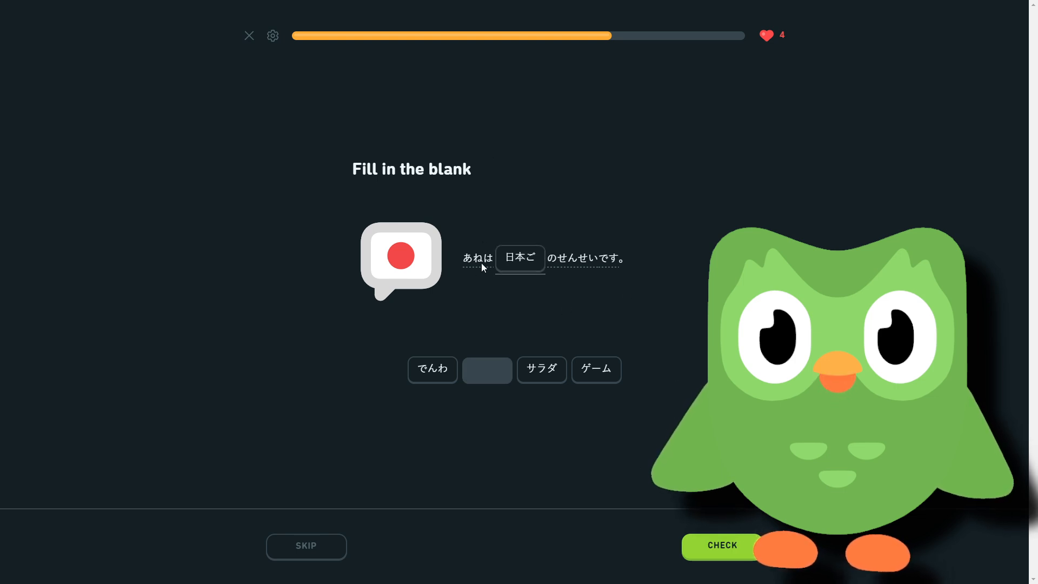
{"action": "mouse_move", "coordinate": [517, 110]}
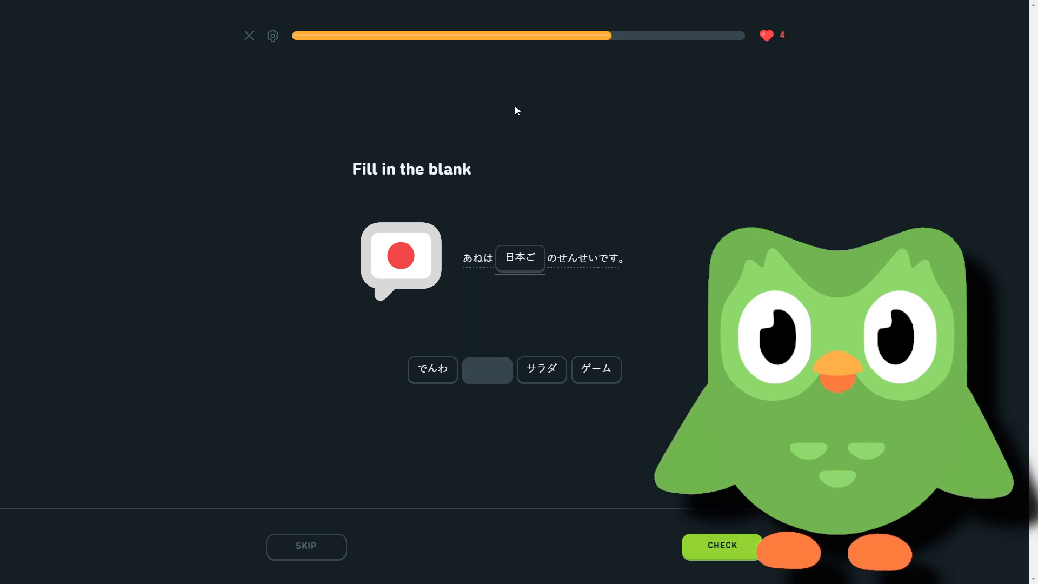
{"action": "mouse_move", "coordinate": [605, 225]}
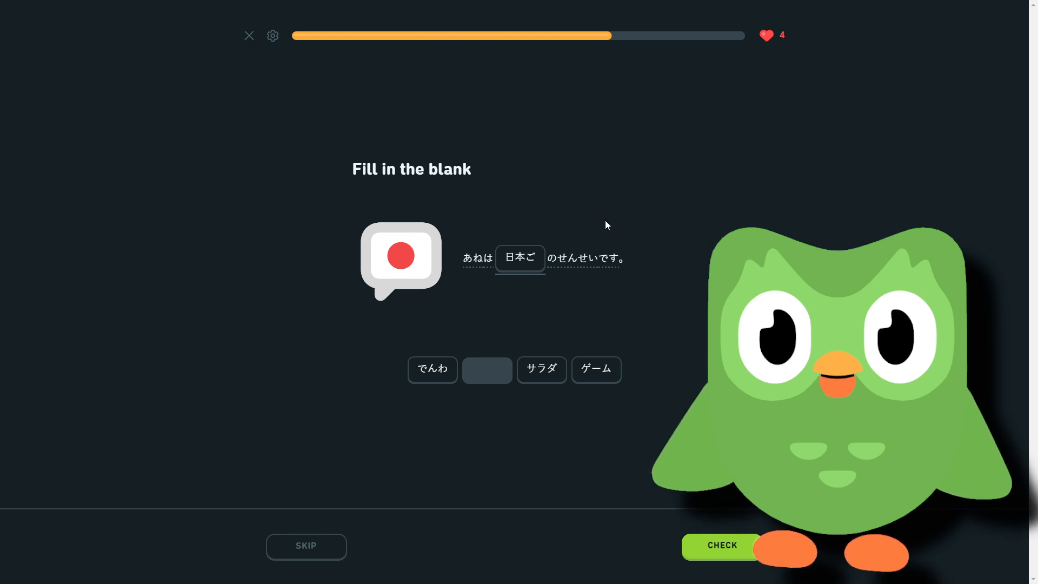
{"action": "mouse_move", "coordinate": [574, 245]}
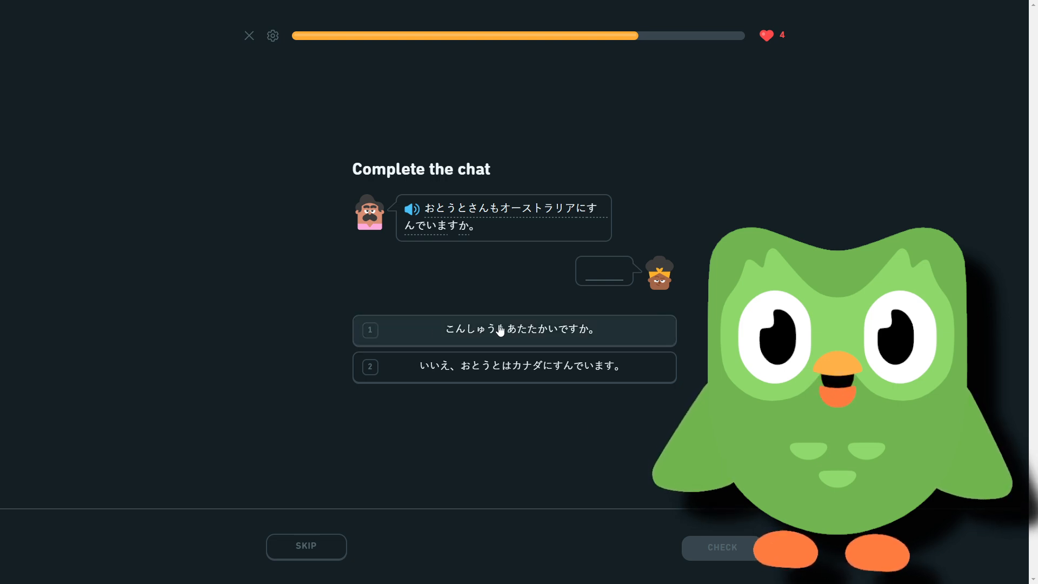
Choose the reply いいえ、おとうとはカナダにすんでいます and submit it
{"action": "left_click", "coordinate": [515, 331]}
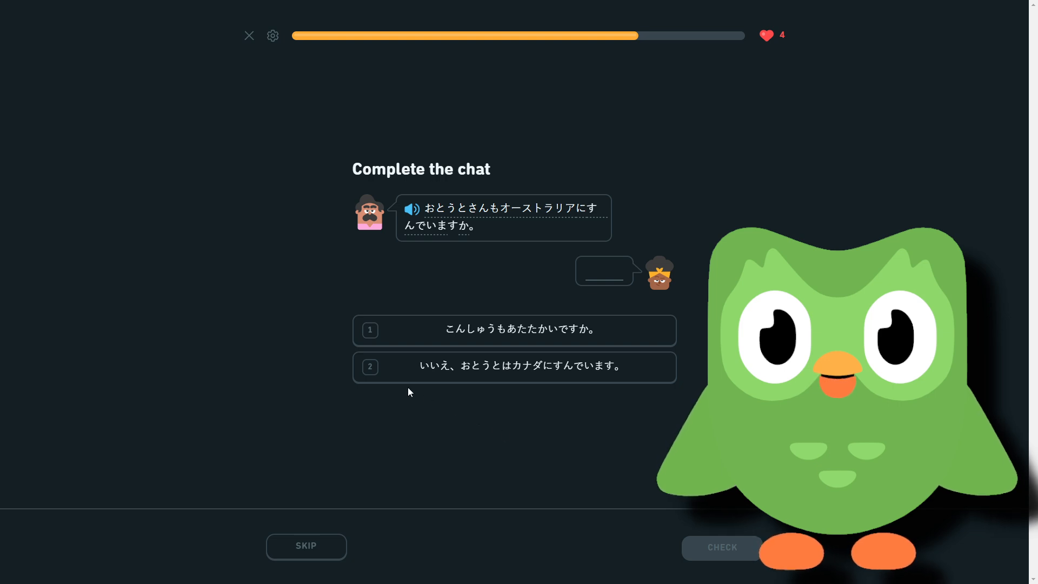
{"action": "mouse_move", "coordinate": [564, 392]}
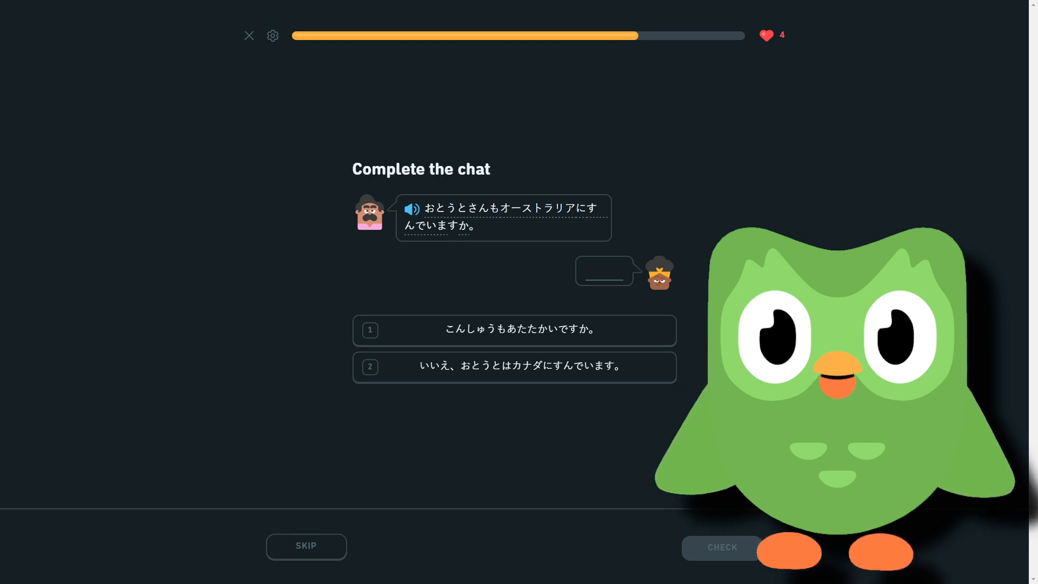
{"action": "left_click", "coordinate": [514, 368]}
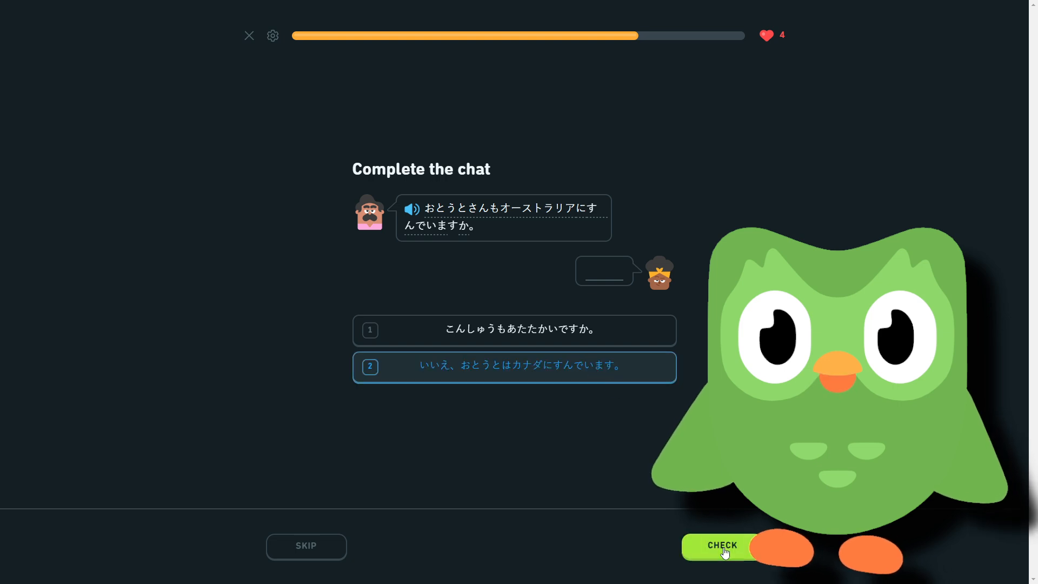
{"action": "left_click", "coordinate": [722, 547]}
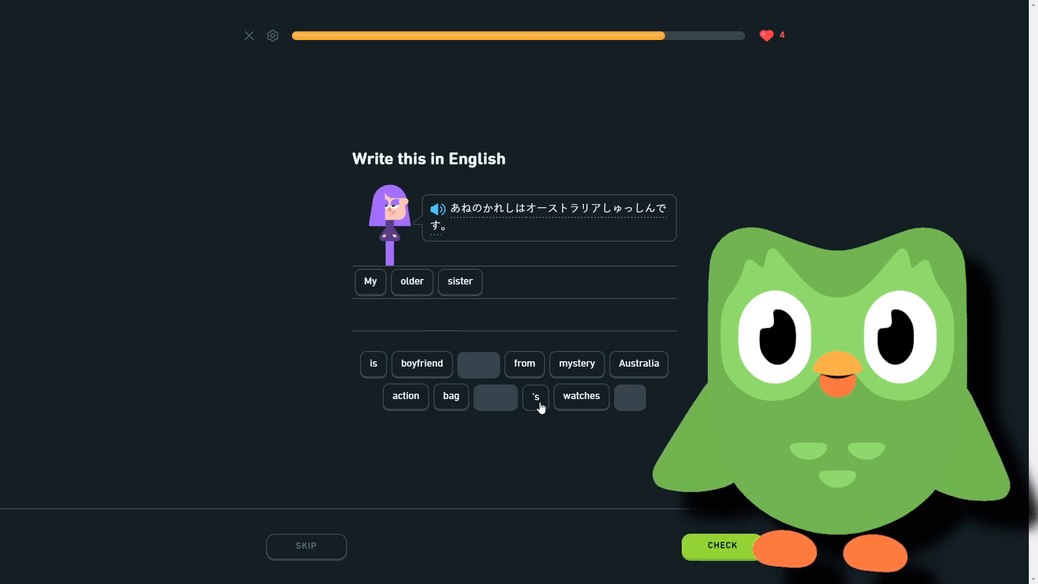
Complete 'My older sister's boyfriend is from Australia' and submit it
{"action": "left_click", "coordinate": [536, 395]}
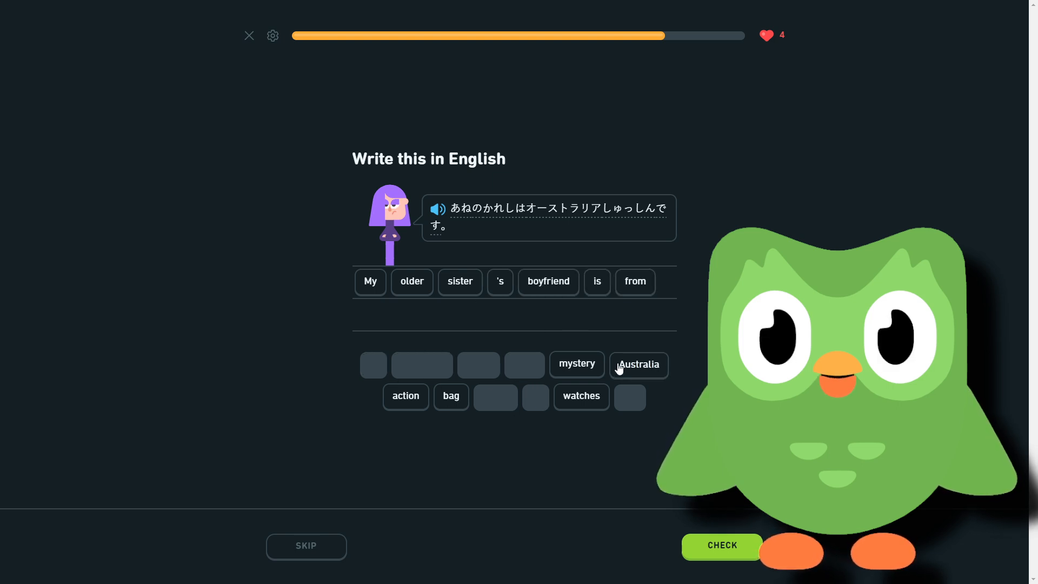
{"action": "left_click", "coordinate": [638, 364]}
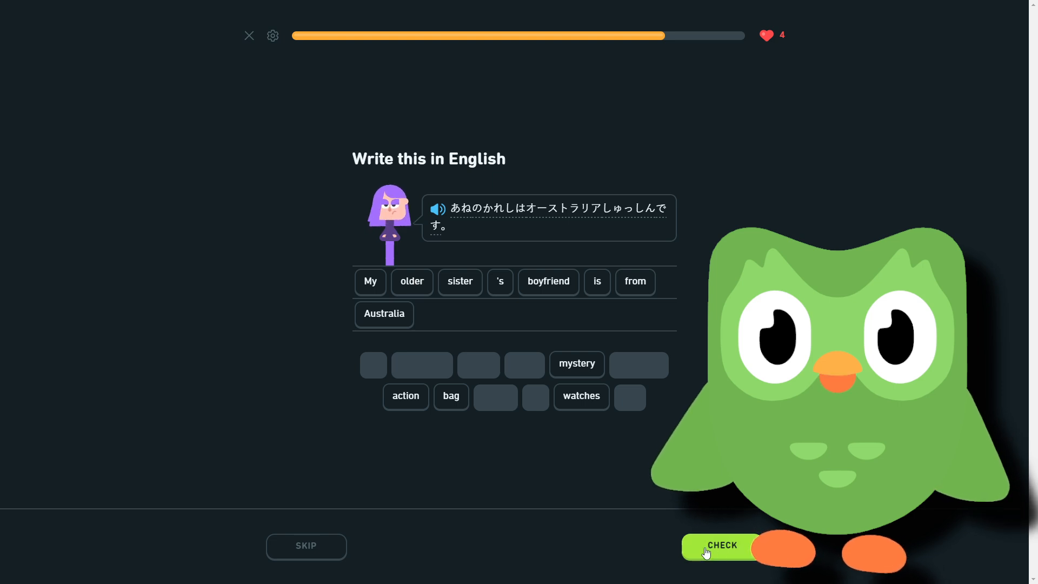
{"action": "left_click", "coordinate": [721, 547]}
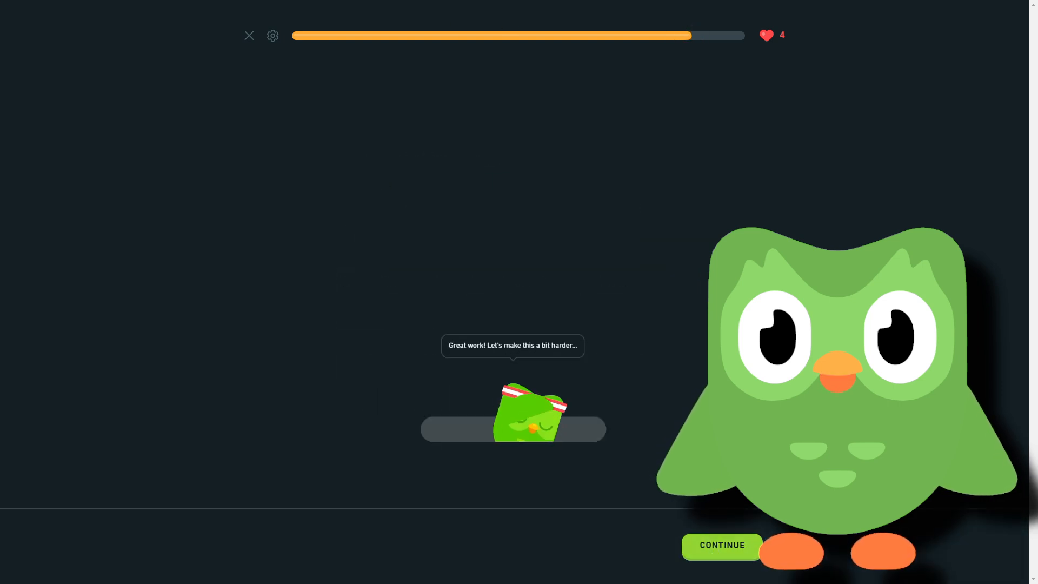
Build あね は オーストラリア がすきです from the word bank and get it accepted, keeping the streak at 16
{"action": "left_click", "coordinate": [722, 545]}
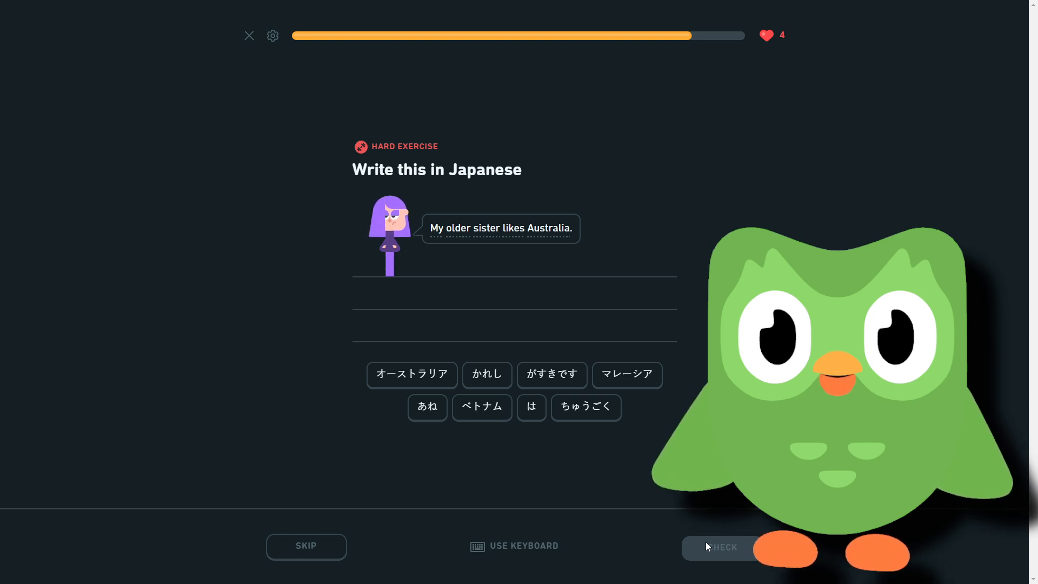
{"action": "left_click", "coordinate": [427, 408]}
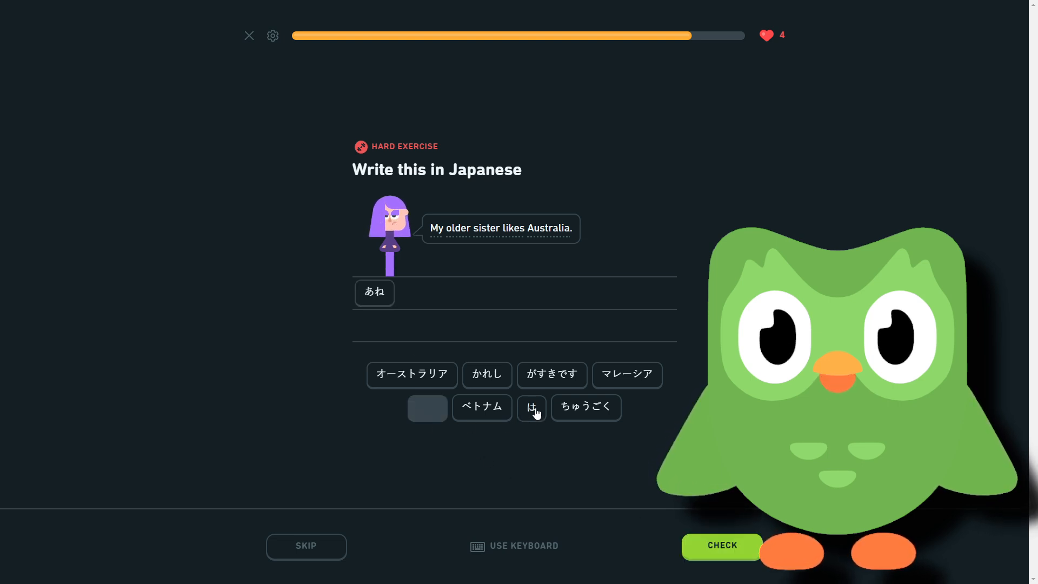
{"action": "left_click", "coordinate": [530, 407]}
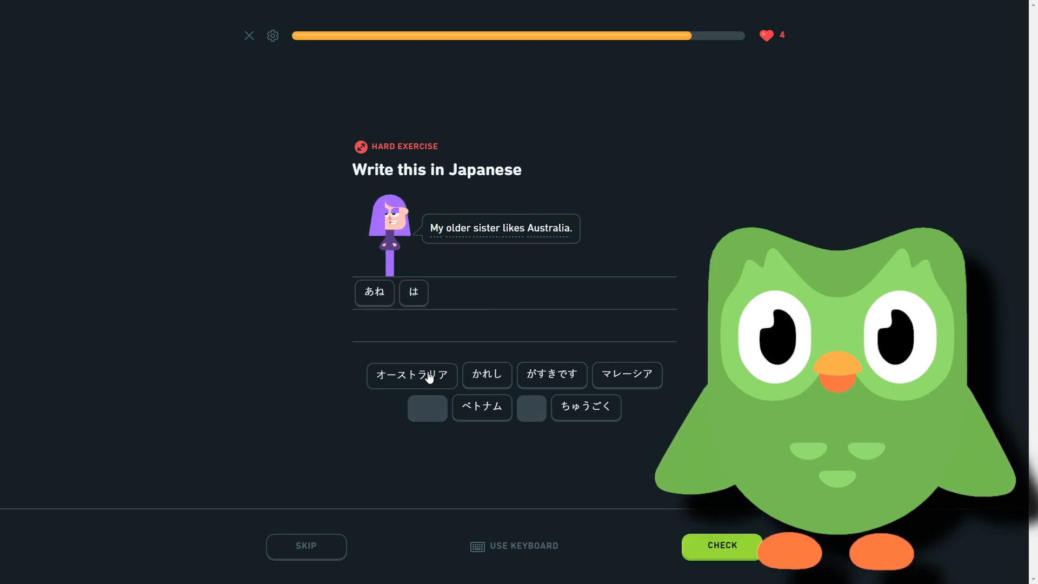
{"action": "left_click", "coordinate": [411, 376]}
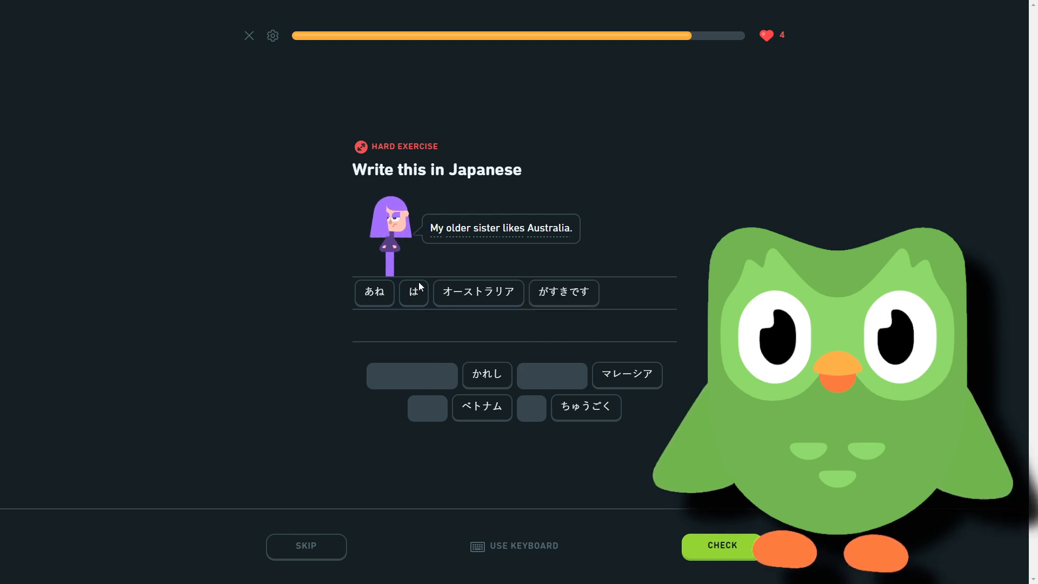
{"action": "mouse_move", "coordinate": [668, 313]}
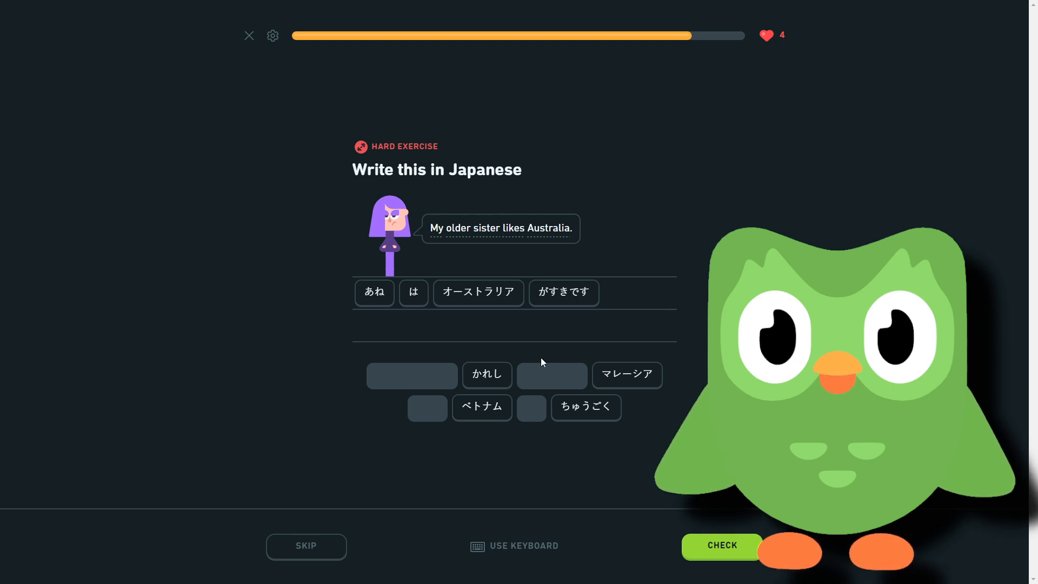
{"action": "mouse_move", "coordinate": [550, 363]}
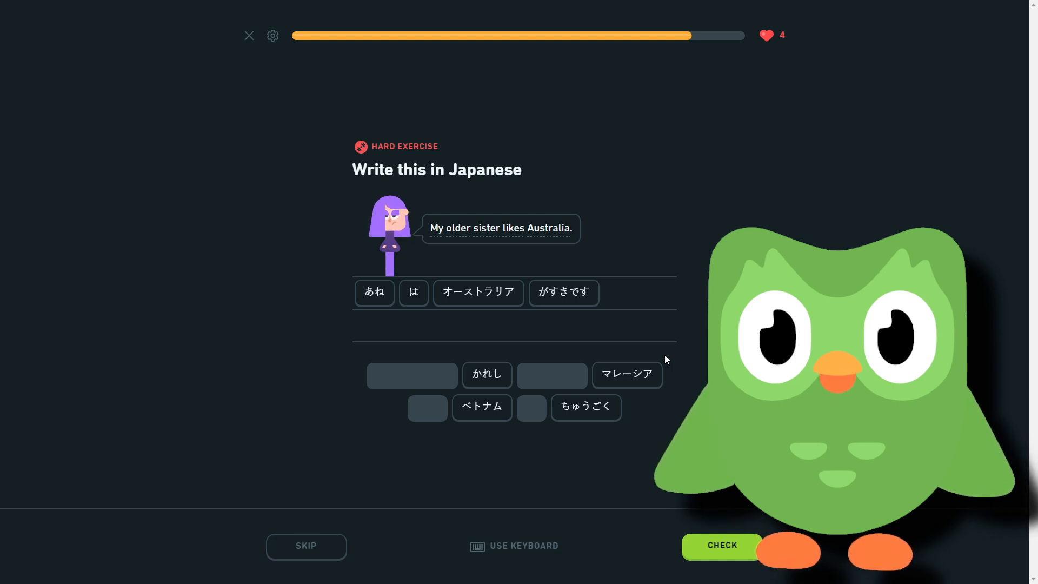
{"action": "left_click", "coordinate": [627, 375]}
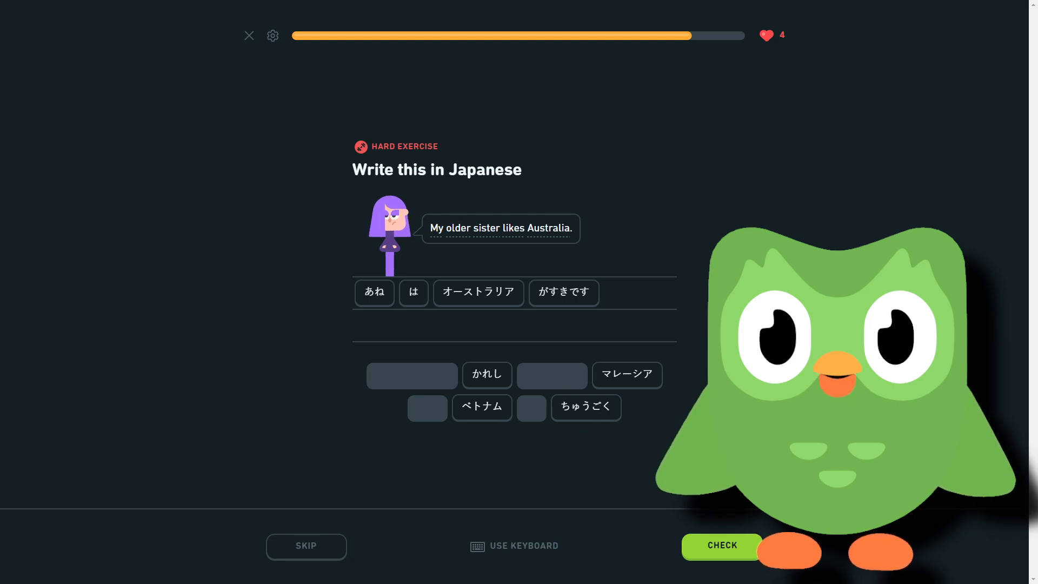
{"action": "left_click", "coordinate": [722, 545]}
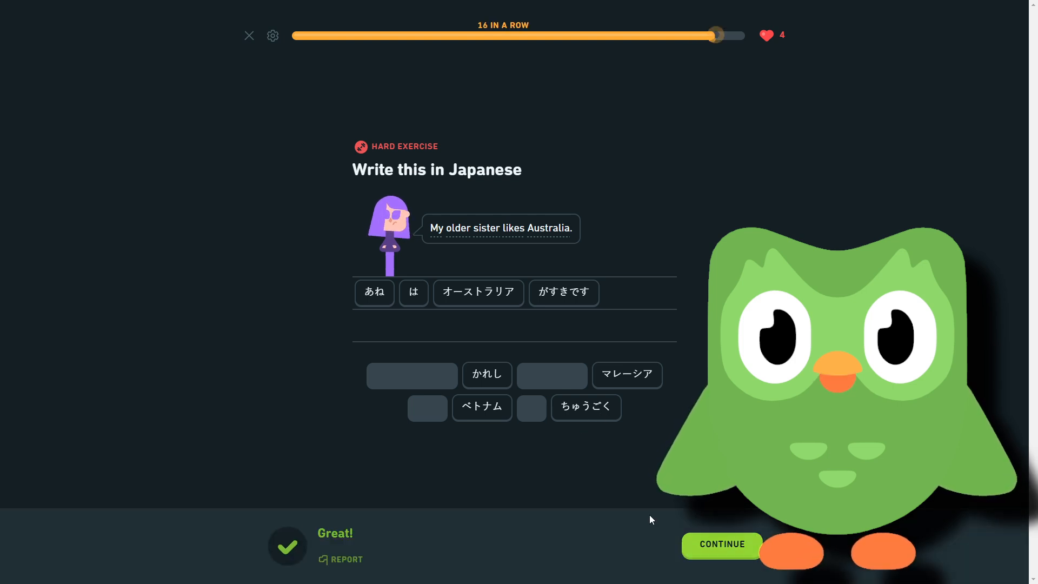
{"action": "left_click", "coordinate": [722, 544]}
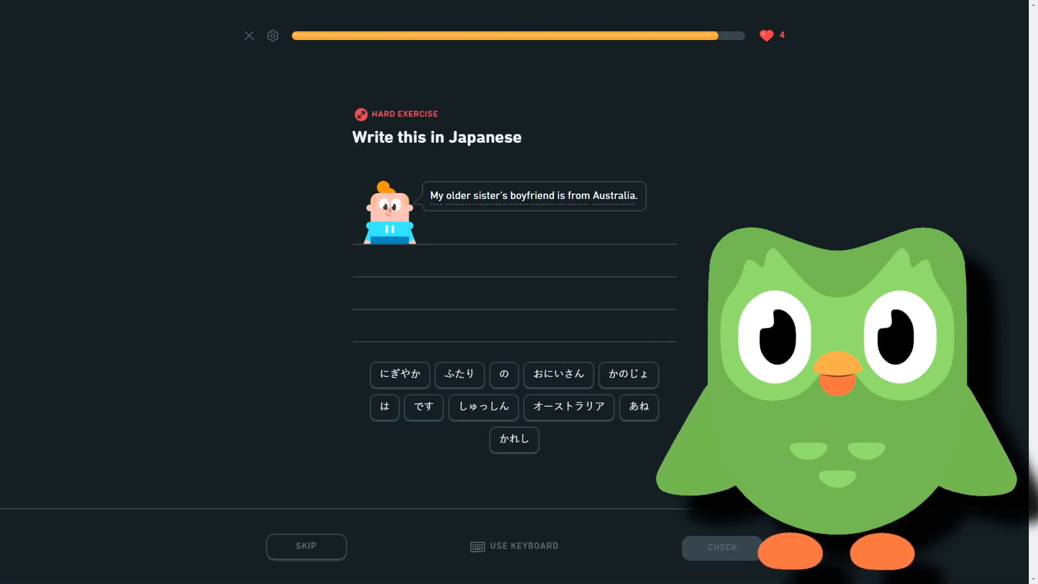
Assemble あねのかれしはオーストラリアしゅっしんです, discarding a stray おにいさん, and have Duolingo accept it
{"action": "left_click", "coordinate": [638, 408]}
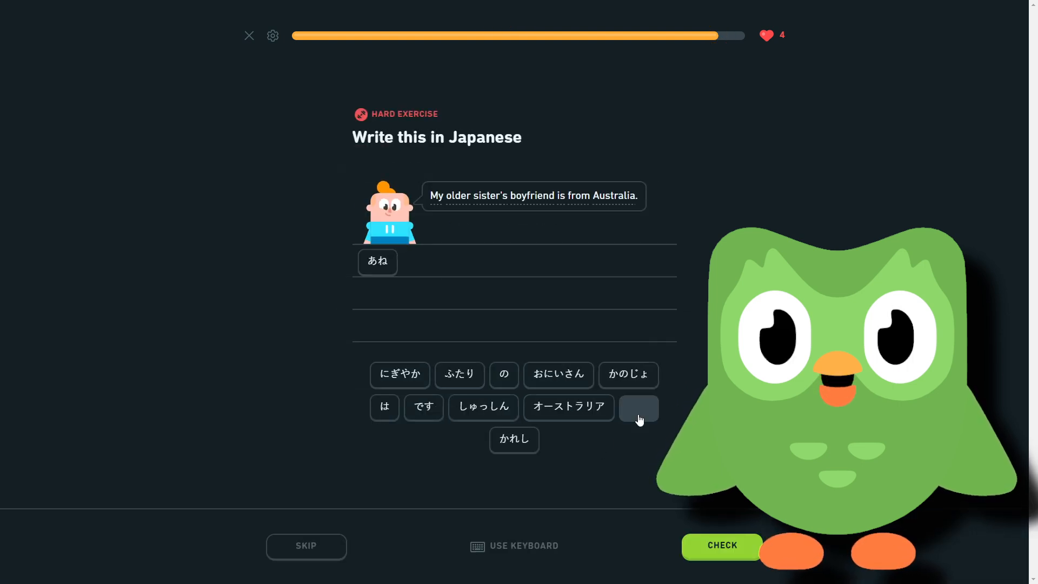
{"action": "left_click", "coordinate": [503, 375]}
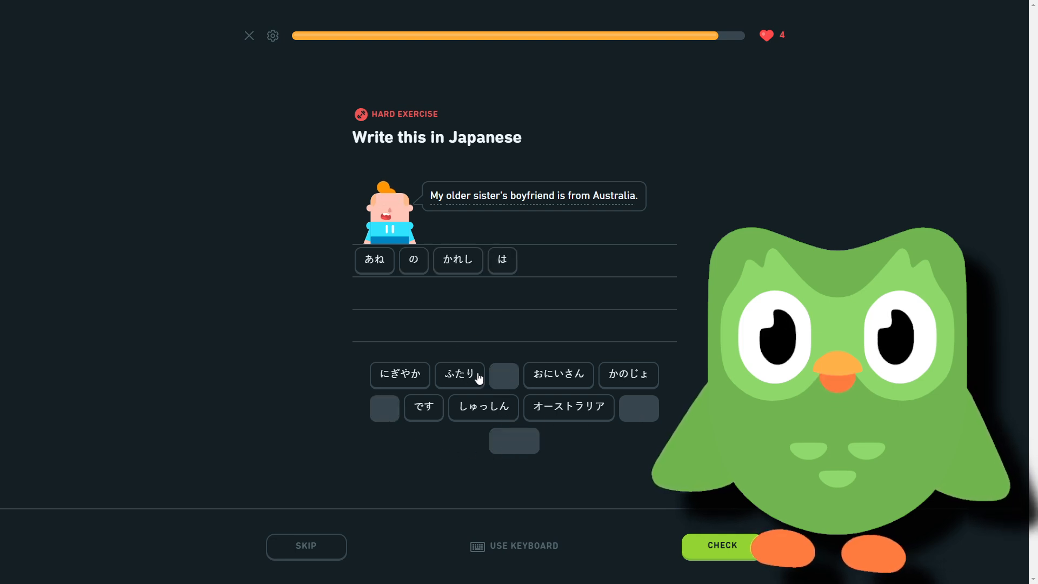
{"action": "left_click", "coordinate": [568, 407]}
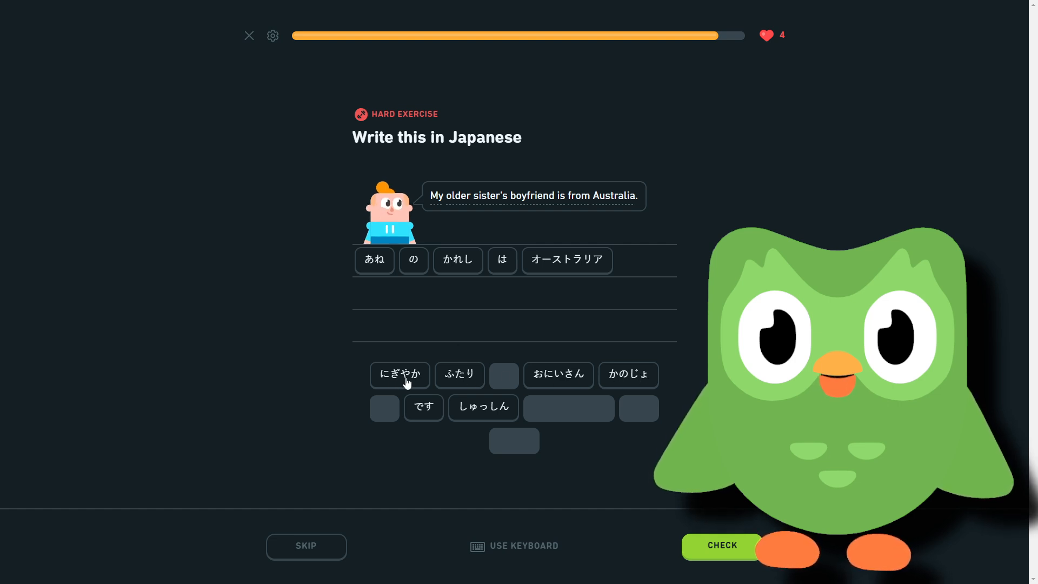
{"action": "left_click", "coordinate": [482, 407]}
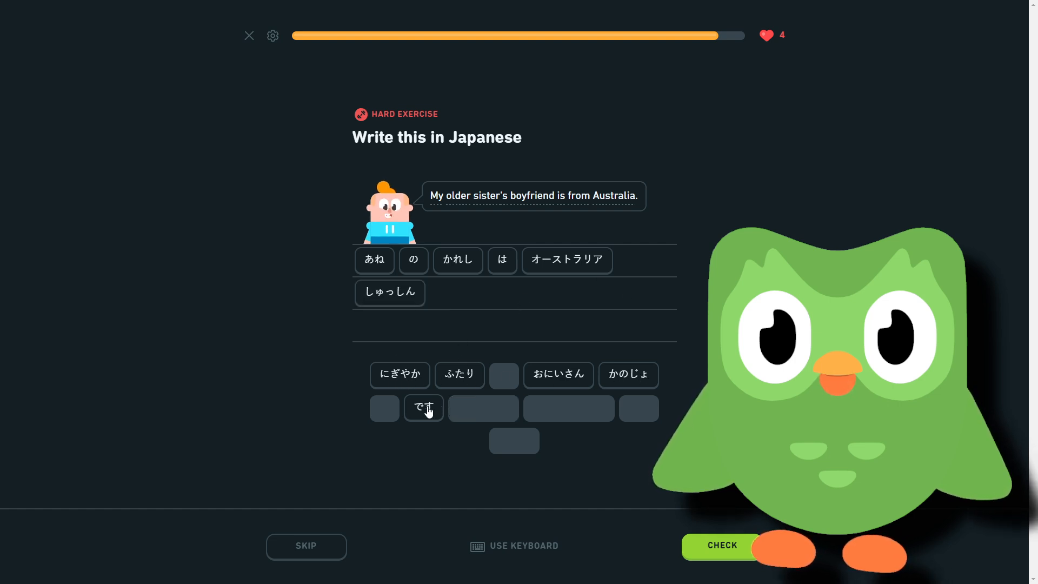
{"action": "left_click", "coordinate": [423, 408]}
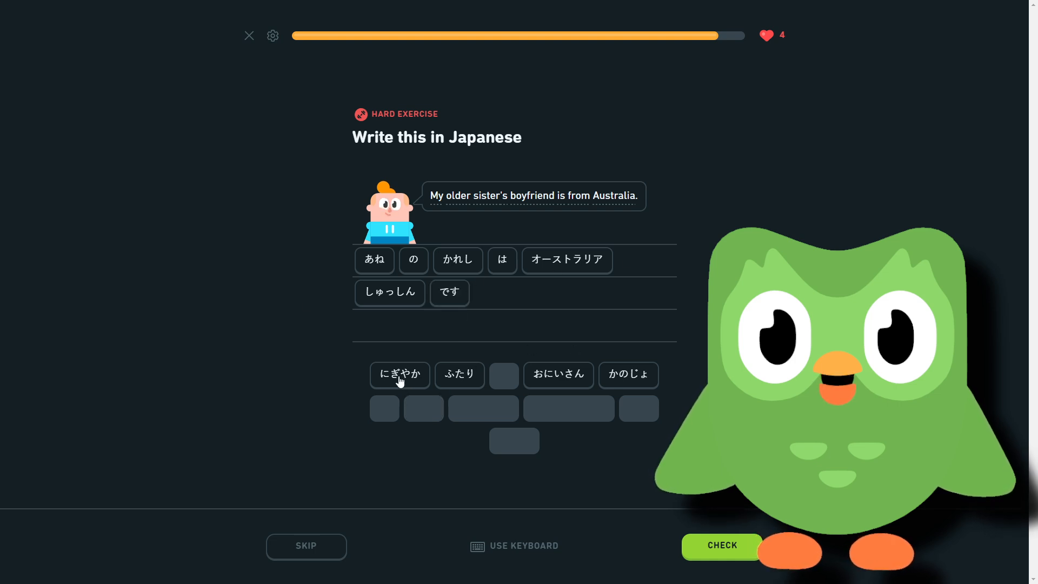
{"action": "mouse_move", "coordinate": [428, 361]}
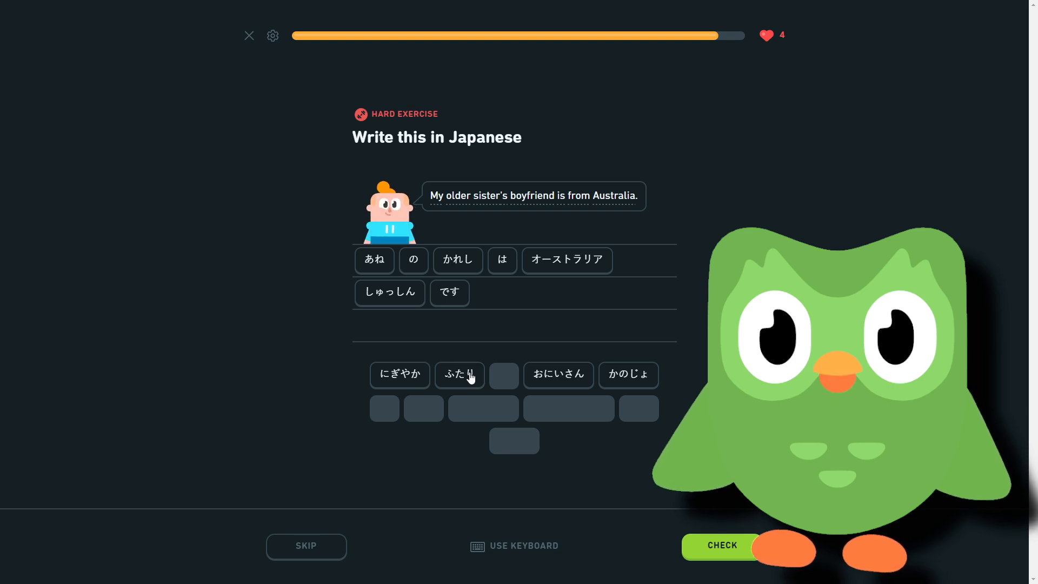
{"action": "mouse_move", "coordinate": [473, 411]}
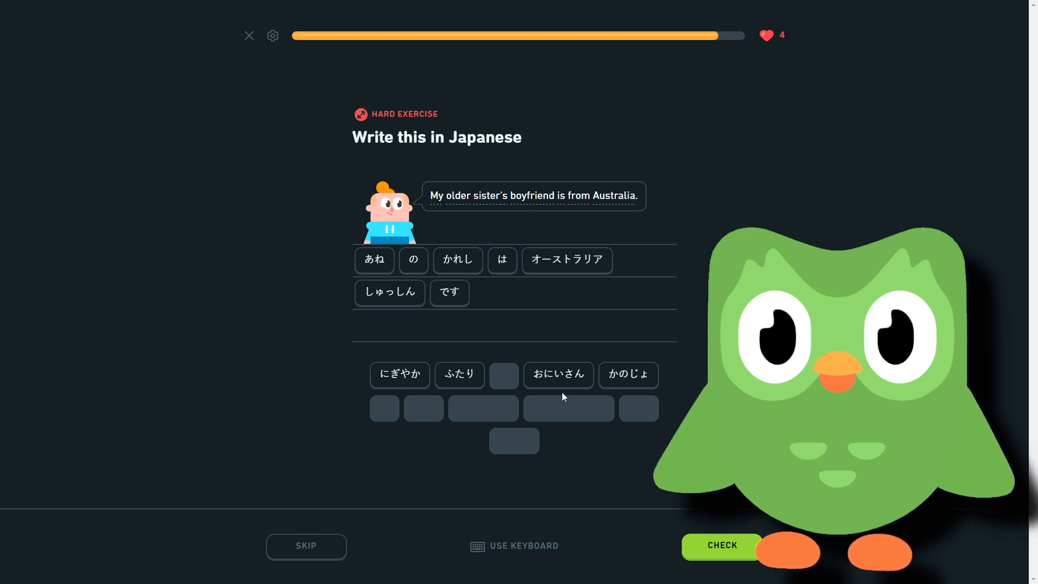
{"action": "left_click", "coordinate": [558, 375]}
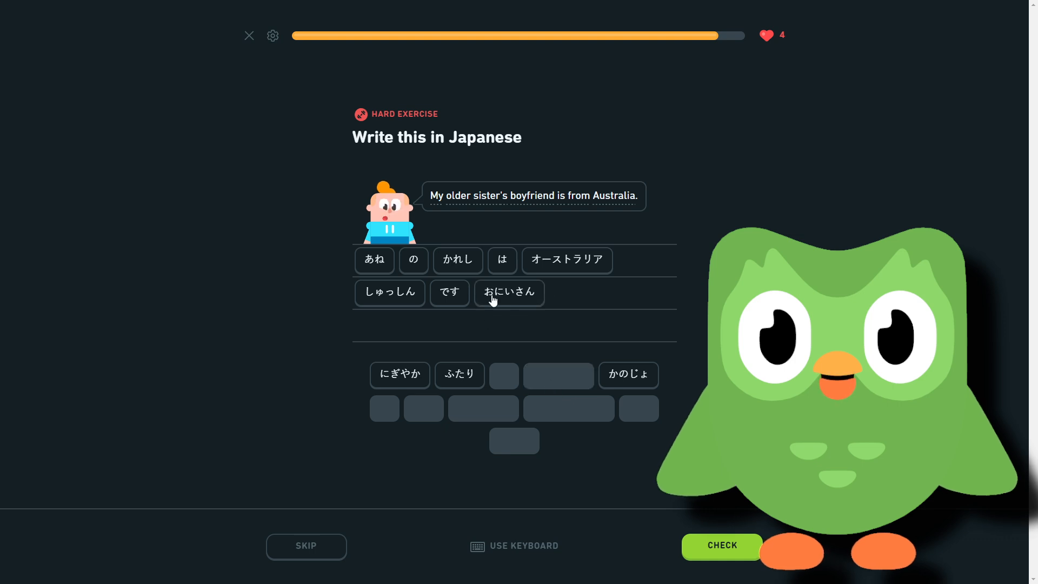
{"action": "left_click", "coordinate": [509, 293]}
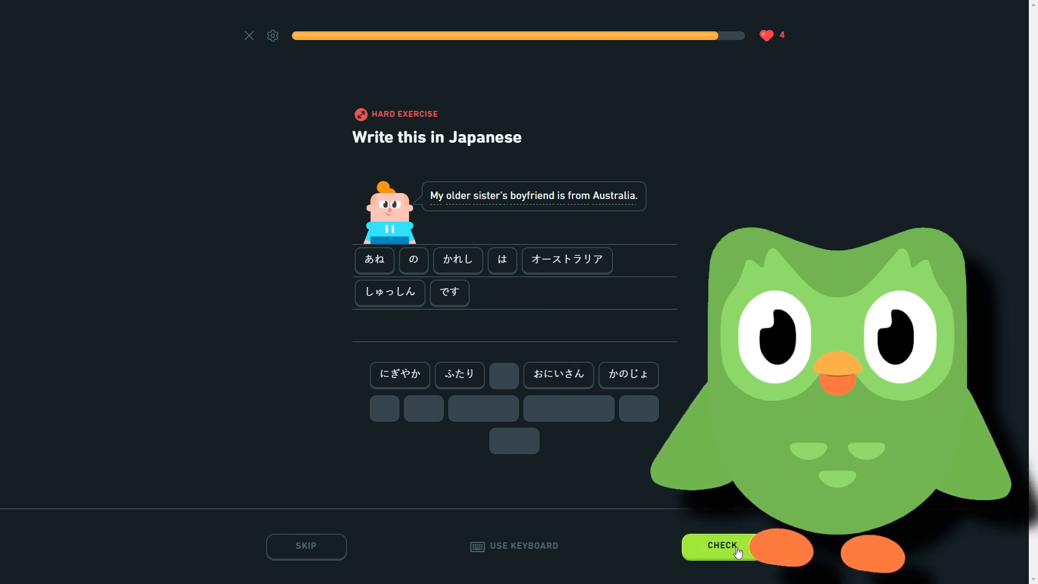
{"action": "left_click", "coordinate": [721, 546]}
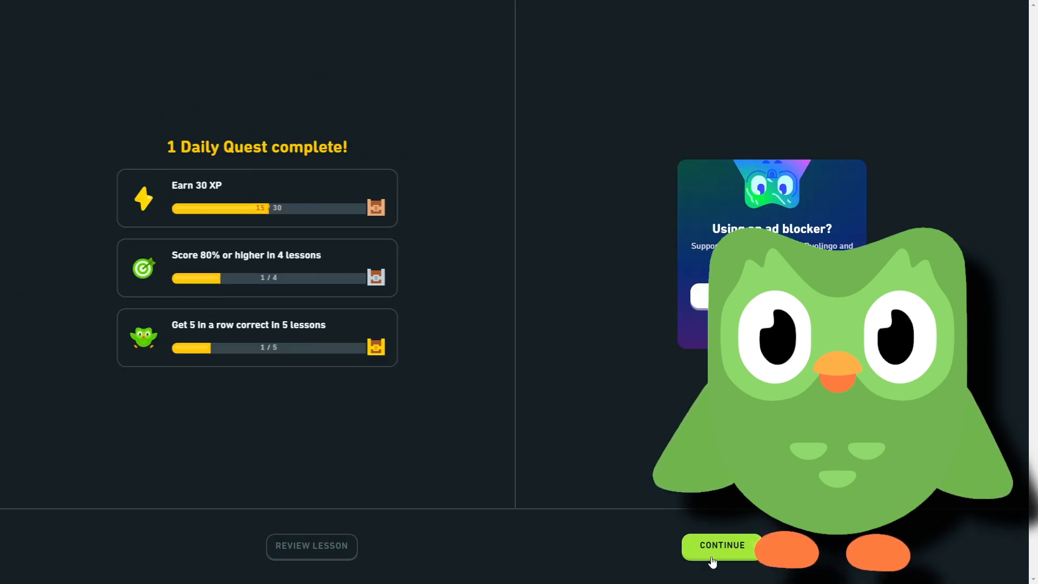
Pass the daily quest summary and land back on the Unit 16 Describe your family path
{"action": "left_click", "coordinate": [721, 545]}
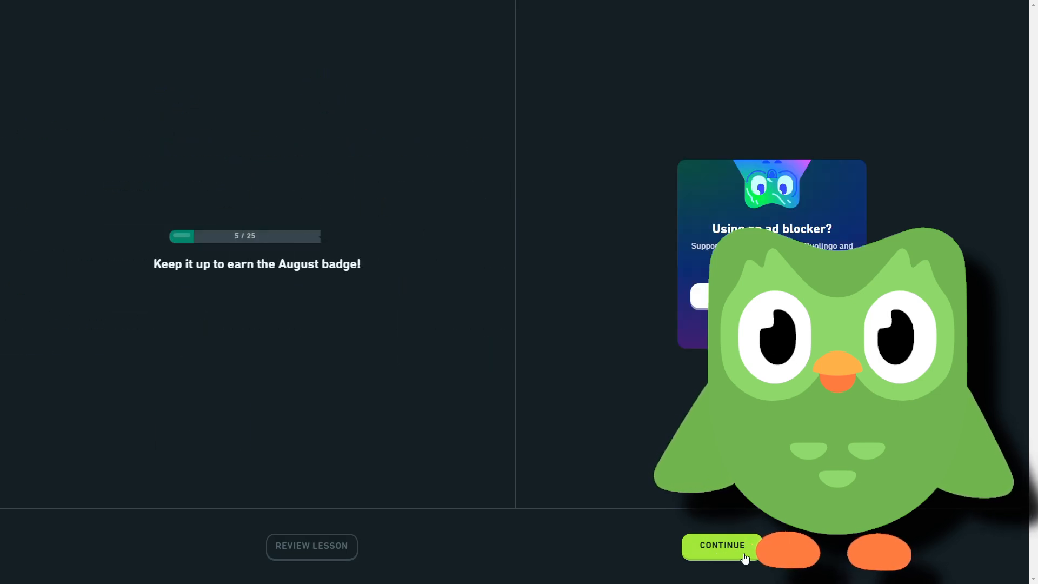
{"action": "left_click", "coordinate": [722, 545]}
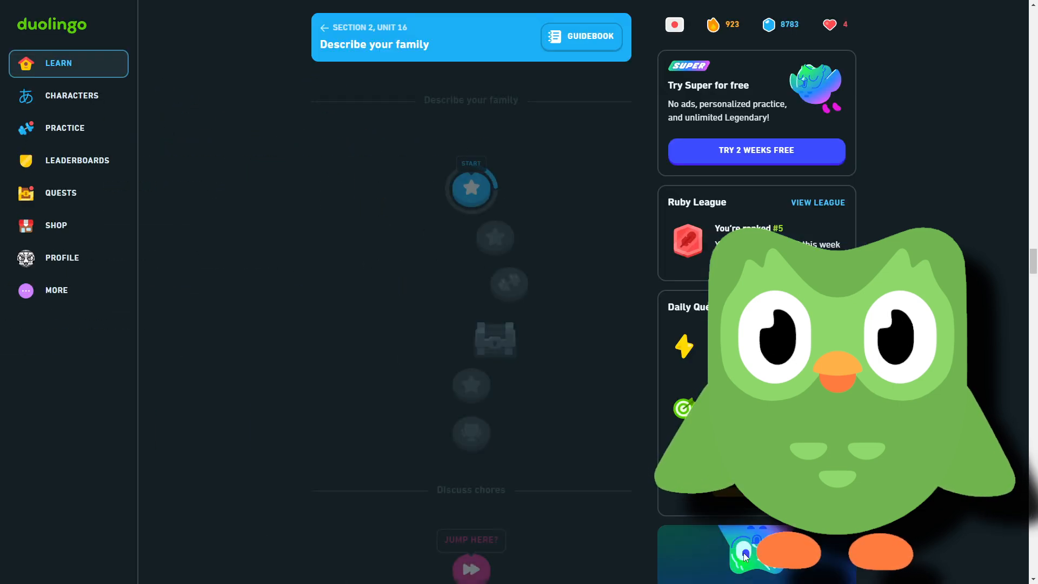